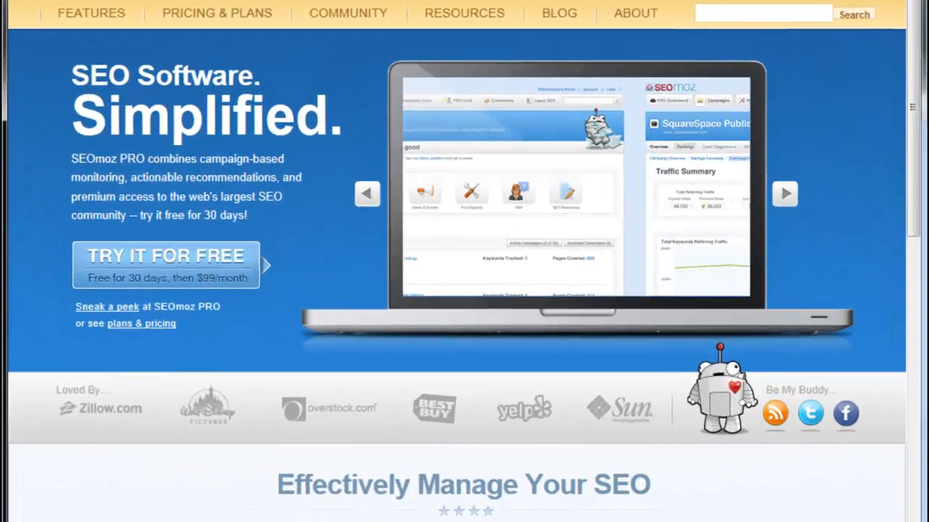
Step: Advance the home-page product carousel from Traffic Summary to Crawl Diagnostics Summary
{"action": "left_click", "coordinate": [783, 195]}
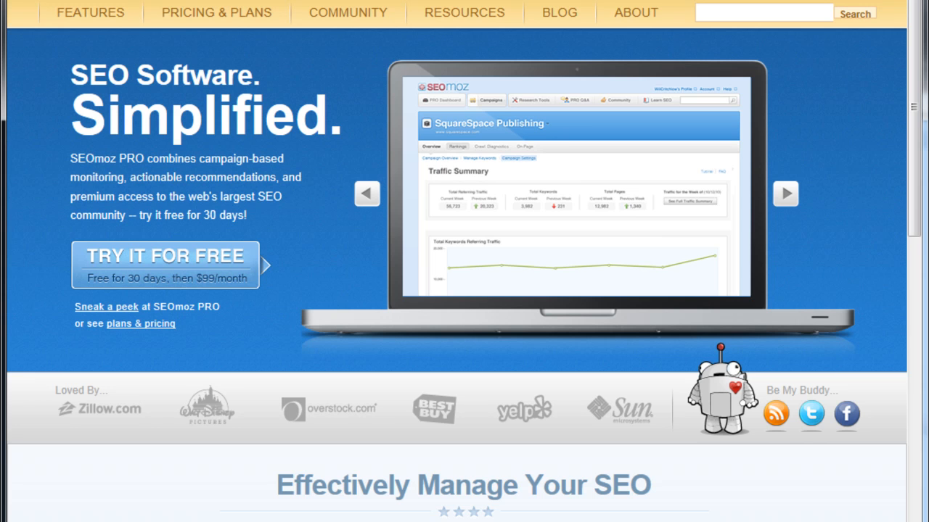
{"action": "left_click", "coordinate": [785, 195]}
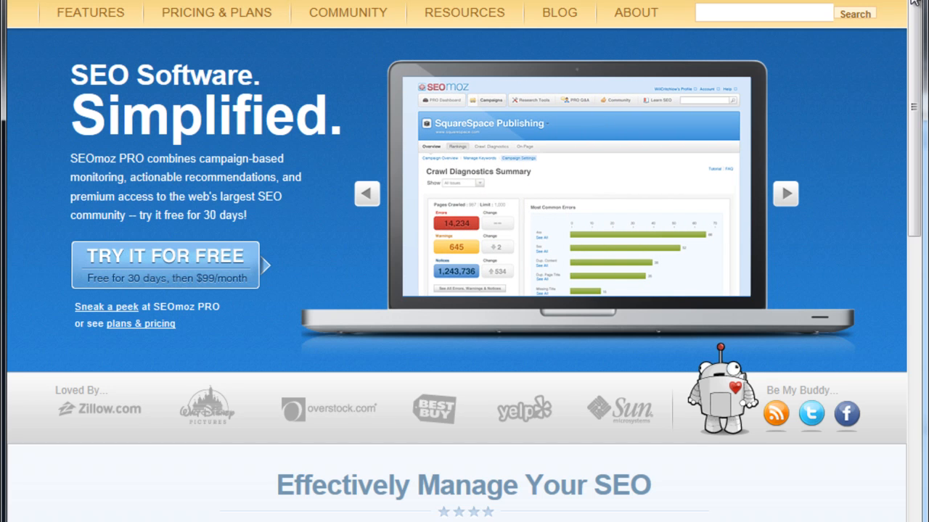
Step: Scroll past the feature overview and testimonials to the What's New in the Moz Community blog posts
{"action": "scroll", "scroll_direction": "down", "scroll_amount": 3}
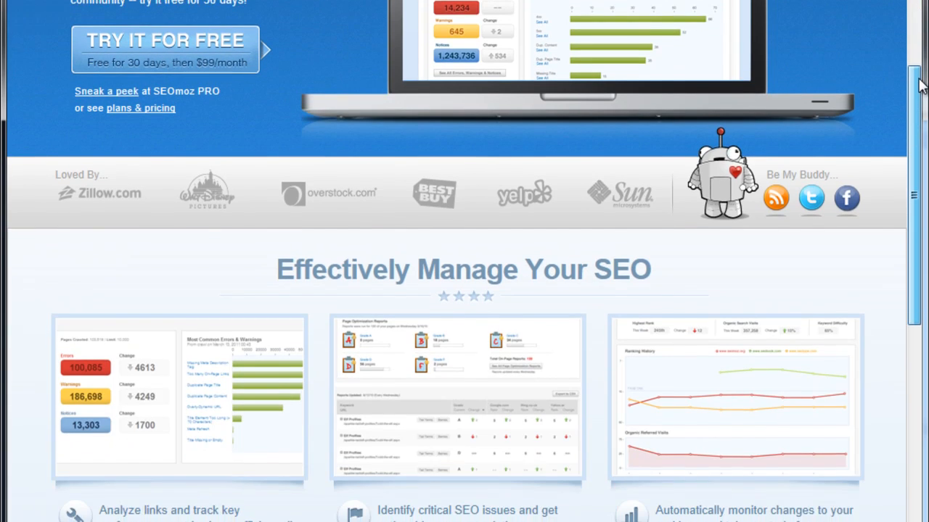
{"action": "scroll", "scroll_direction": "up", "scroll_amount": 3}
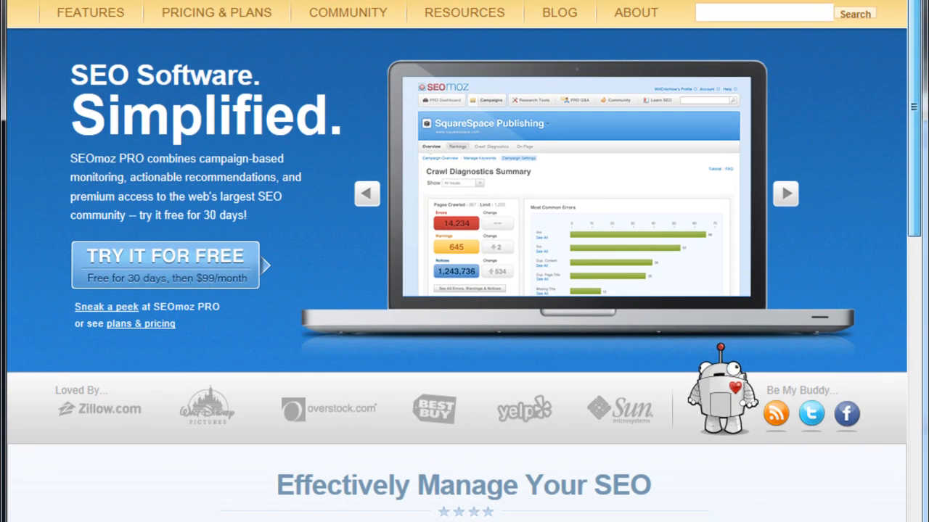
{"action": "scroll", "scroll_direction": "down", "scroll_amount": 3}
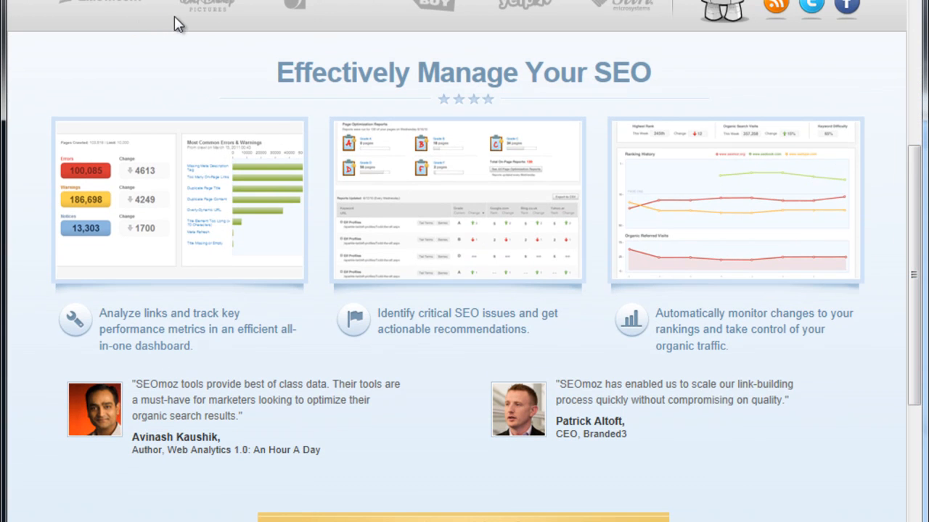
{"action": "mouse_move", "coordinate": [418, 15]}
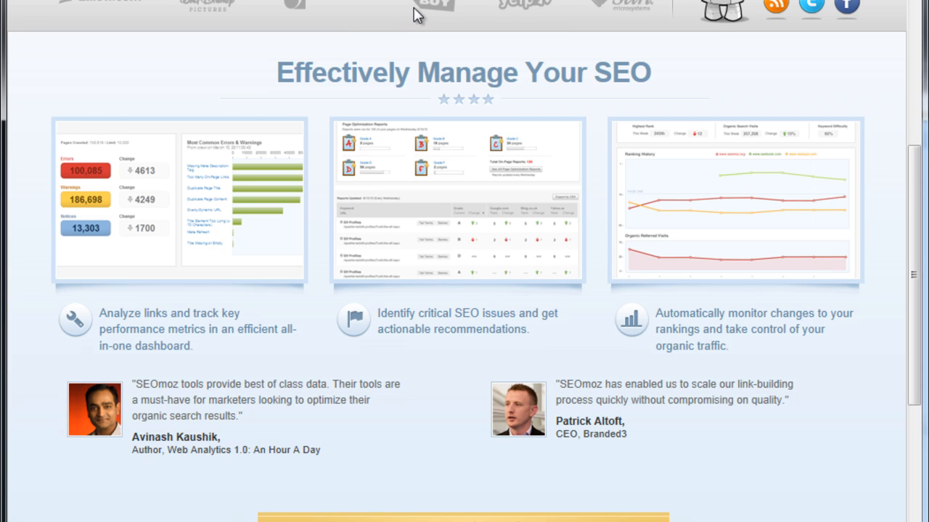
{"action": "mouse_move", "coordinate": [458, 26]}
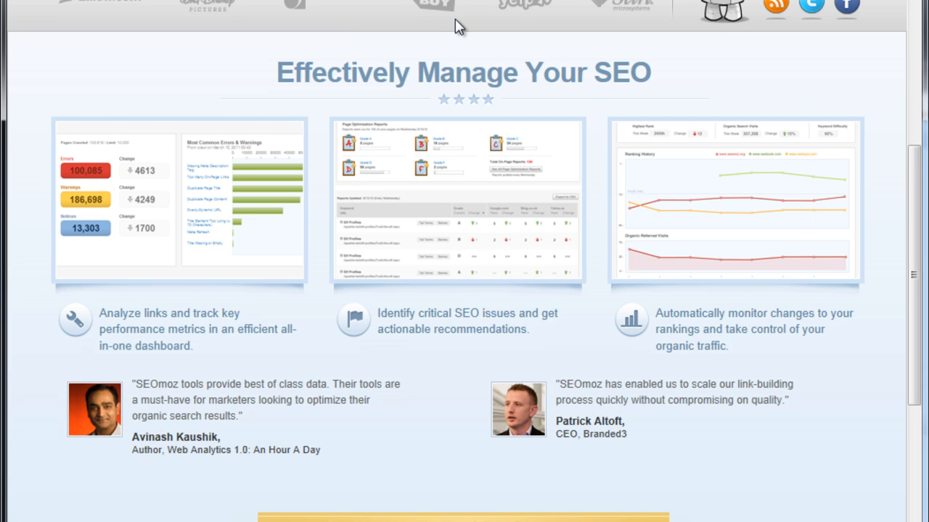
{"action": "mouse_move", "coordinate": [283, 172]}
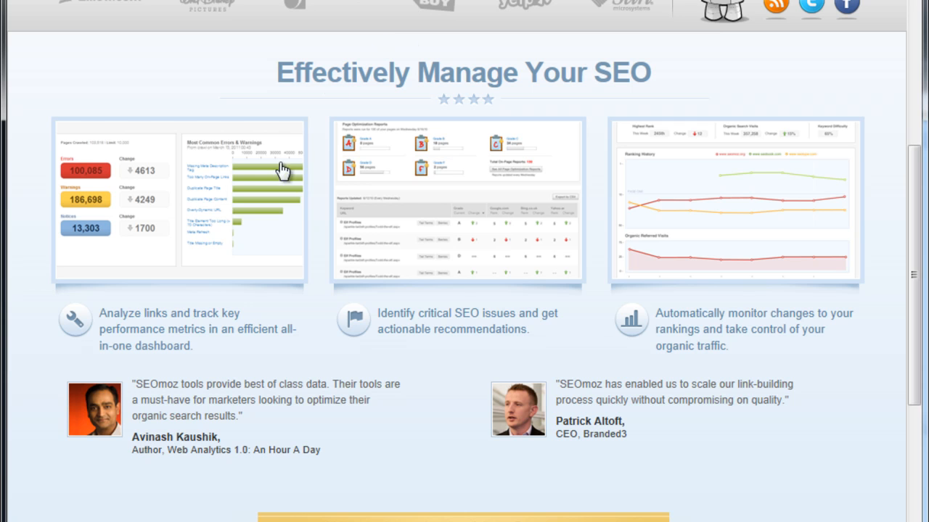
{"action": "mouse_move", "coordinate": [667, 99]}
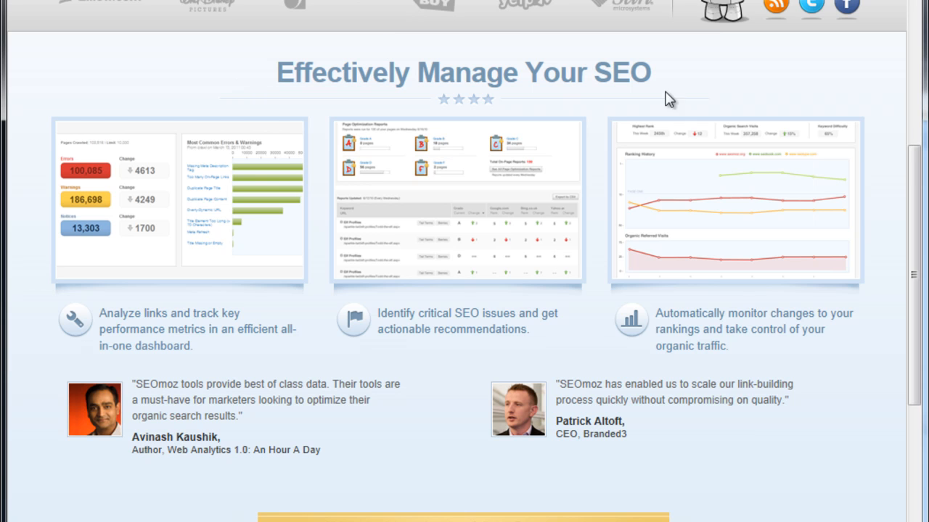
{"action": "scroll", "scroll_direction": "down", "scroll_amount": 3}
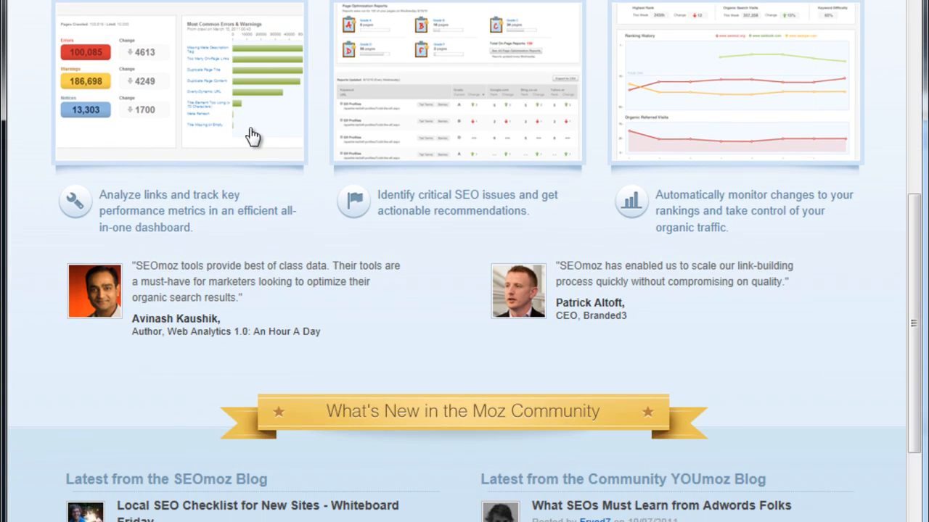
{"action": "mouse_move", "coordinate": [376, 136]}
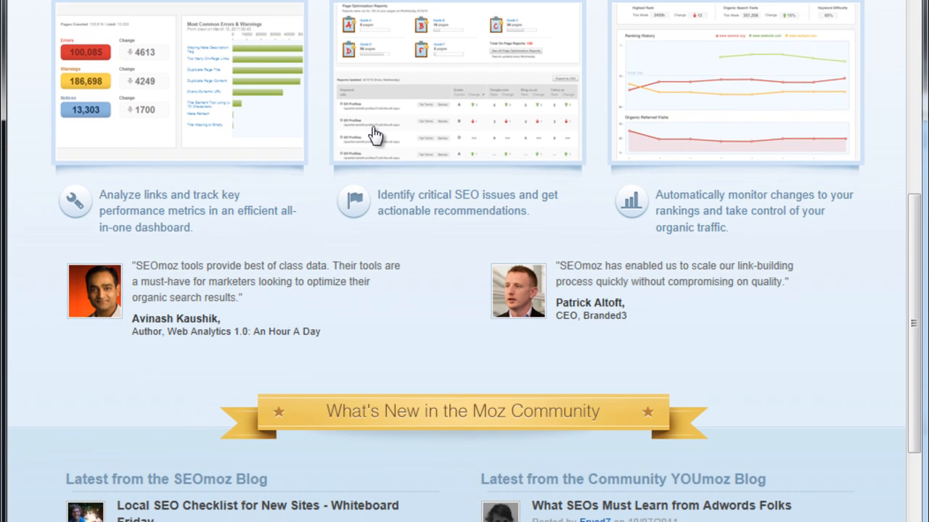
{"action": "mouse_move", "coordinate": [394, 129]}
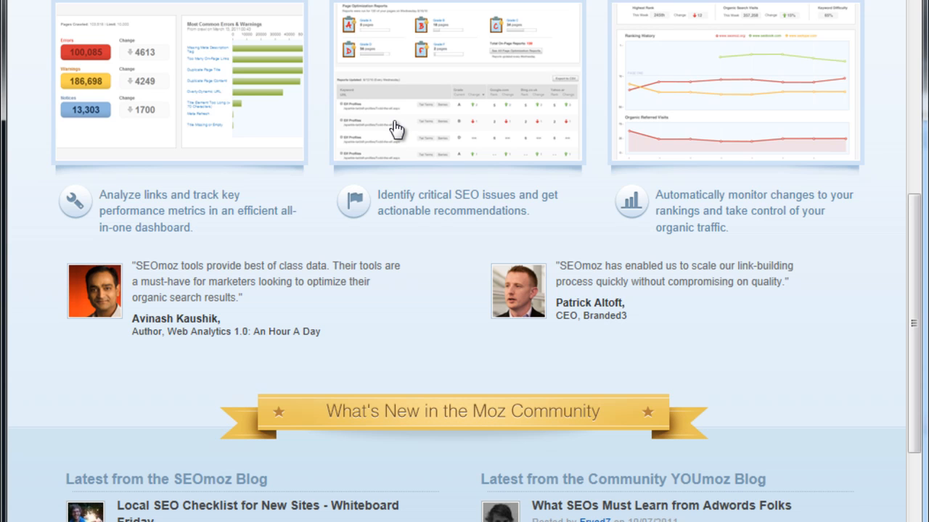
{"action": "mouse_move", "coordinate": [723, 153]}
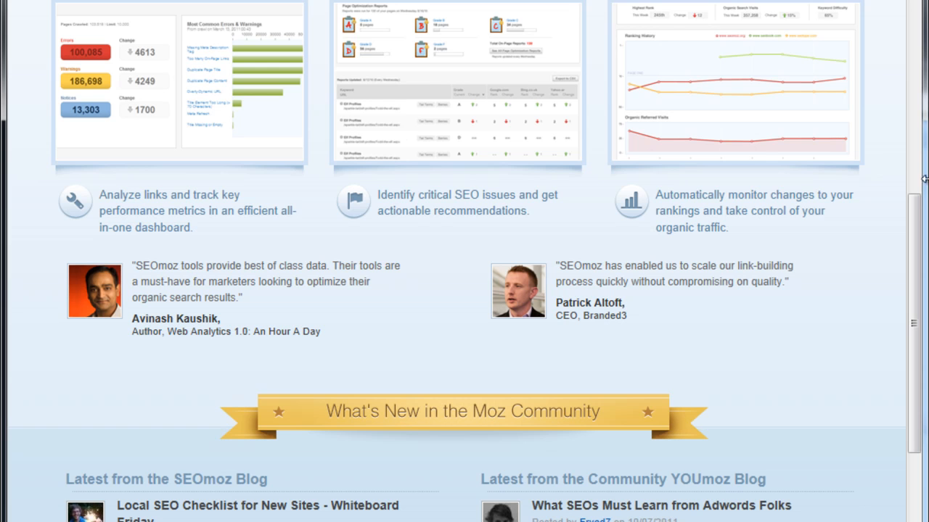
{"action": "scroll", "scroll_direction": "down", "scroll_amount": 3}
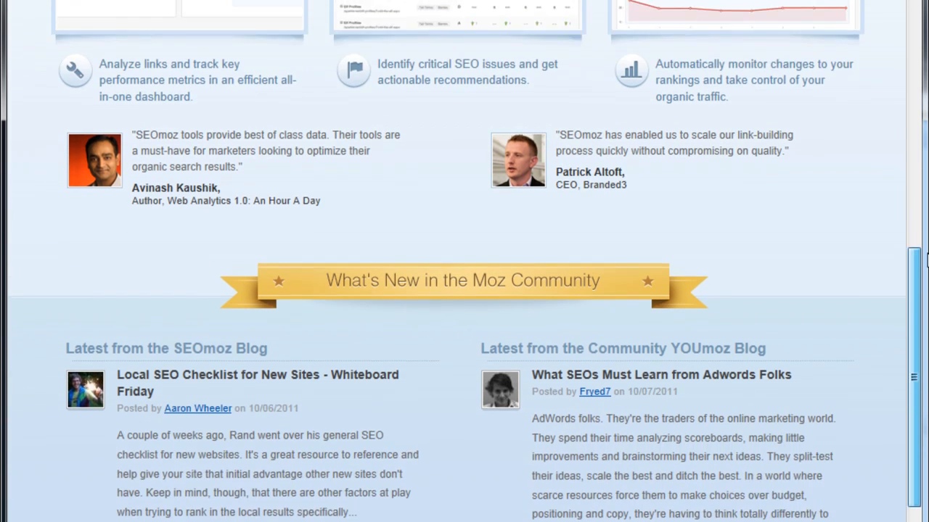
{"action": "scroll", "scroll_direction": "down", "scroll_amount": 3}
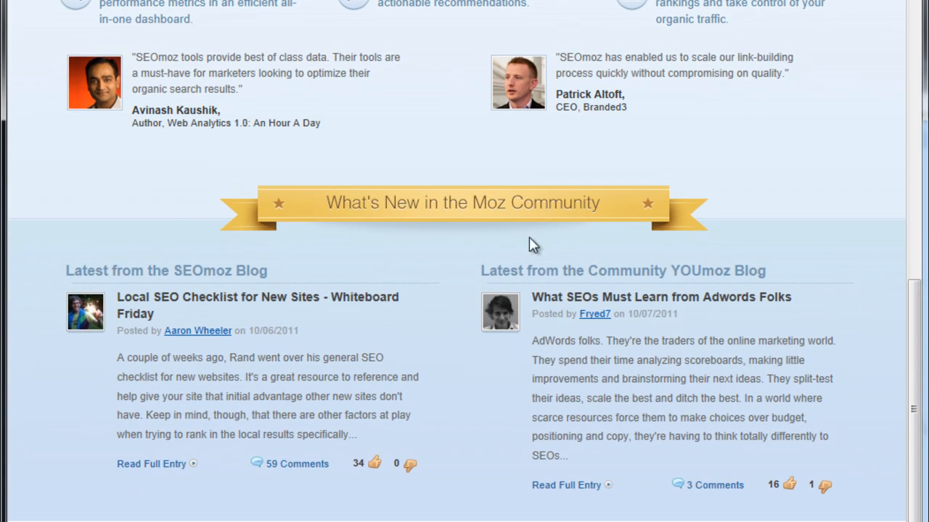
{"action": "mouse_move", "coordinate": [233, 253]}
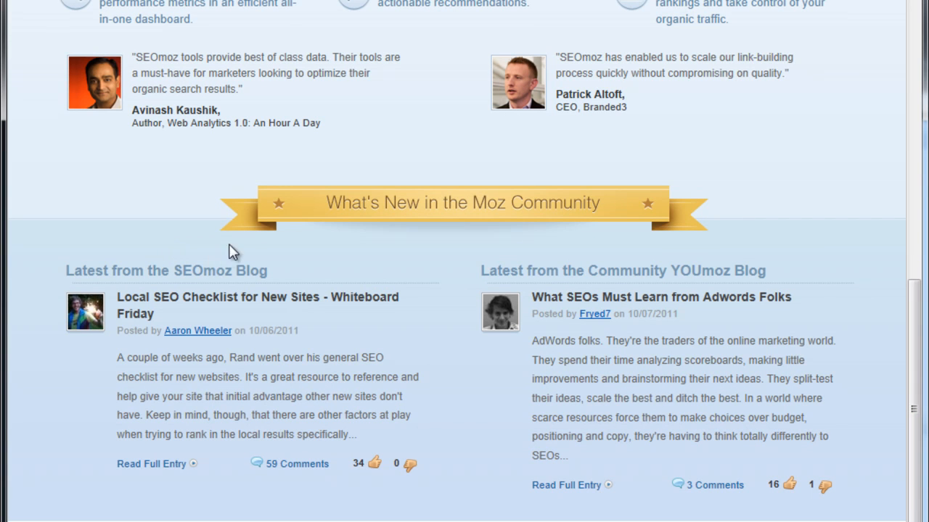
{"action": "mouse_move", "coordinate": [235, 246]}
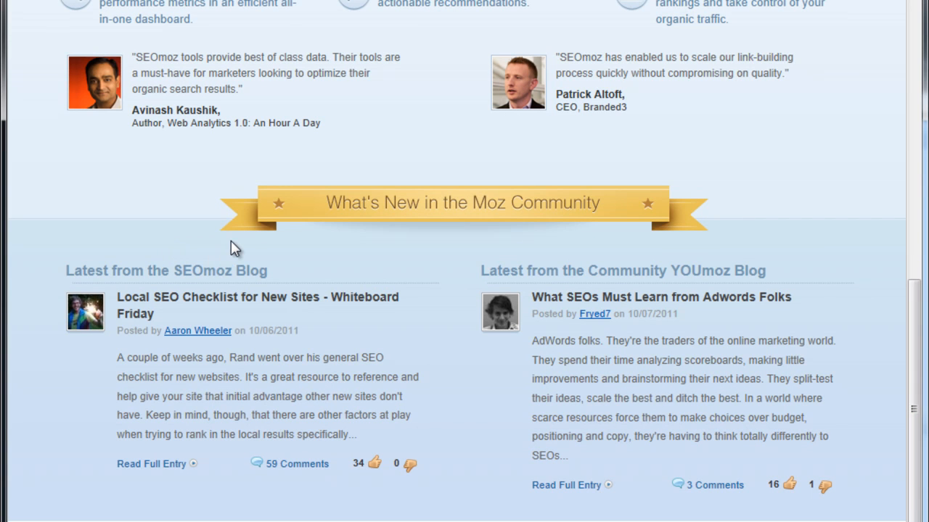
{"action": "mouse_move", "coordinate": [231, 272]}
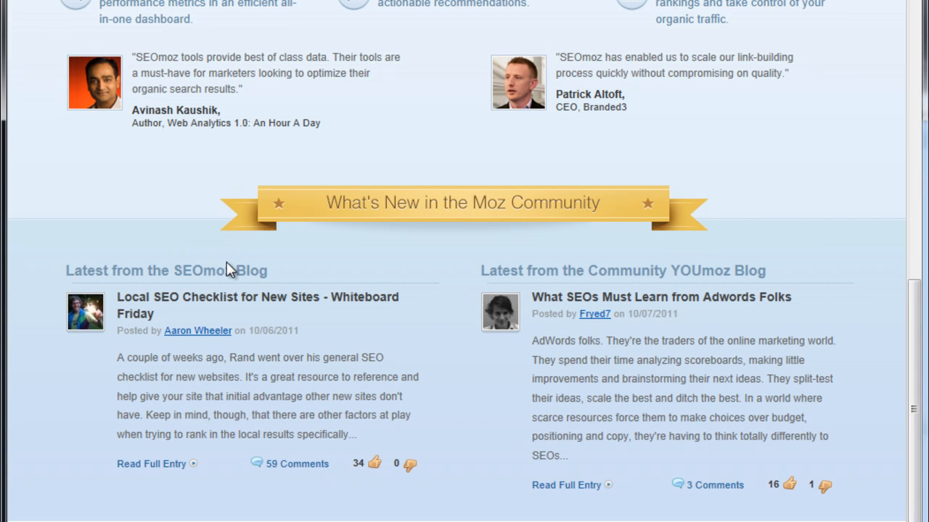
{"action": "mouse_move", "coordinate": [223, 275]}
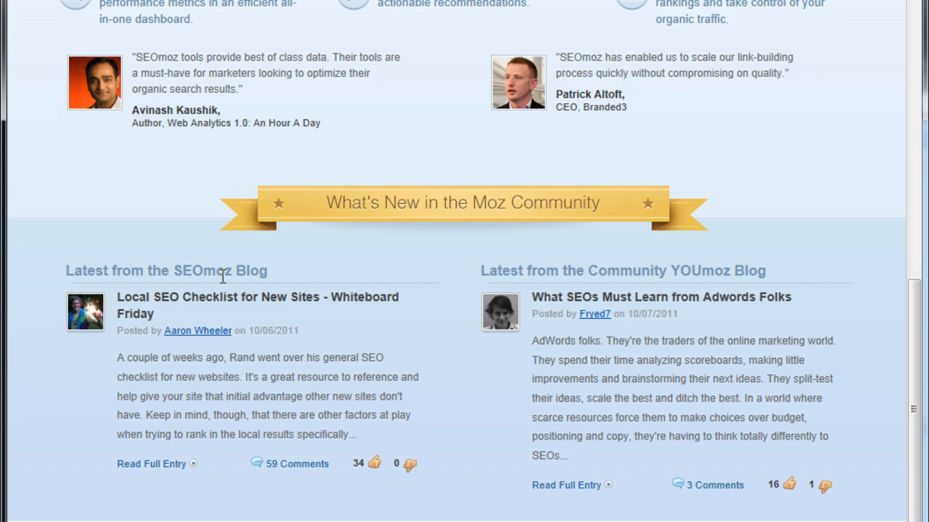
{"action": "mouse_move", "coordinate": [638, 274]}
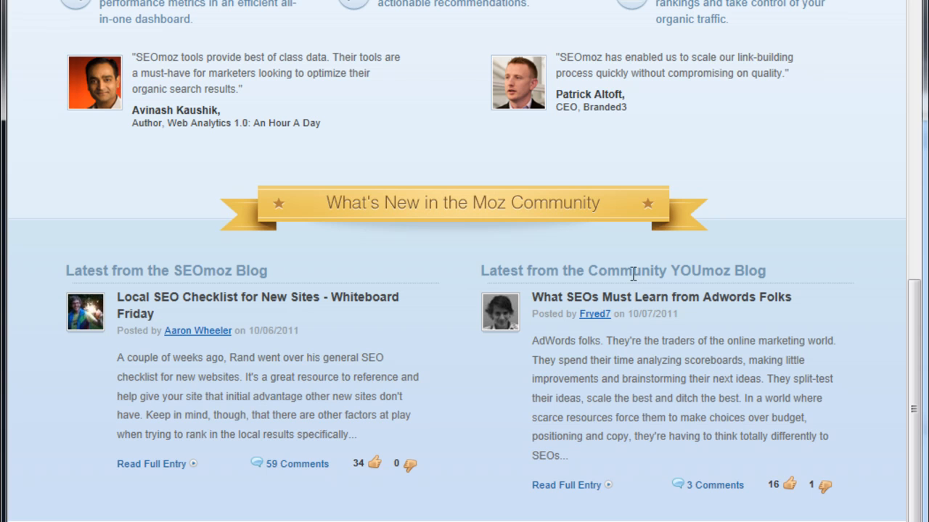
{"action": "mouse_move", "coordinate": [629, 264]}
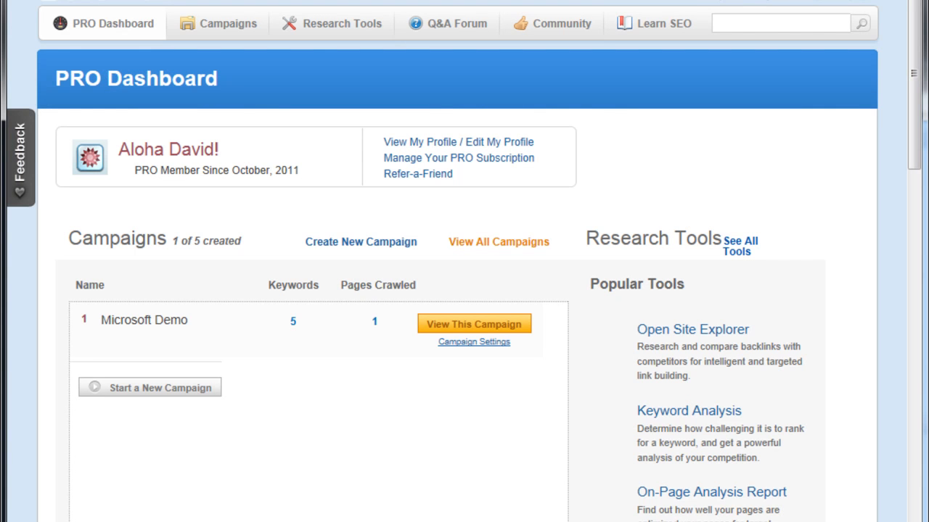
{"action": "mouse_move", "coordinate": [708, 52]}
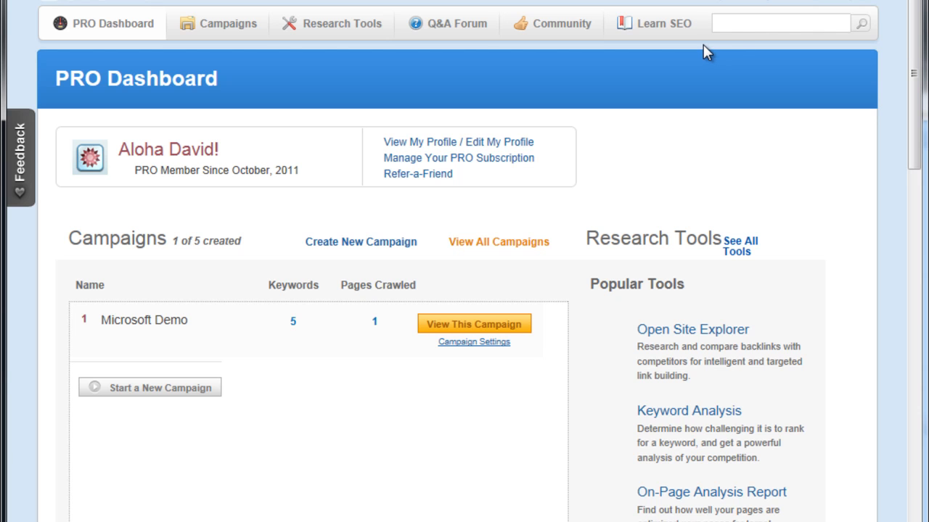
{"action": "mouse_move", "coordinate": [921, 7]}
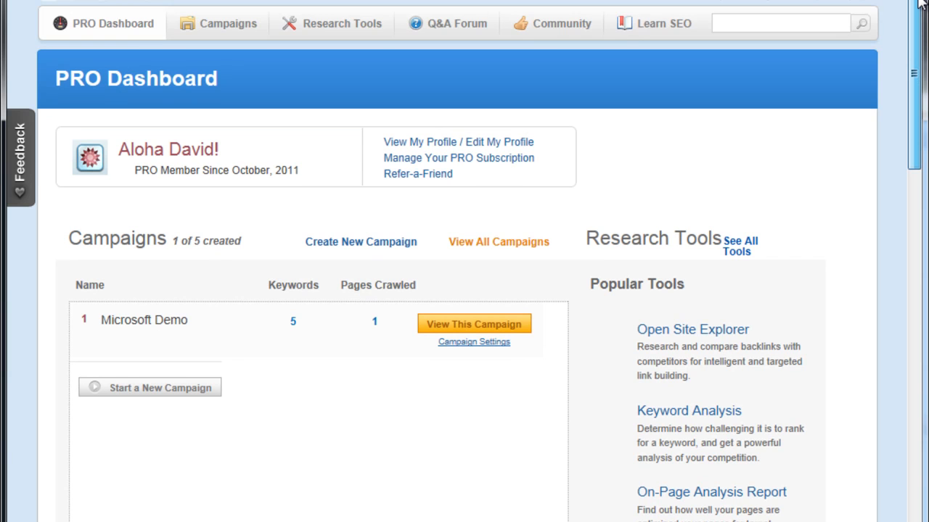
{"action": "scroll", "scroll_direction": "down", "scroll_amount": 3}
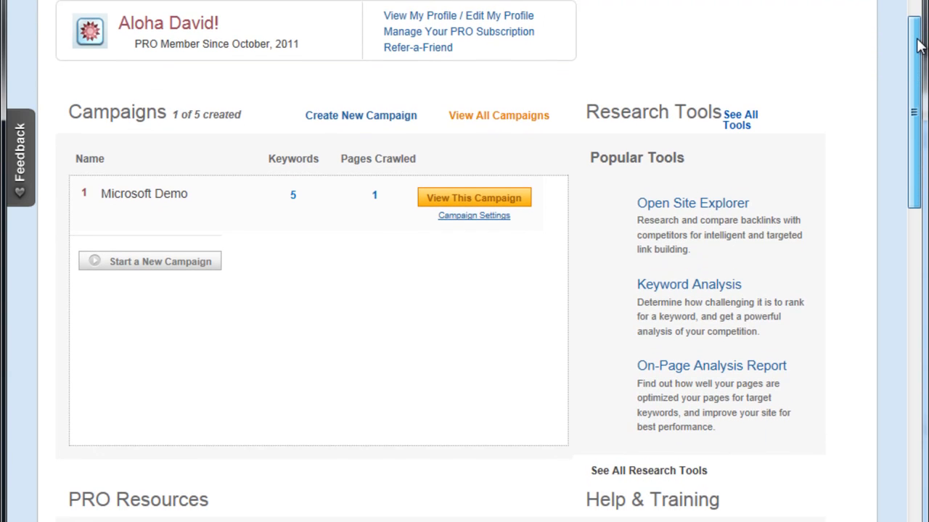
{"action": "scroll", "scroll_direction": "down", "scroll_amount": 3}
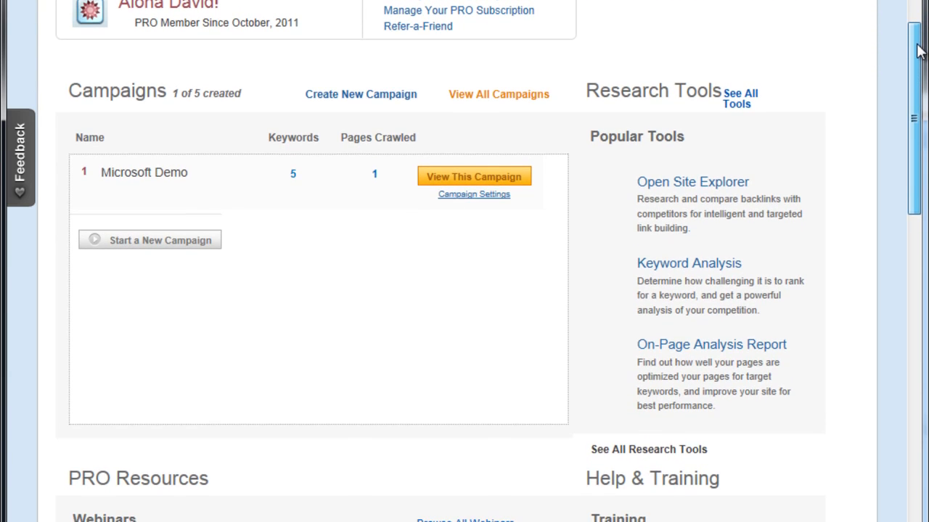
{"action": "scroll", "scroll_direction": "up", "scroll_amount": 3}
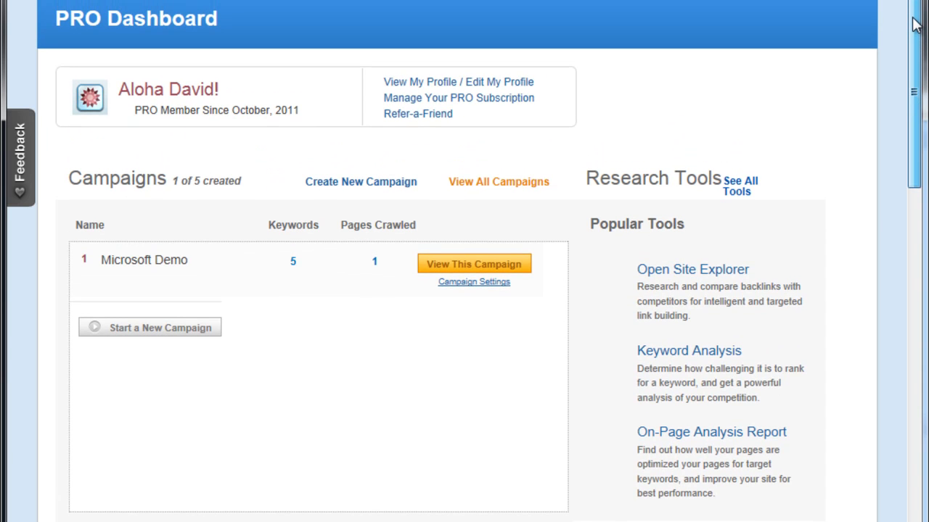
{"action": "mouse_move", "coordinate": [630, 308]}
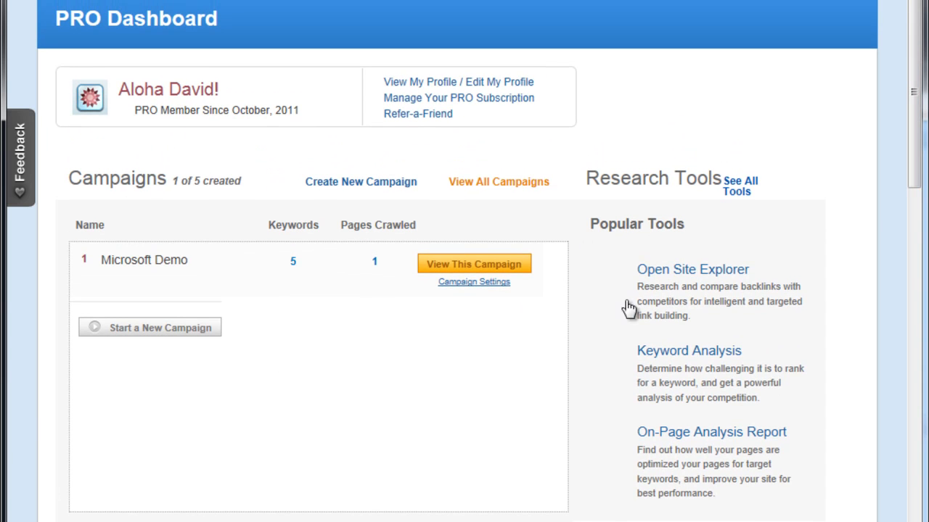
{"action": "mouse_move", "coordinate": [687, 351]}
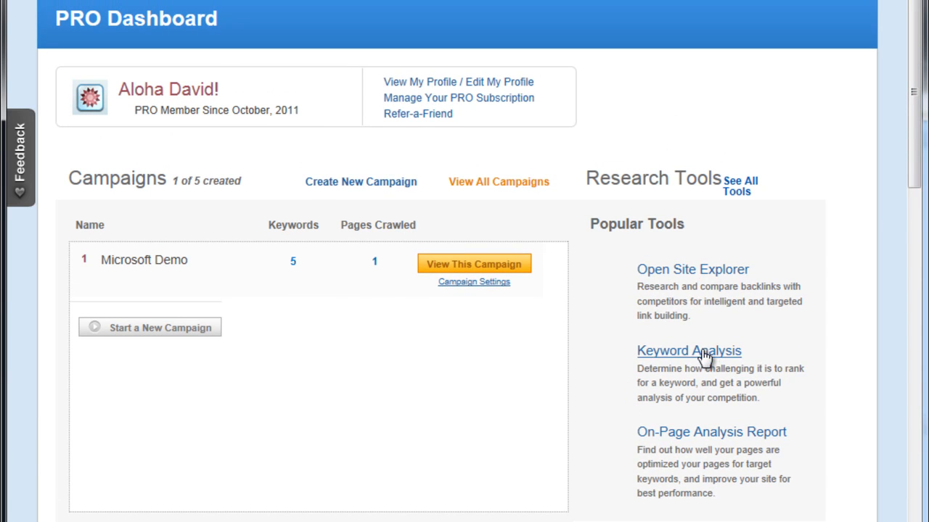
{"action": "mouse_move", "coordinate": [711, 433]}
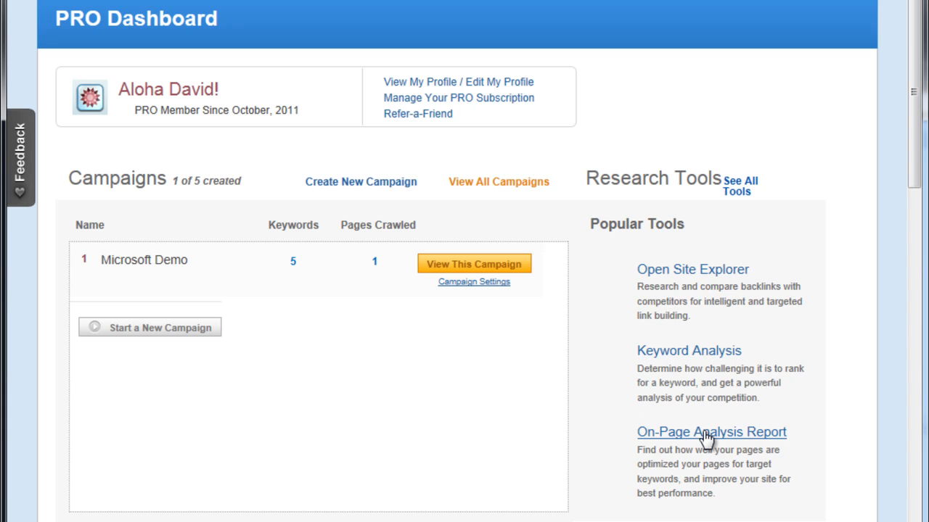
{"action": "mouse_move", "coordinate": [685, 288]}
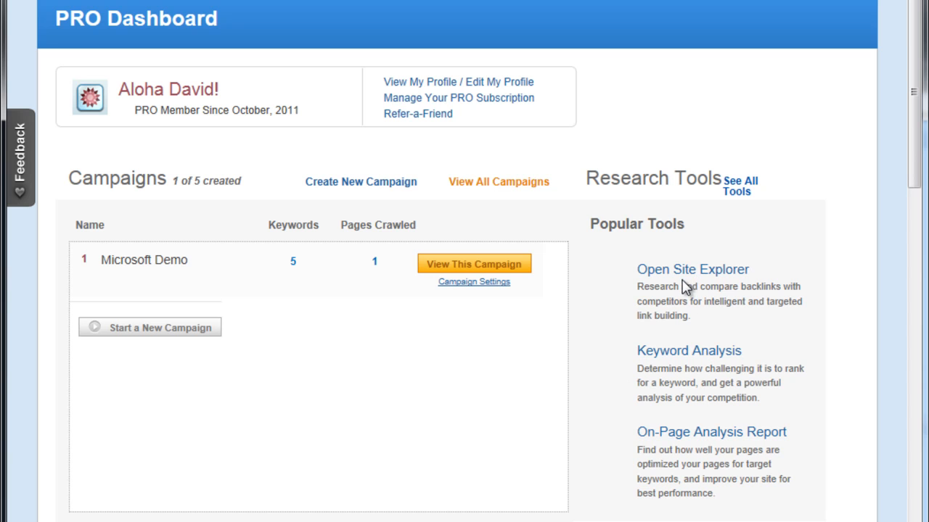
{"action": "mouse_move", "coordinate": [899, 100]}
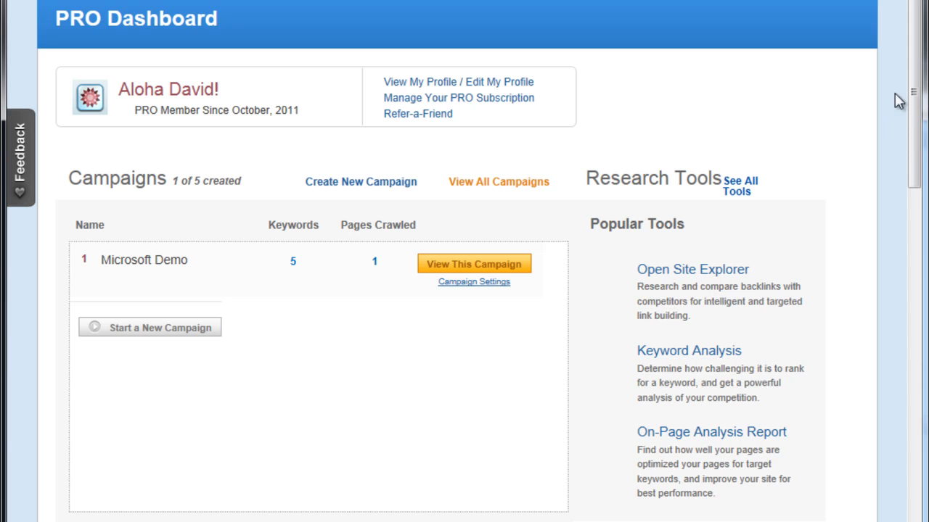
{"action": "scroll", "scroll_direction": "down", "scroll_amount": 3}
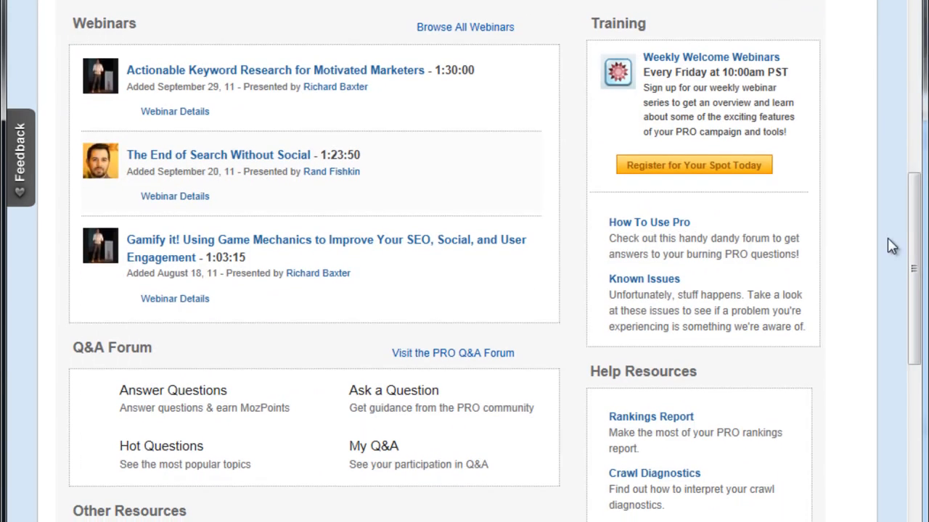
{"action": "mouse_move", "coordinate": [235, 243]}
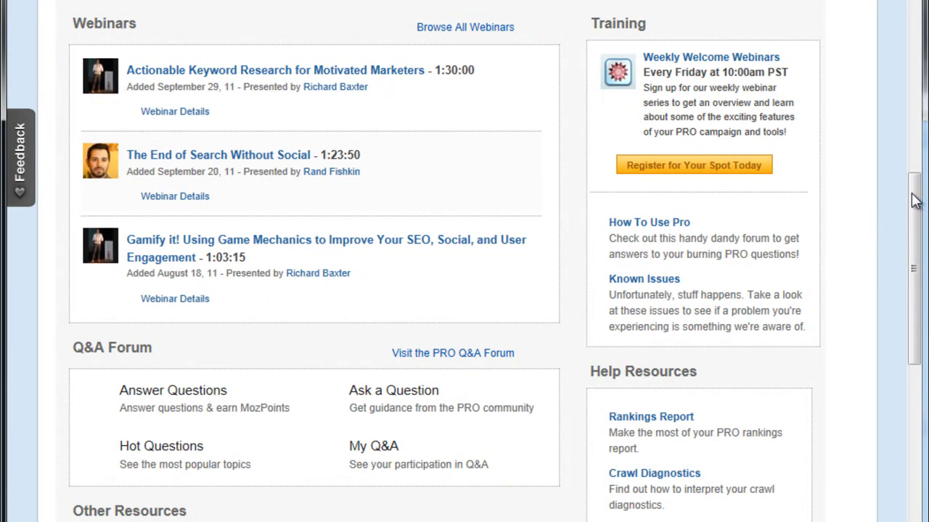
{"action": "scroll", "scroll_direction": "down", "scroll_amount": 3}
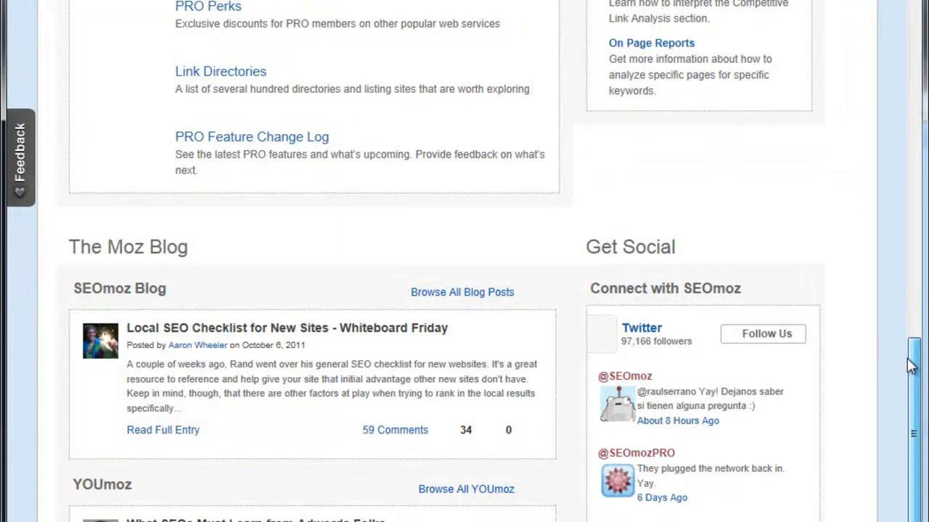
{"action": "scroll", "scroll_direction": "down", "scroll_amount": 3}
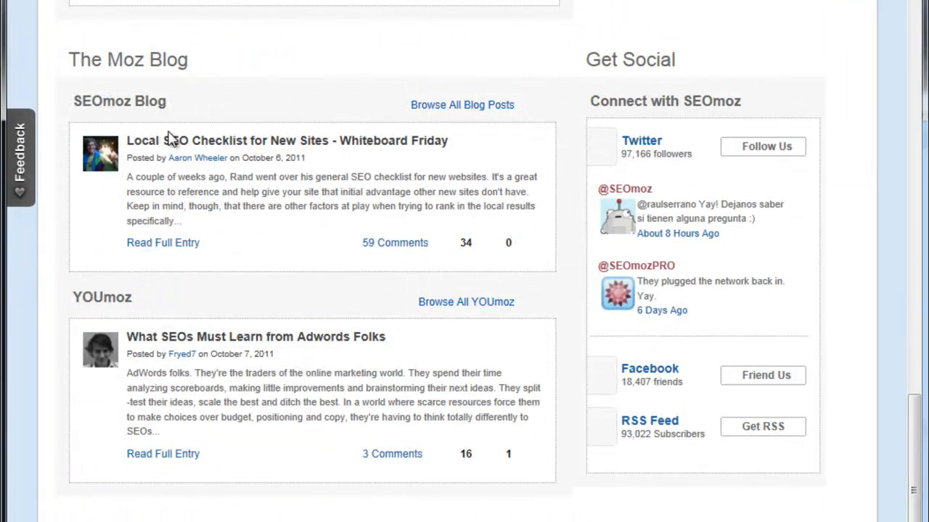
{"action": "mouse_move", "coordinate": [471, 116]}
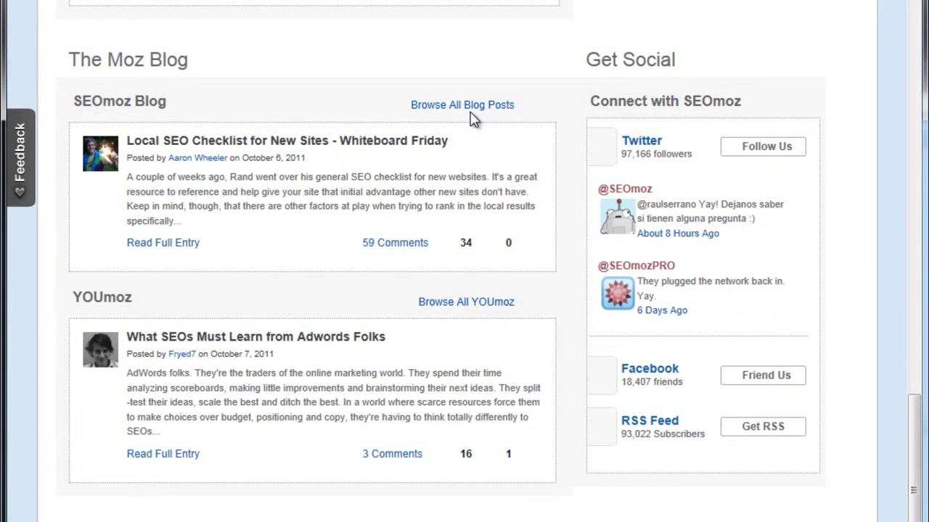
{"action": "mouse_move", "coordinate": [921, 400]}
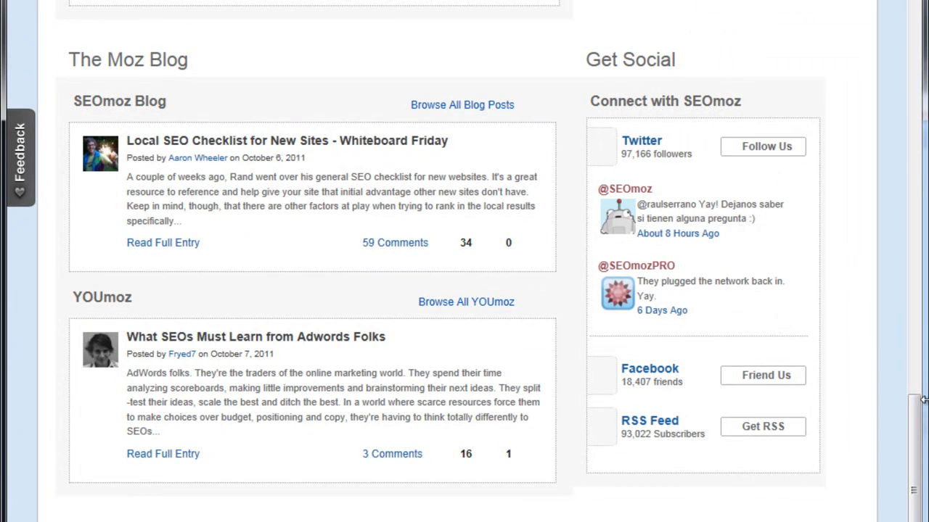
{"action": "mouse_move", "coordinate": [916, 418]}
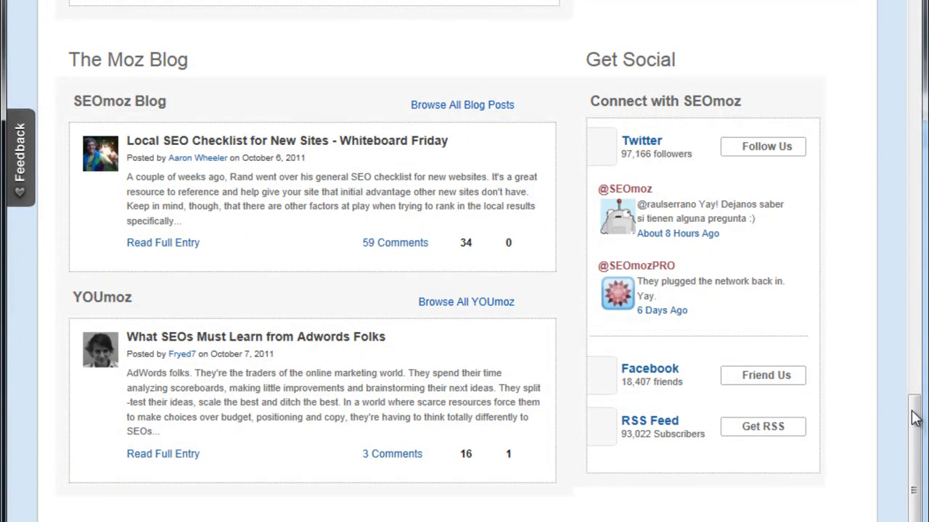
{"action": "scroll", "scroll_direction": "up", "scroll_amount": 3}
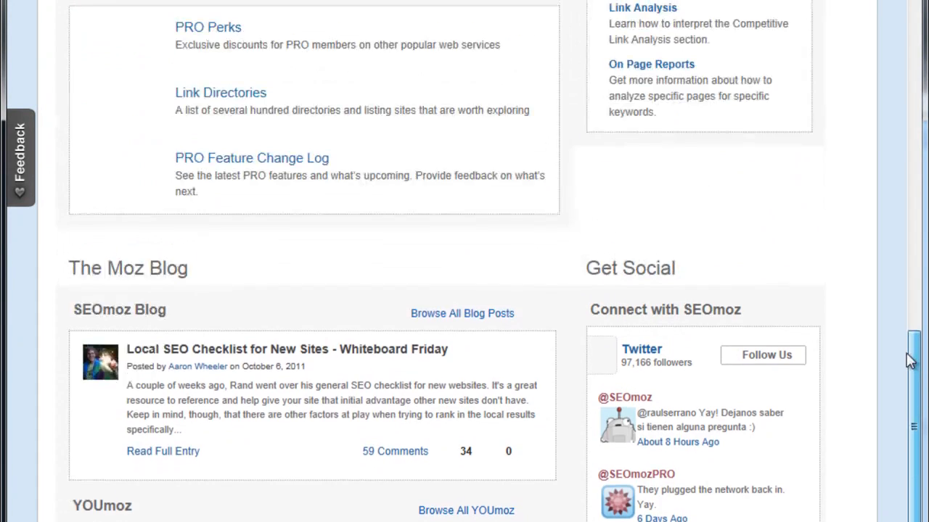
{"action": "scroll", "scroll_direction": "up", "scroll_amount": 3}
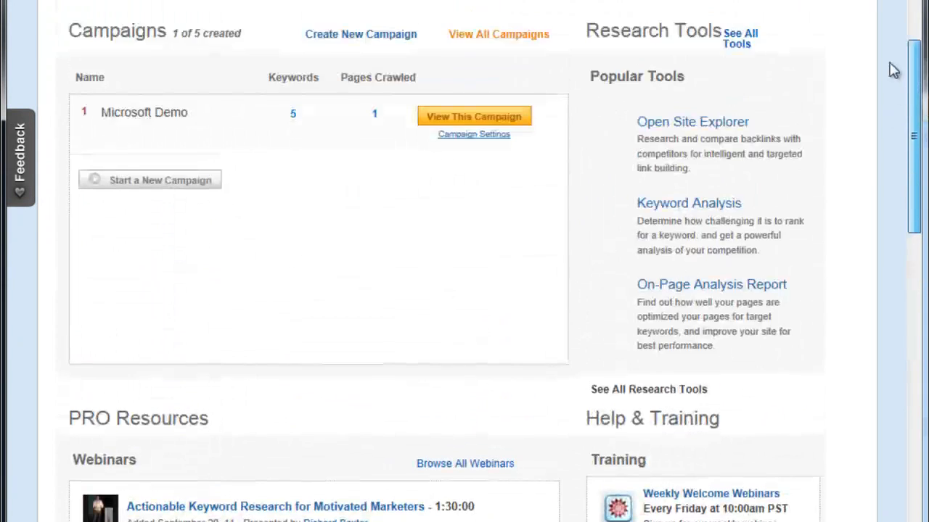
{"action": "scroll", "scroll_direction": "up", "scroll_amount": 3}
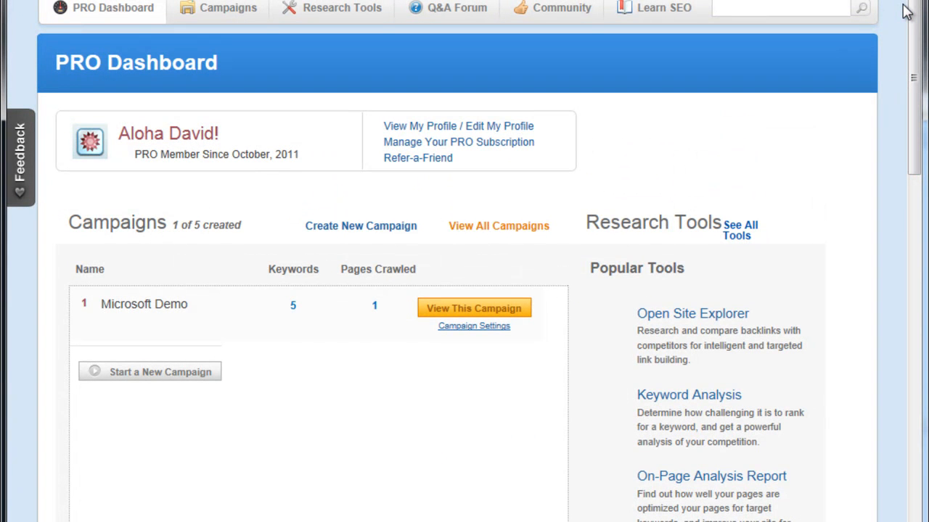
{"action": "mouse_move", "coordinate": [428, 310]}
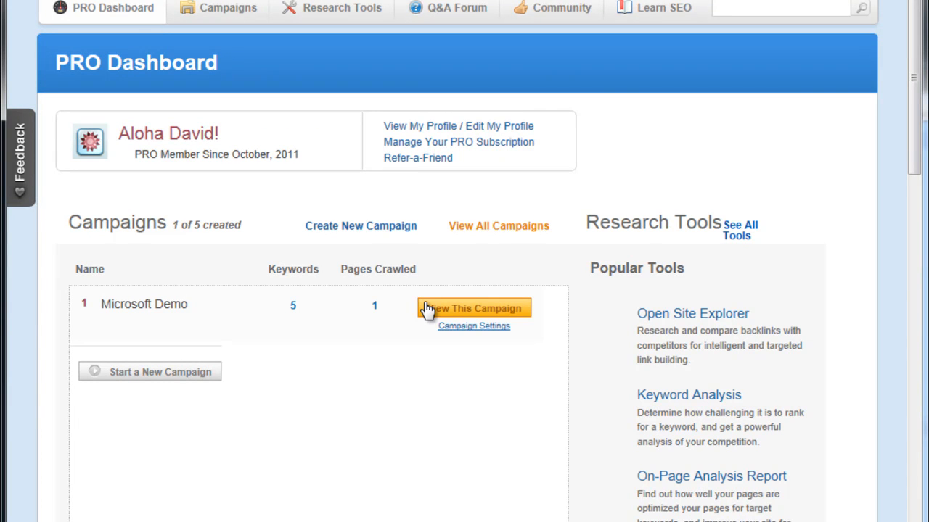
Step: View the Microsoft Demo campaign and scroll to its Crawl Diagnostics, Keyword Rankings and Competitive Link Analysis panels
{"action": "left_click", "coordinate": [472, 307]}
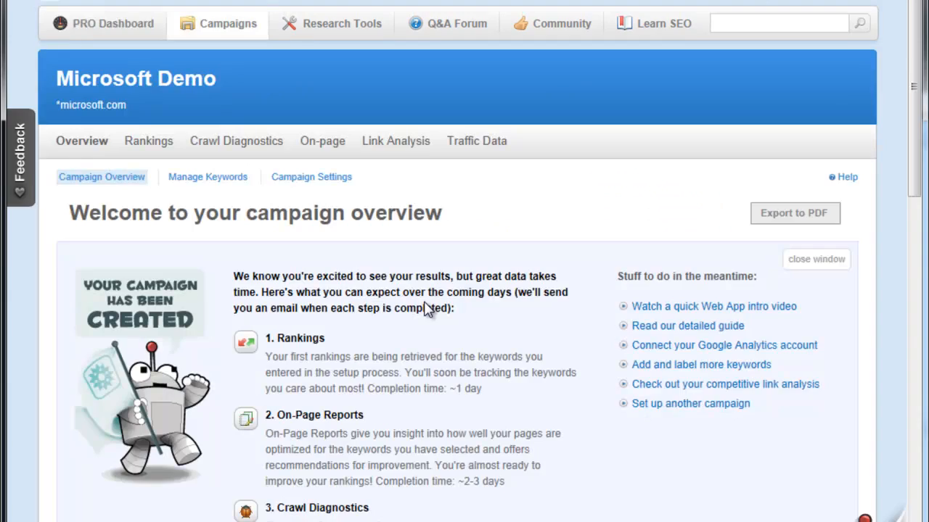
{"action": "scroll", "scroll_direction": "down", "scroll_amount": 3}
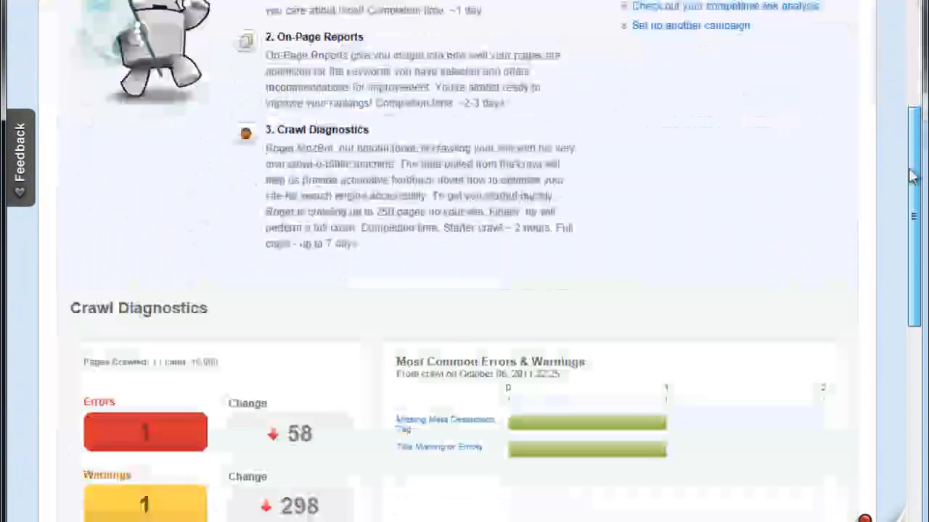
{"action": "scroll", "scroll_direction": "down", "scroll_amount": 3}
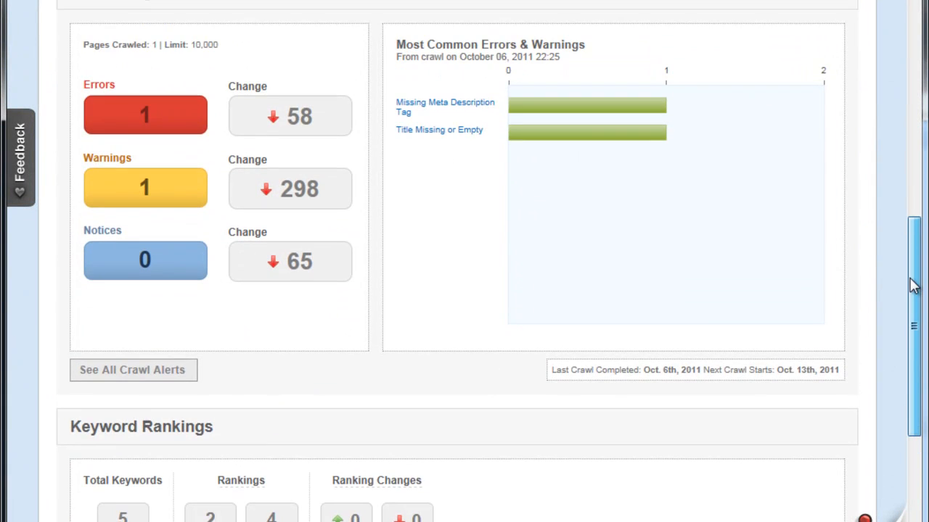
{"action": "scroll", "scroll_direction": "down", "scroll_amount": 3}
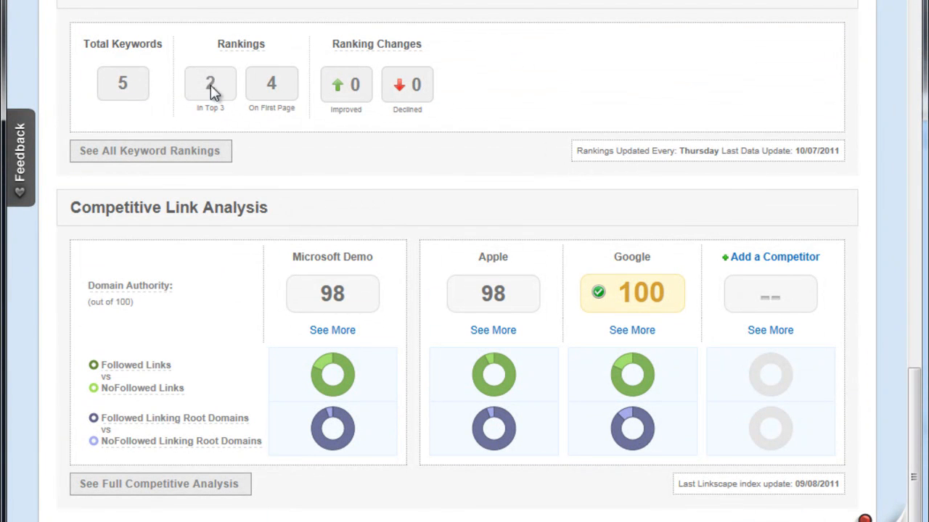
{"action": "mouse_move", "coordinate": [240, 102]}
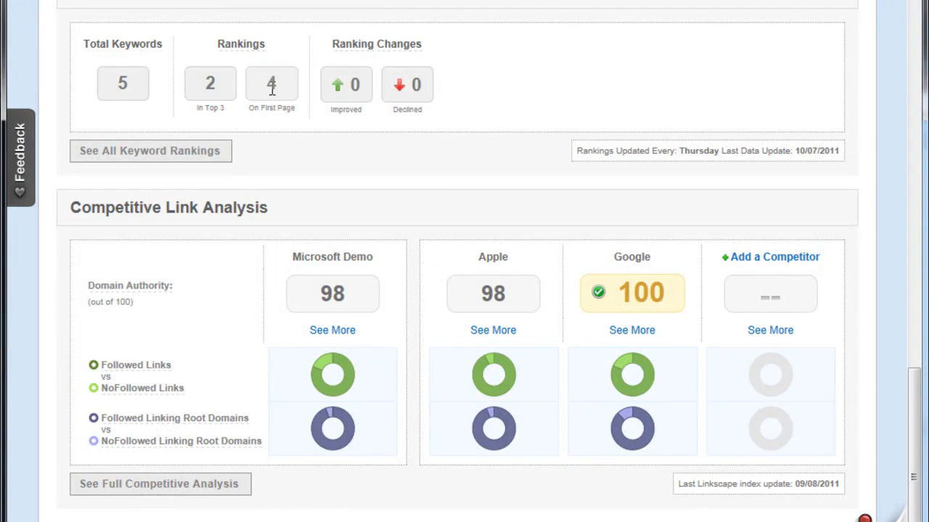
{"action": "mouse_move", "coordinate": [751, 239]}
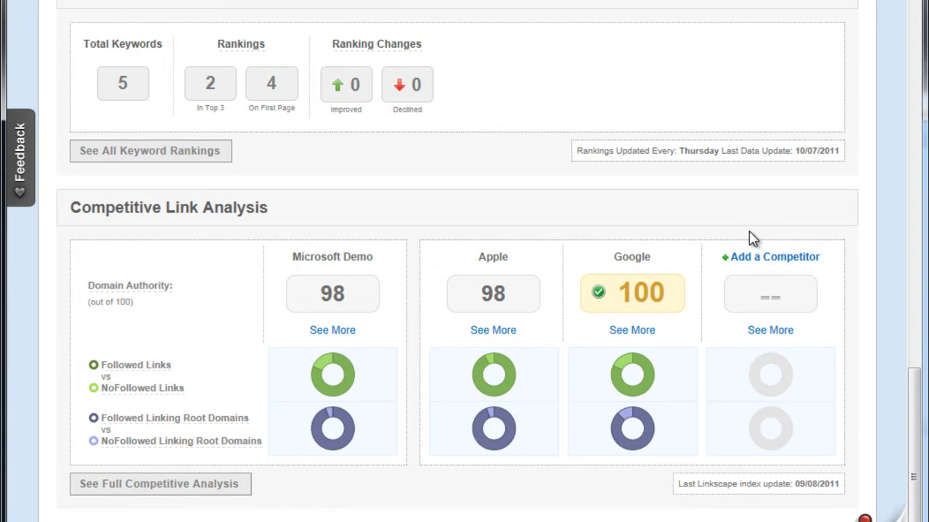
{"action": "mouse_move", "coordinate": [467, 255]}
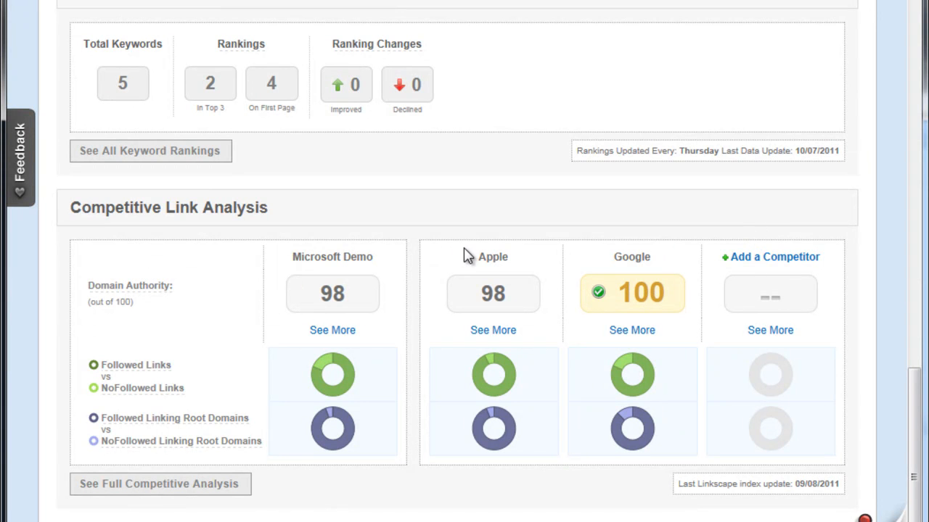
{"action": "mouse_move", "coordinate": [351, 263]}
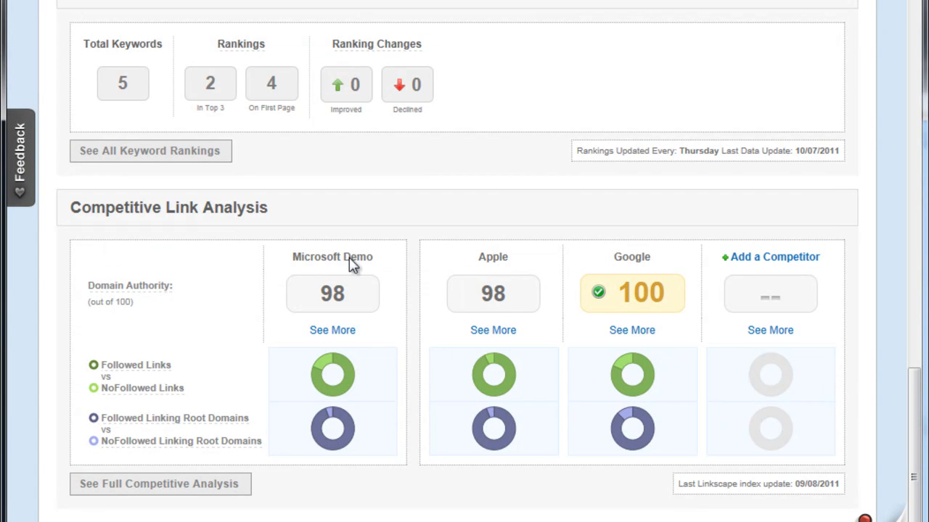
{"action": "mouse_move", "coordinate": [606, 263]}
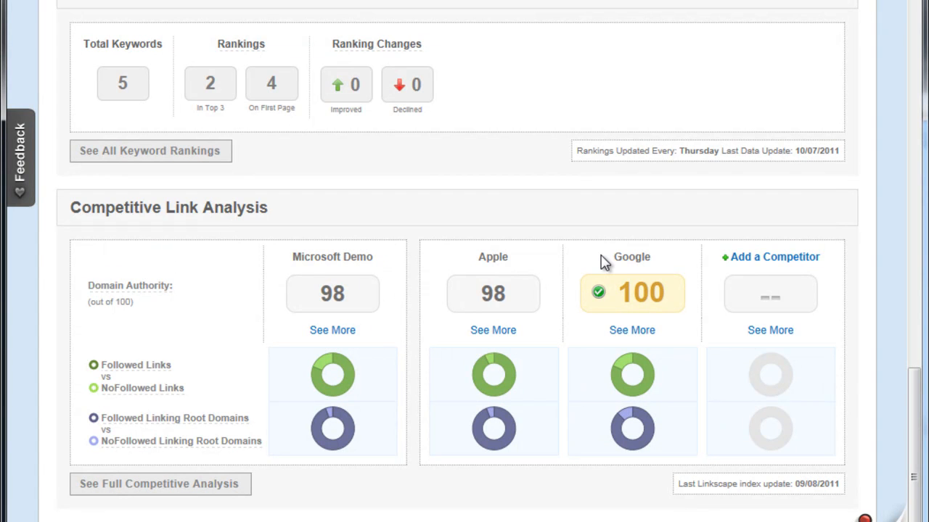
{"action": "mouse_move", "coordinate": [641, 300]}
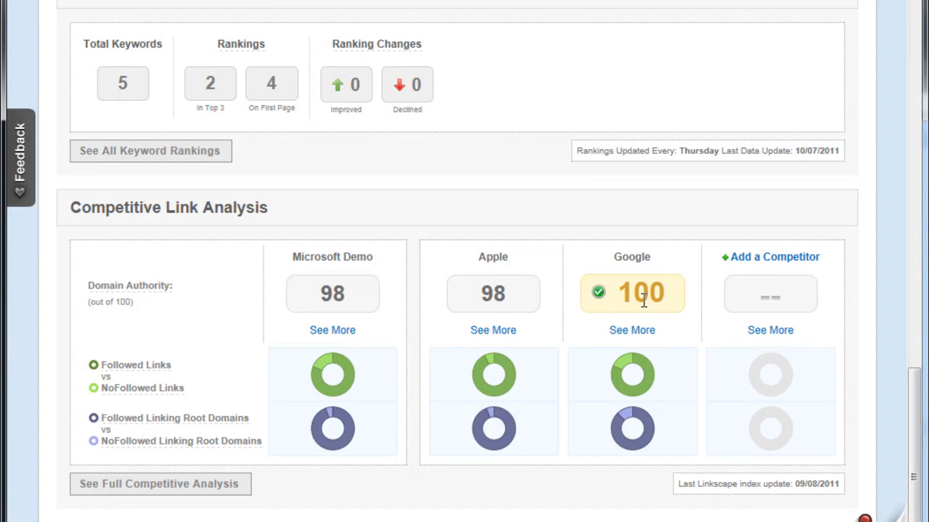
{"action": "mouse_move", "coordinate": [613, 348]}
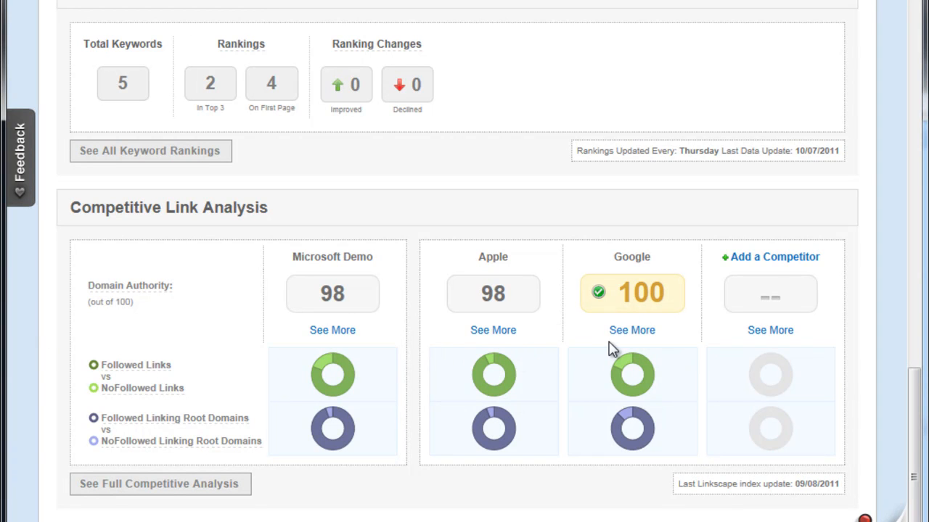
{"action": "mouse_move", "coordinate": [191, 464]}
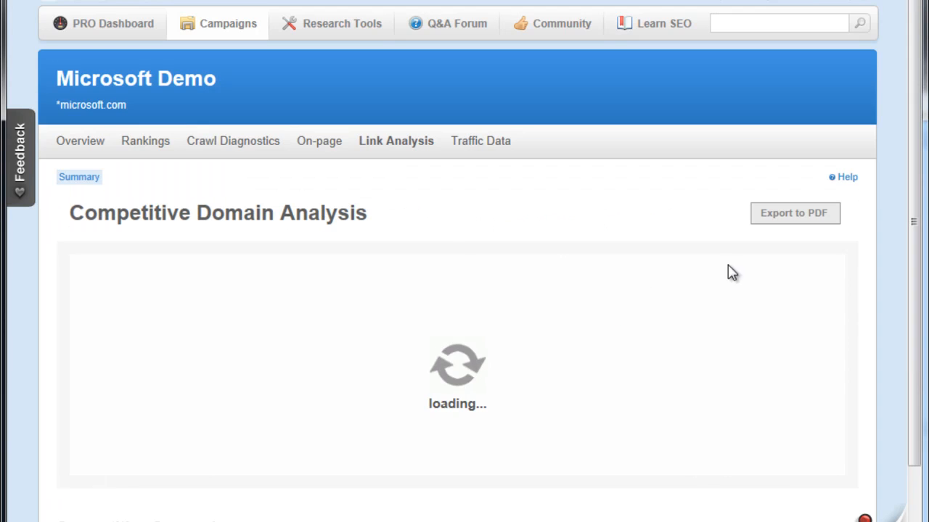
Step: Scroll the Competitive Domain Analysis comparing Microsoft Demo's MozRank, MozTrust and links against Apple and Google
{"action": "scroll", "scroll_direction": "down", "scroll_amount": 3}
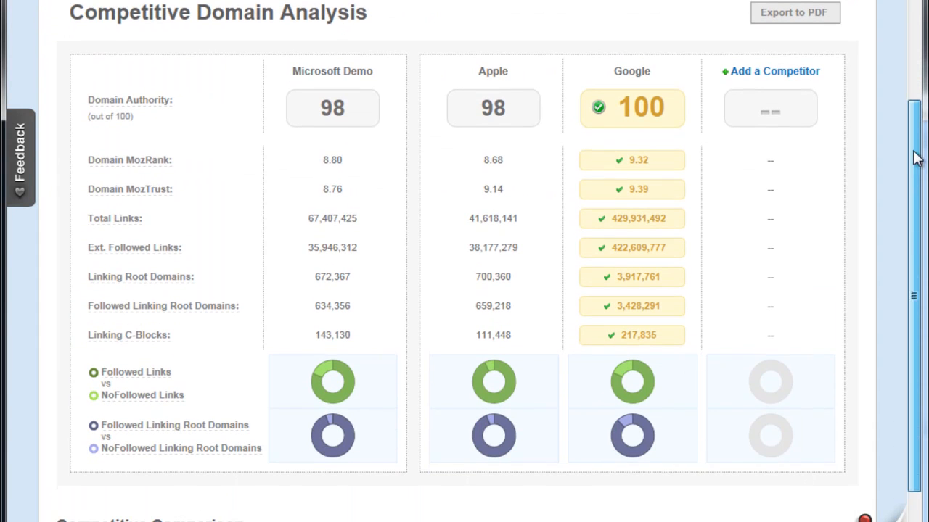
{"action": "mouse_move", "coordinate": [792, 157]}
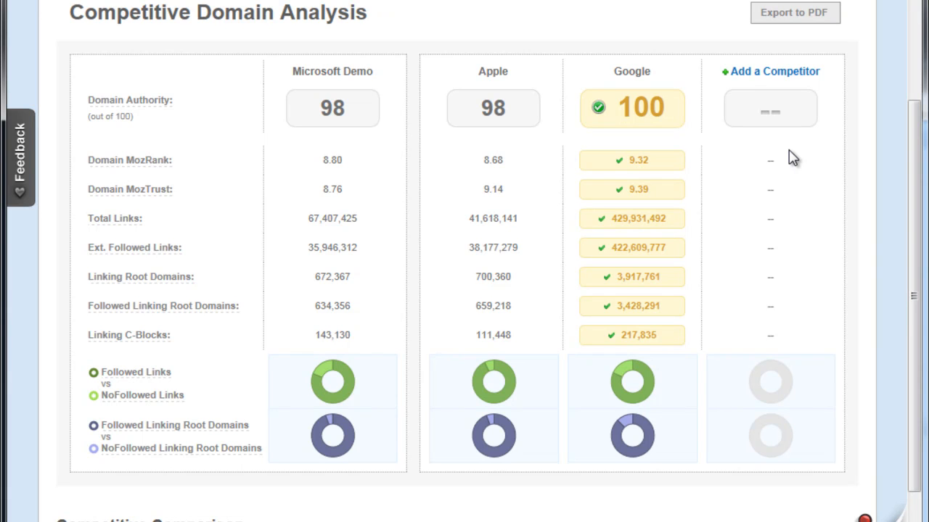
{"action": "mouse_move", "coordinate": [621, 231]}
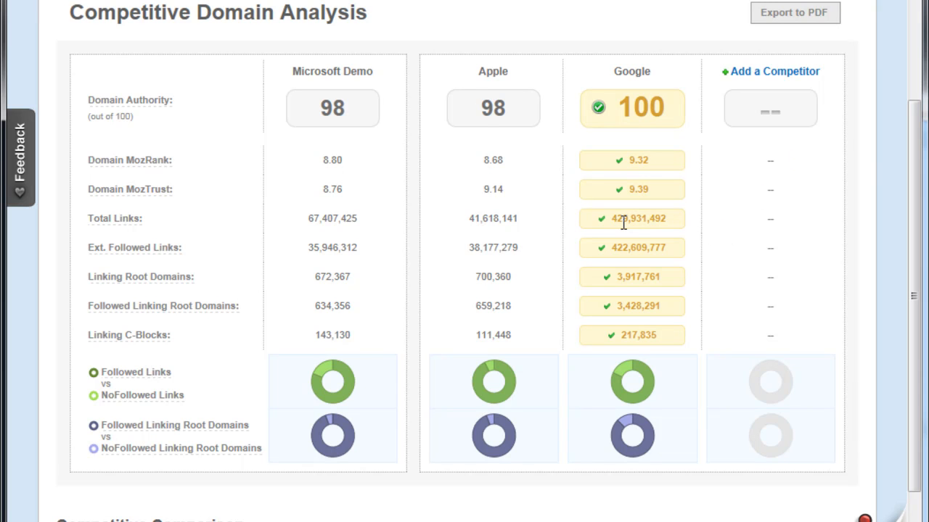
{"action": "mouse_move", "coordinate": [351, 232]}
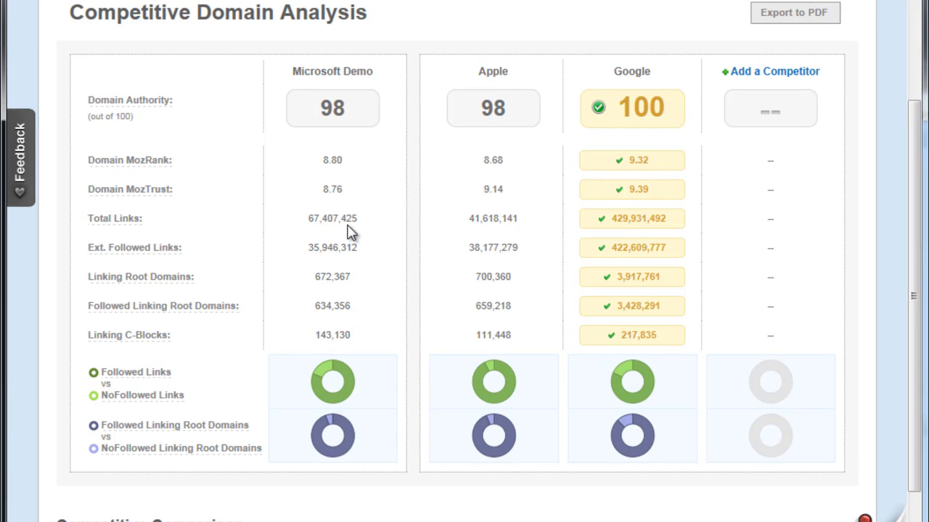
{"action": "mouse_move", "coordinate": [354, 239]}
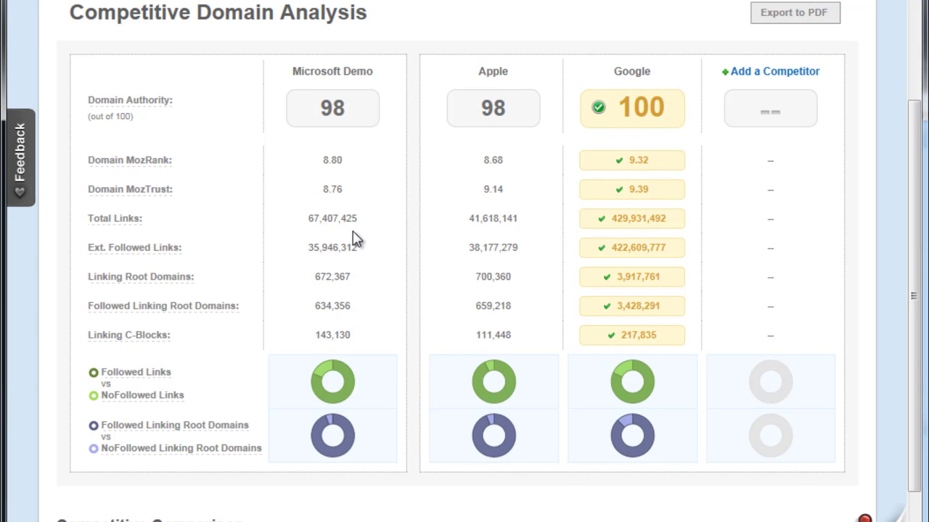
{"action": "mouse_move", "coordinate": [354, 219]}
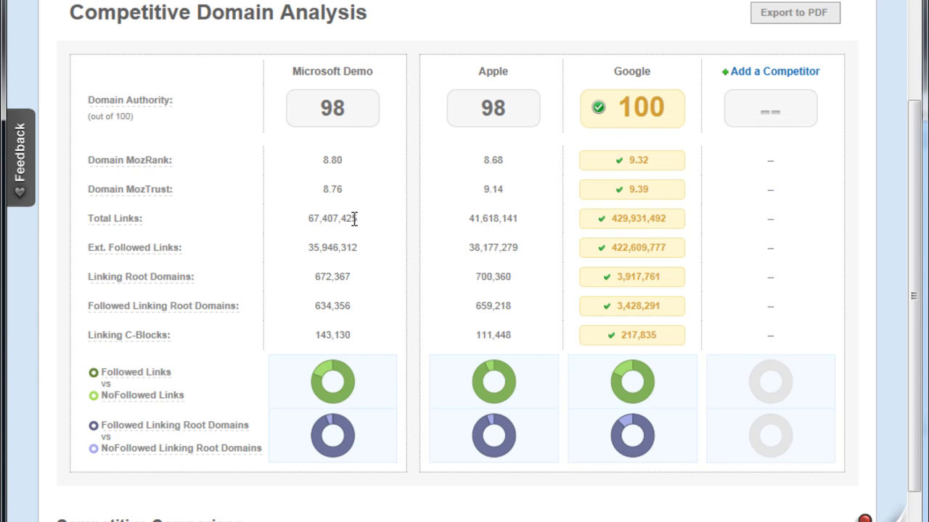
{"action": "mouse_move", "coordinate": [371, 165]}
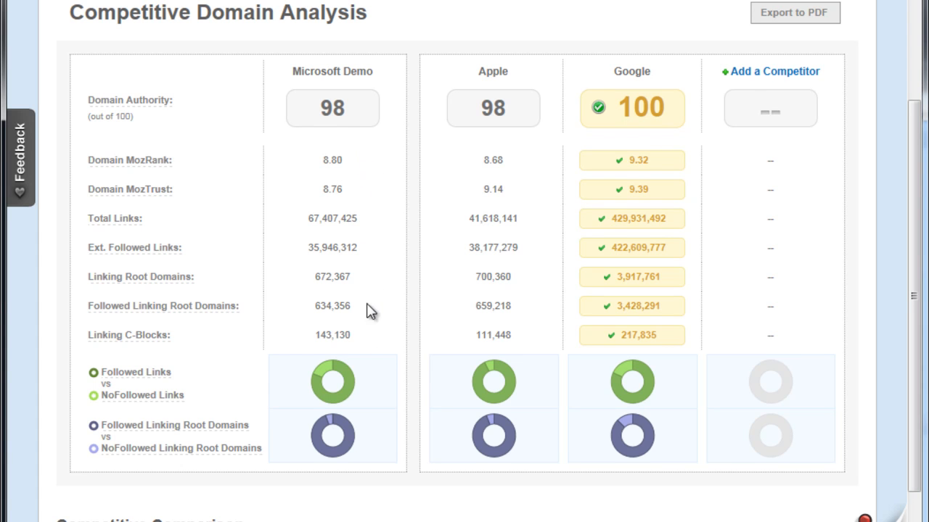
{"action": "mouse_move", "coordinate": [341, 377]}
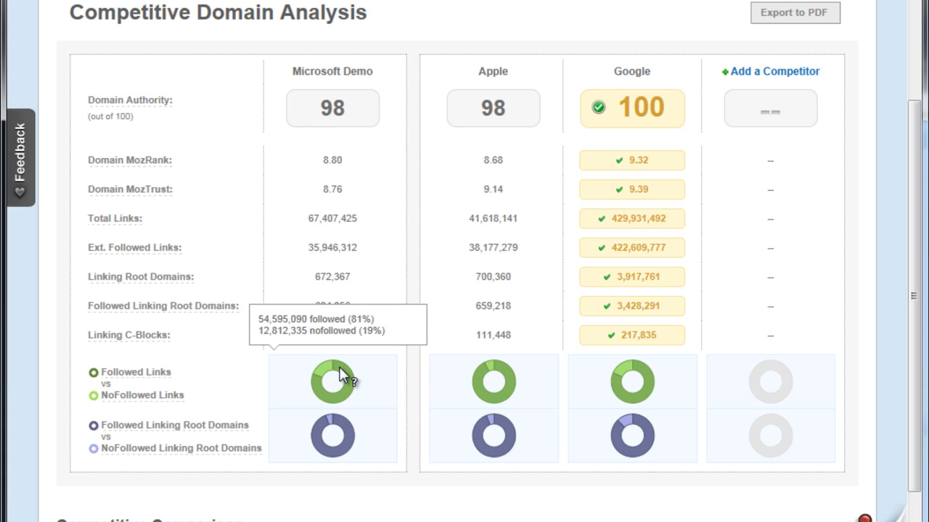
{"action": "mouse_move", "coordinate": [347, 376]}
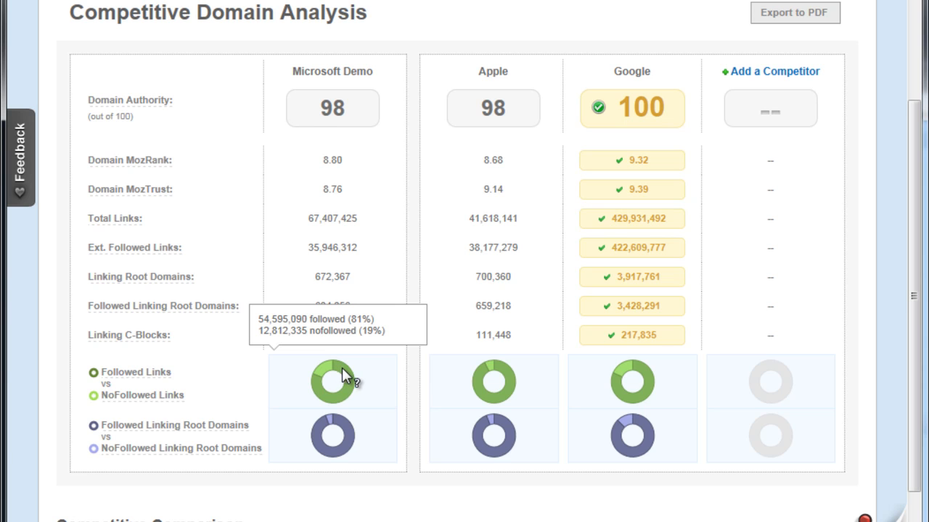
{"action": "mouse_move", "coordinate": [631, 380]}
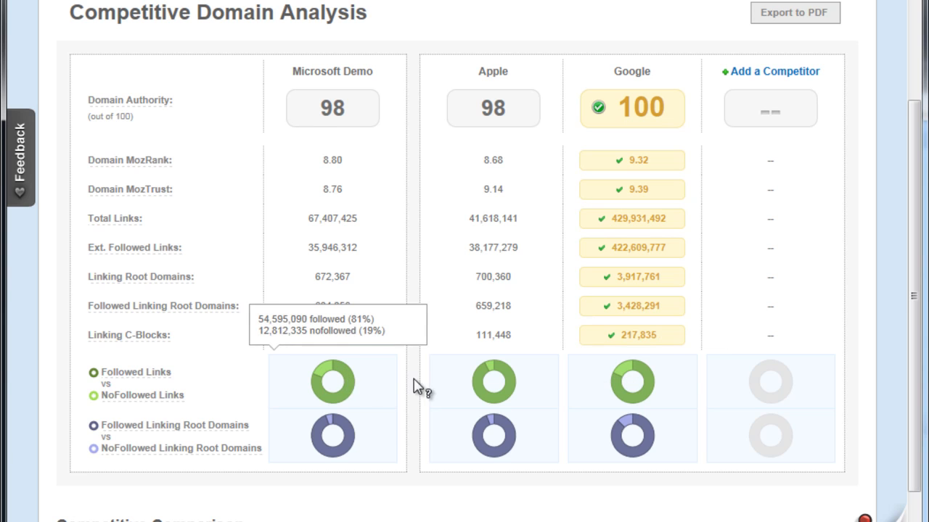
{"action": "mouse_move", "coordinate": [345, 380]}
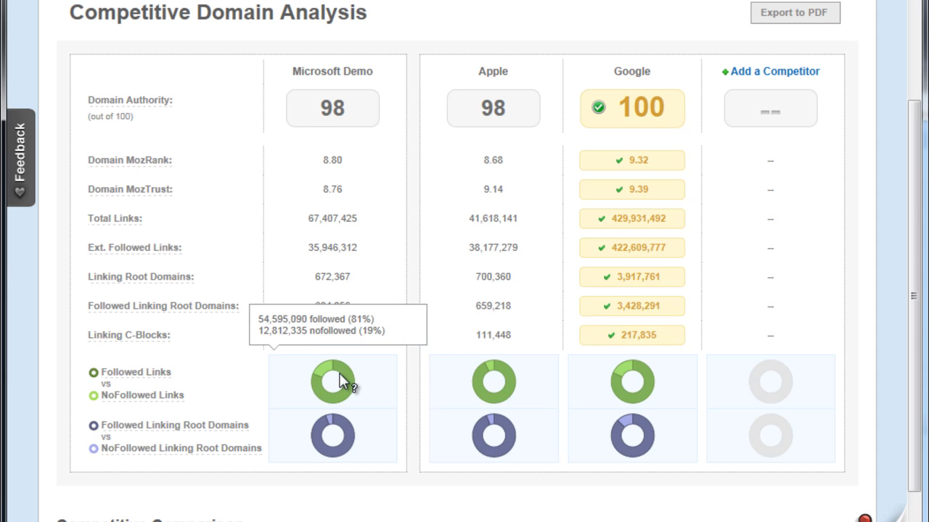
{"action": "mouse_move", "coordinate": [803, 390]}
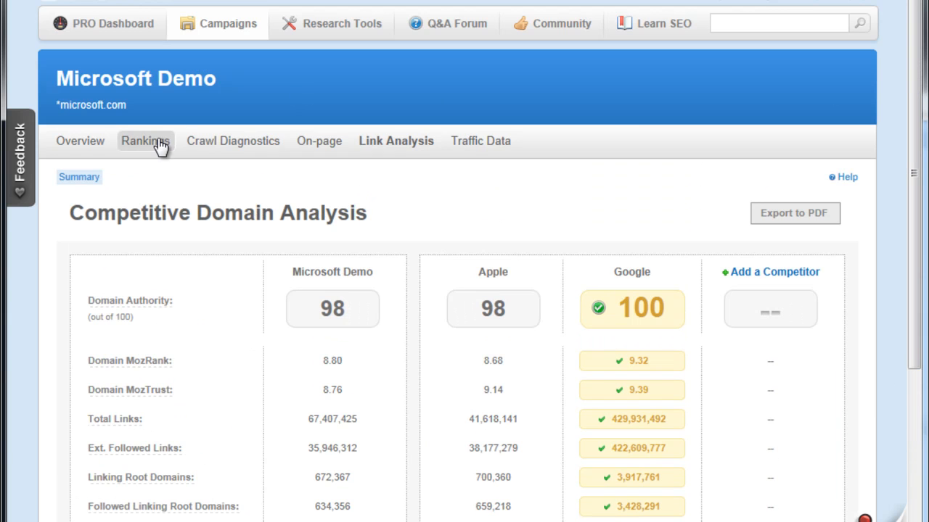
Step: Show the Rankings Report's Keyword Rankings table with Google, Bing and Yahoo ranks for five keywords
{"action": "left_click", "coordinate": [145, 140]}
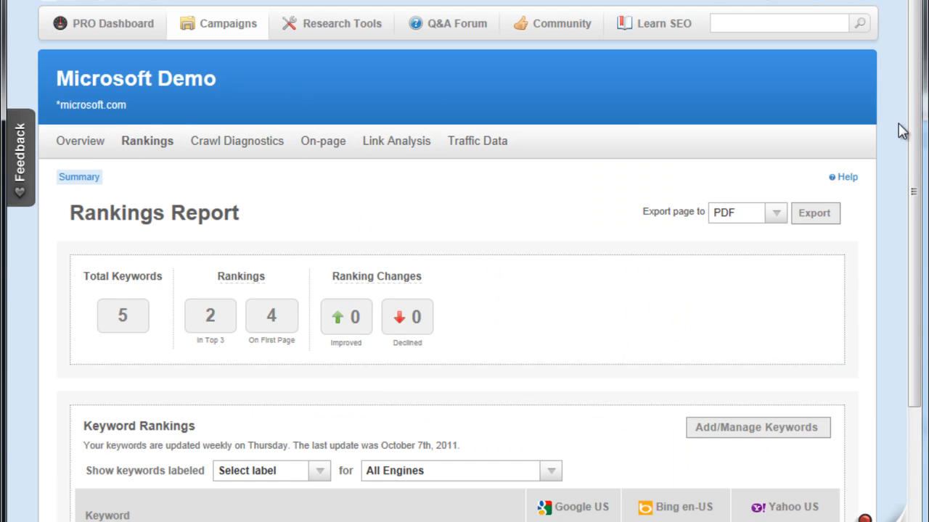
{"action": "scroll", "scroll_direction": "down", "scroll_amount": 3}
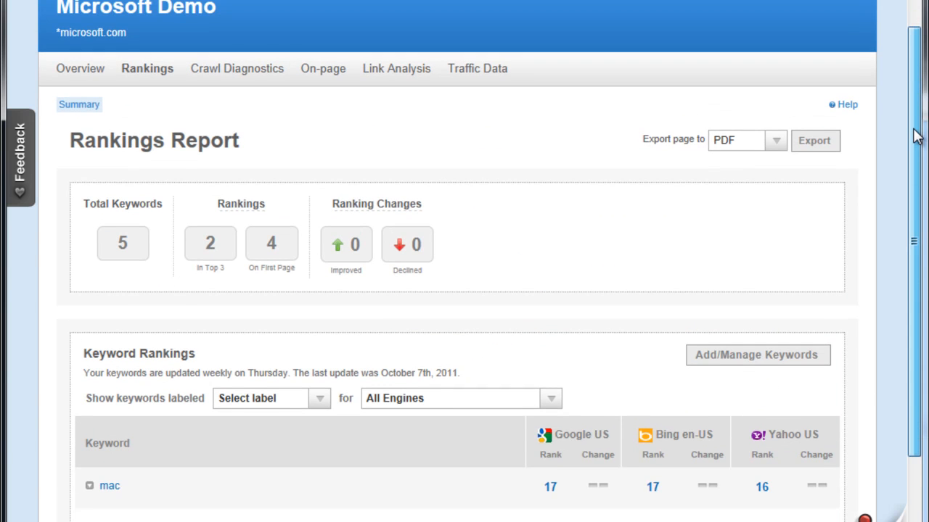
{"action": "scroll", "scroll_direction": "down", "scroll_amount": 3}
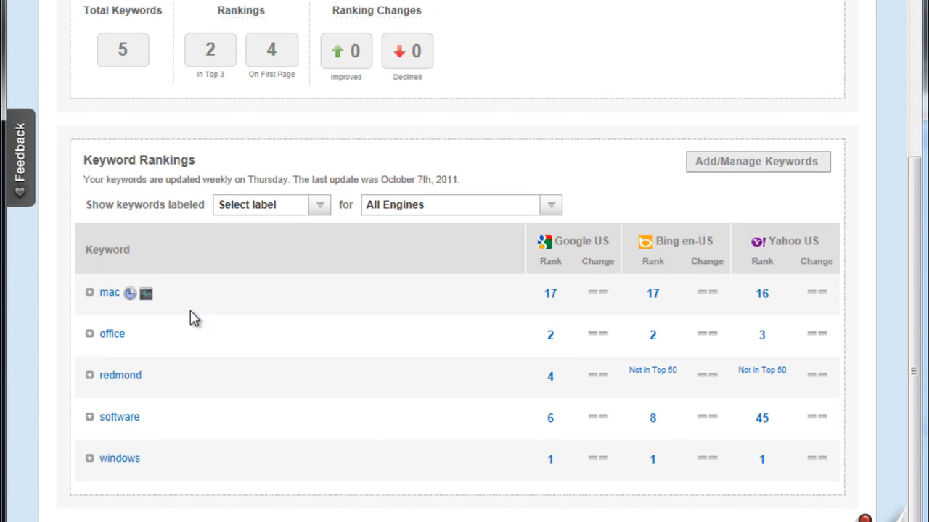
{"action": "mouse_move", "coordinate": [119, 458]}
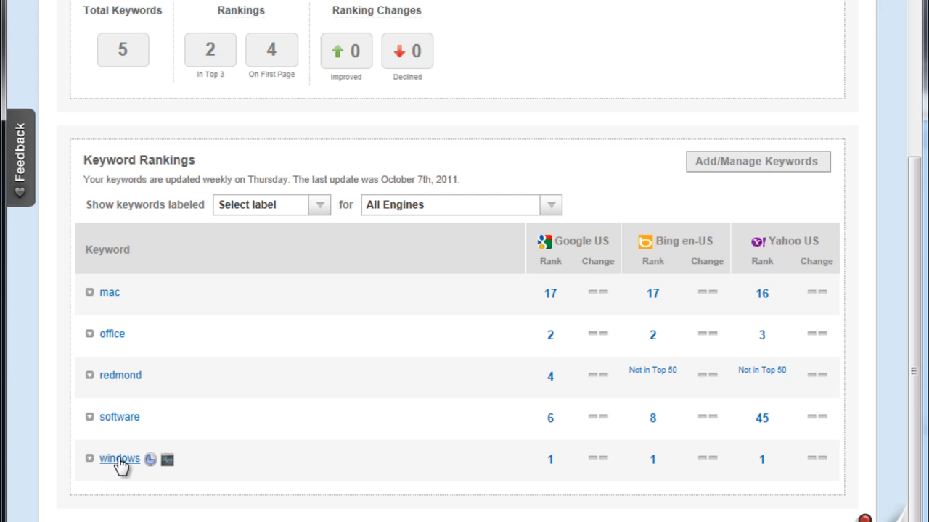
{"action": "mouse_move", "coordinate": [111, 293]}
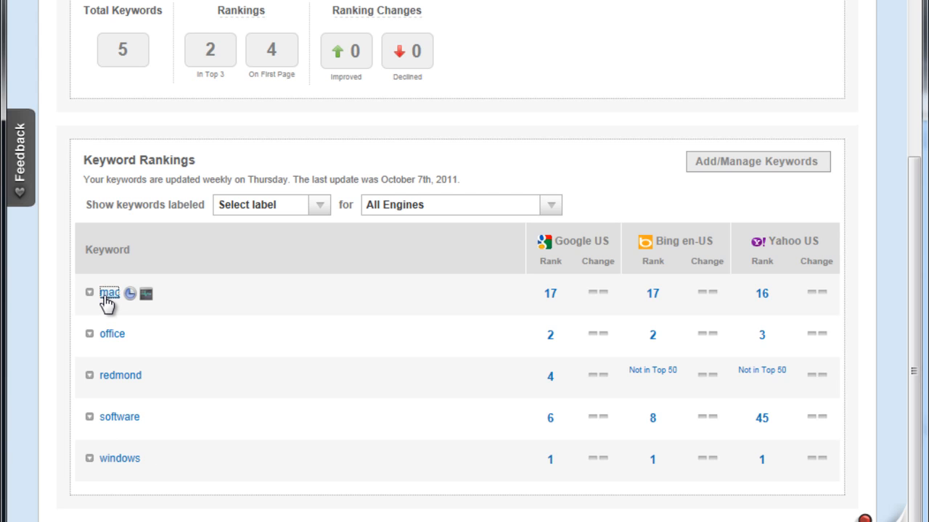
{"action": "mouse_move", "coordinate": [911, 47]}
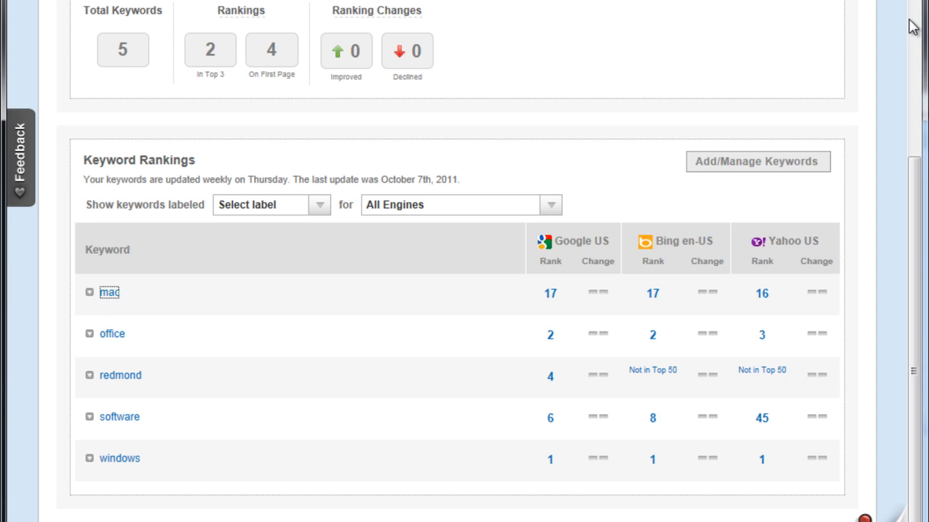
Step: View the 'mac' keyword's ranking history with its 87% keyword difficulty and Google United States results
{"action": "left_click", "coordinate": [108, 292]}
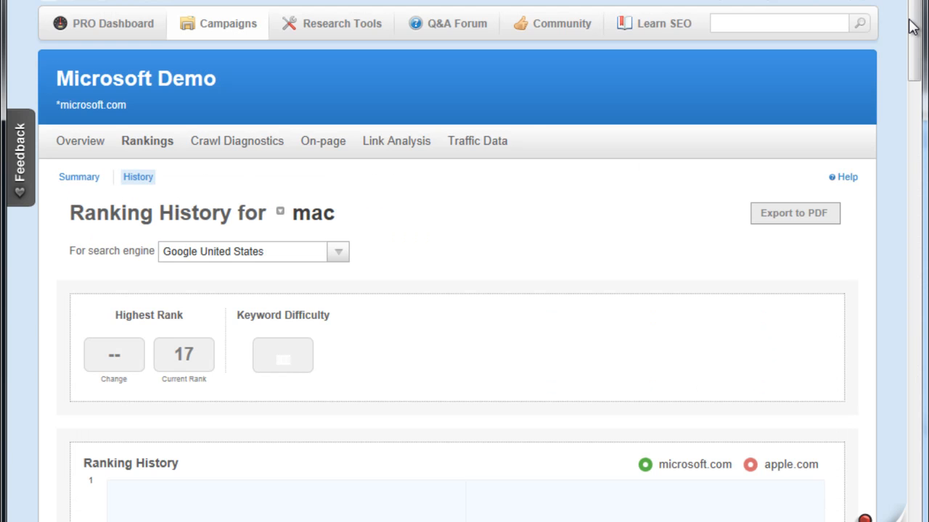
{"action": "scroll", "scroll_direction": "down", "scroll_amount": 3}
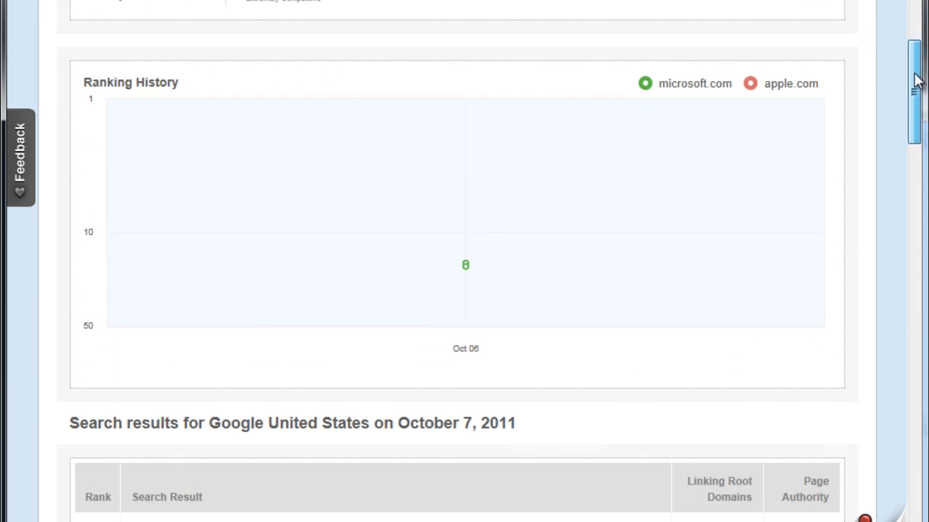
{"action": "scroll", "scroll_direction": "down", "scroll_amount": 3}
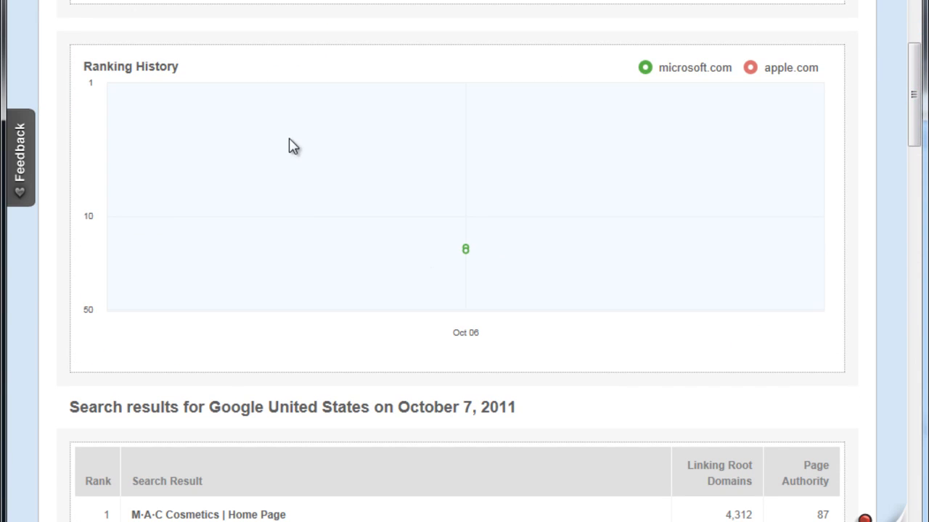
{"action": "scroll", "scroll_direction": "down", "scroll_amount": 3}
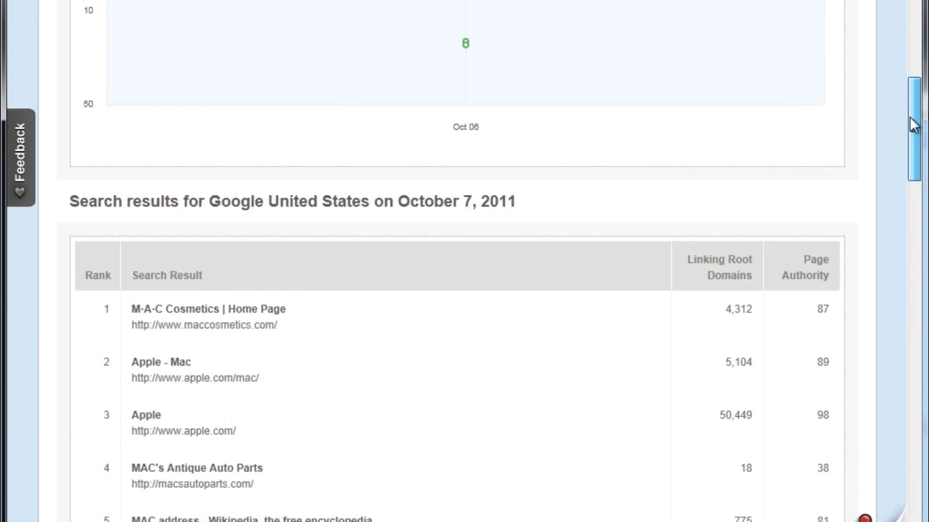
{"action": "scroll", "scroll_direction": "down", "scroll_amount": 3}
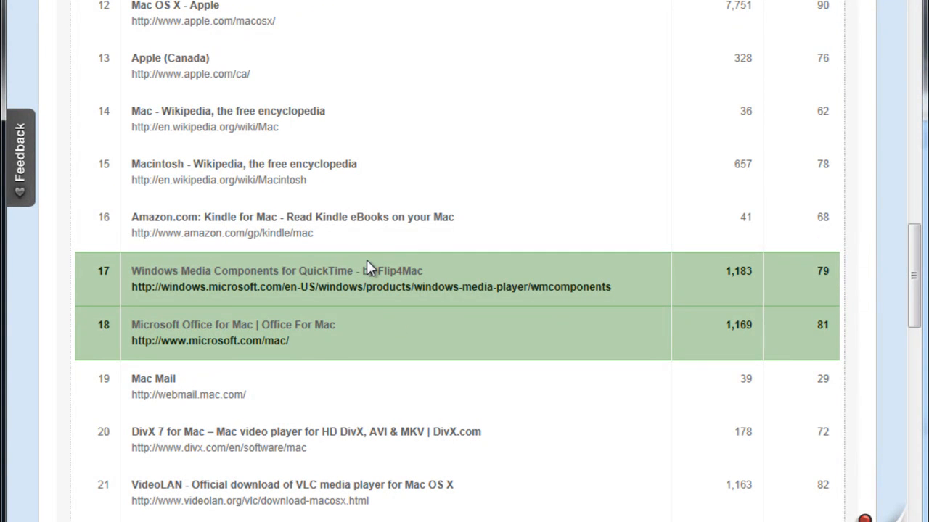
{"action": "mouse_move", "coordinate": [465, 284]}
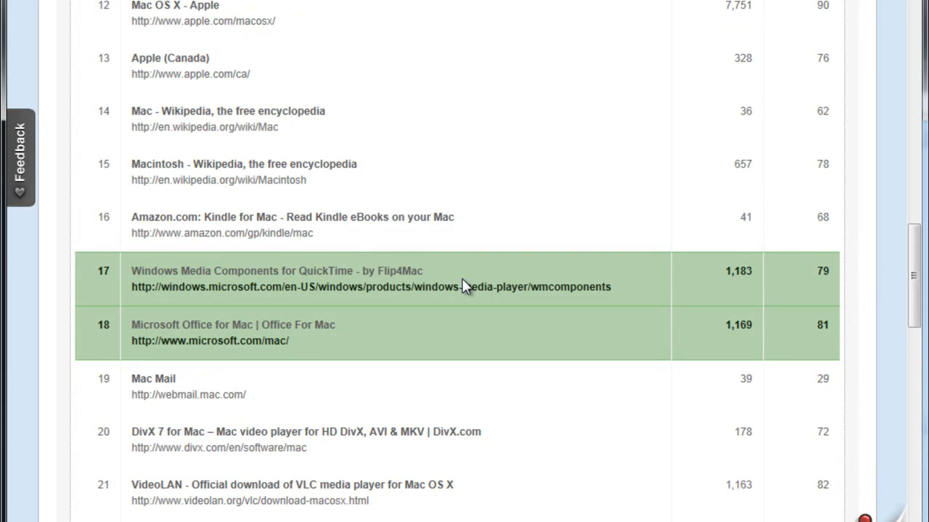
Step: Scroll through the October 7 Google results list where Microsoft ranks 17 and 18
{"action": "scroll", "scroll_direction": "down", "scroll_amount": 3}
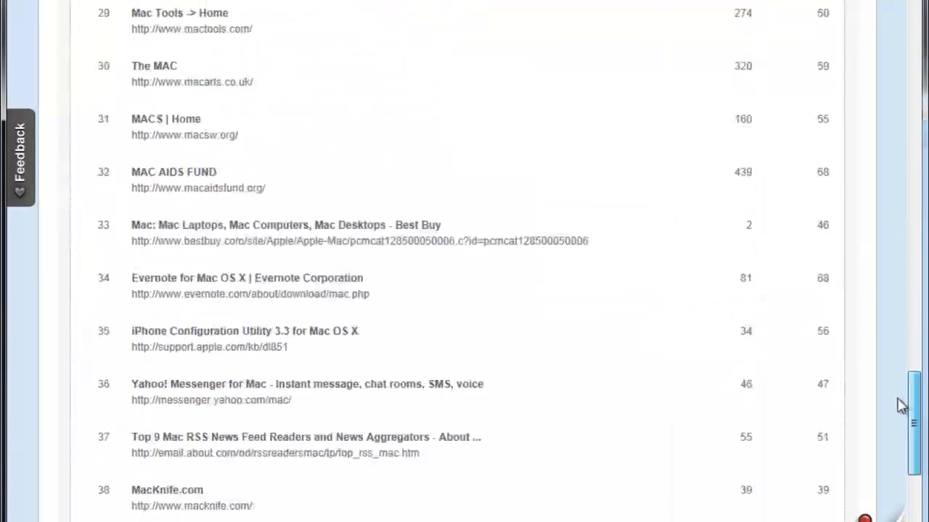
{"action": "scroll", "scroll_direction": "down", "scroll_amount": 3}
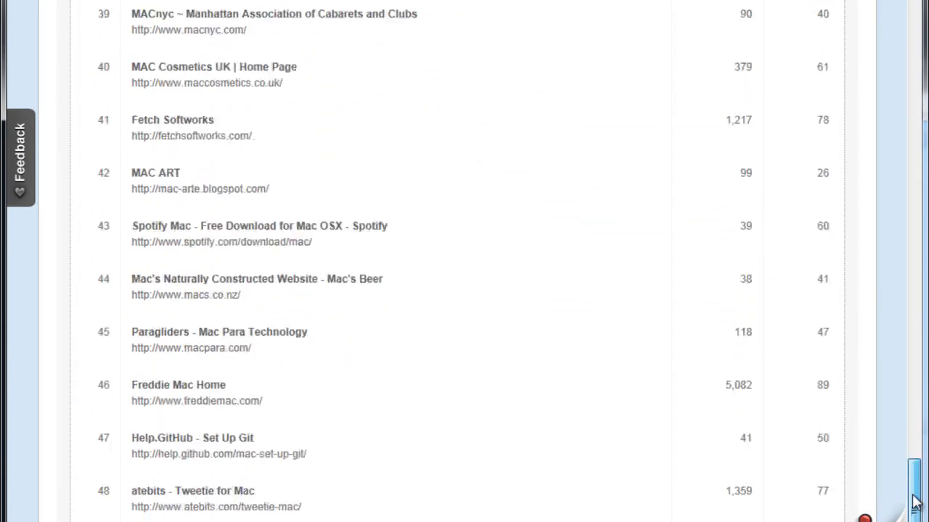
{"action": "scroll", "scroll_direction": "up", "scroll_amount": 3}
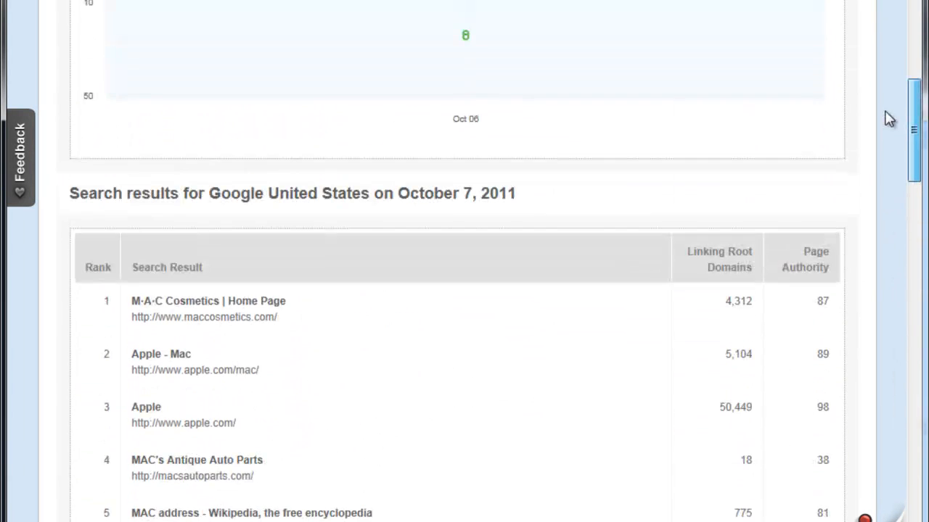
{"action": "scroll", "scroll_direction": "down", "scroll_amount": 3}
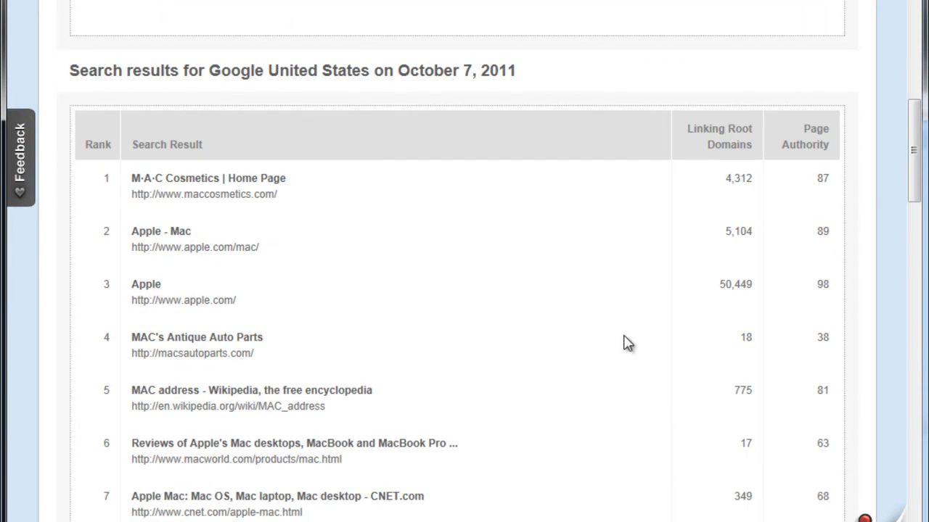
{"action": "mouse_move", "coordinate": [900, 153]}
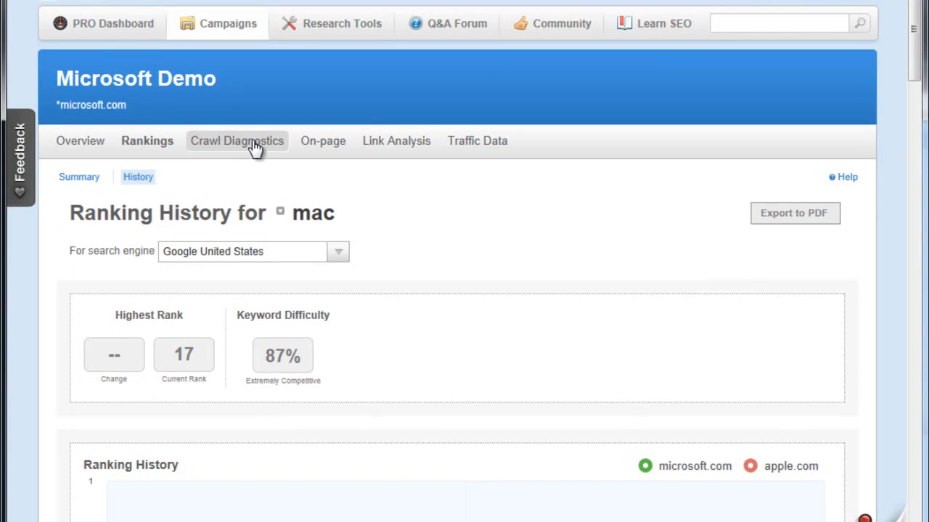
Step: Go to Crawl Diagnostics and review the Overly-Dynamic URL issue chart showing no affected pages
{"action": "left_click", "coordinate": [236, 141]}
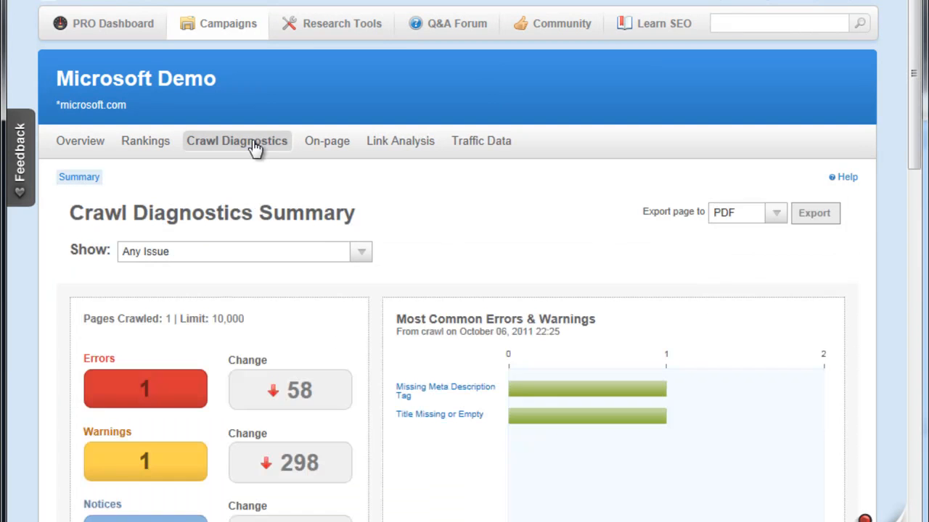
{"action": "scroll", "scroll_direction": "down", "scroll_amount": 3}
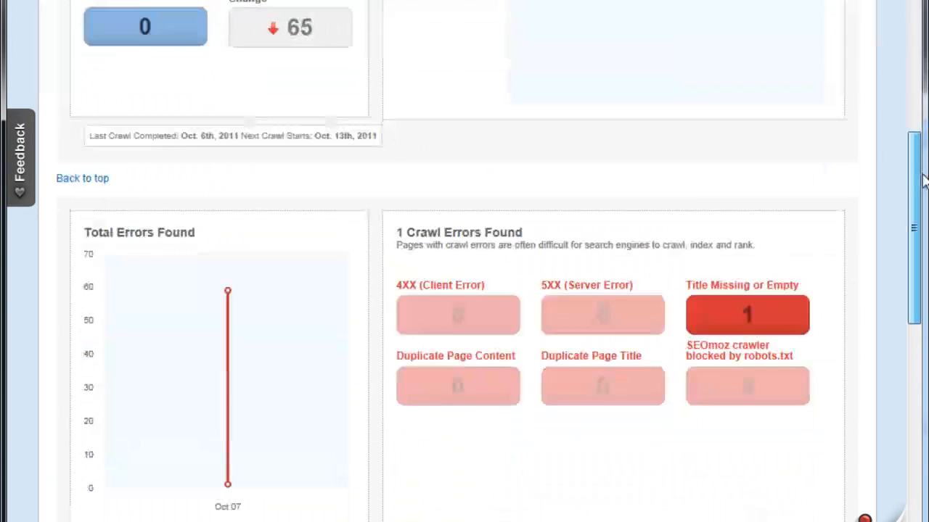
{"action": "scroll", "scroll_direction": "down", "scroll_amount": 3}
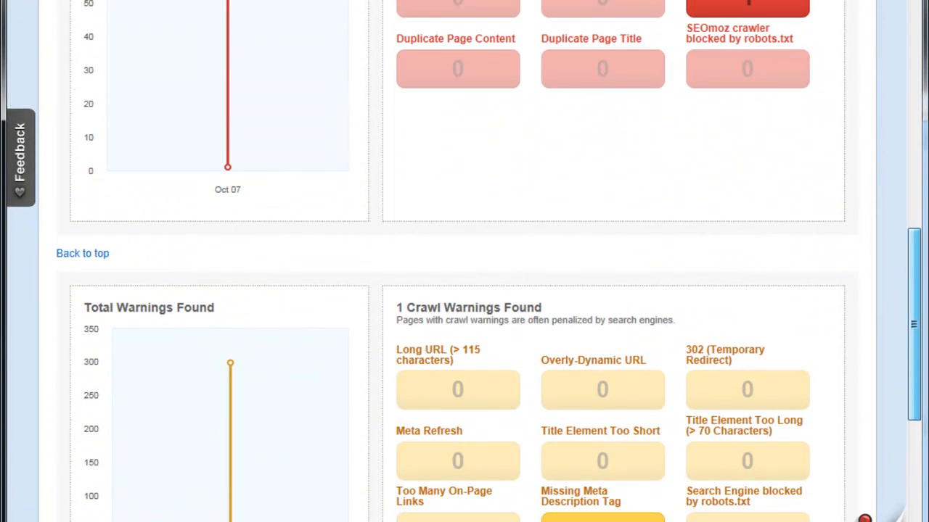
{"action": "mouse_move", "coordinate": [755, 15]}
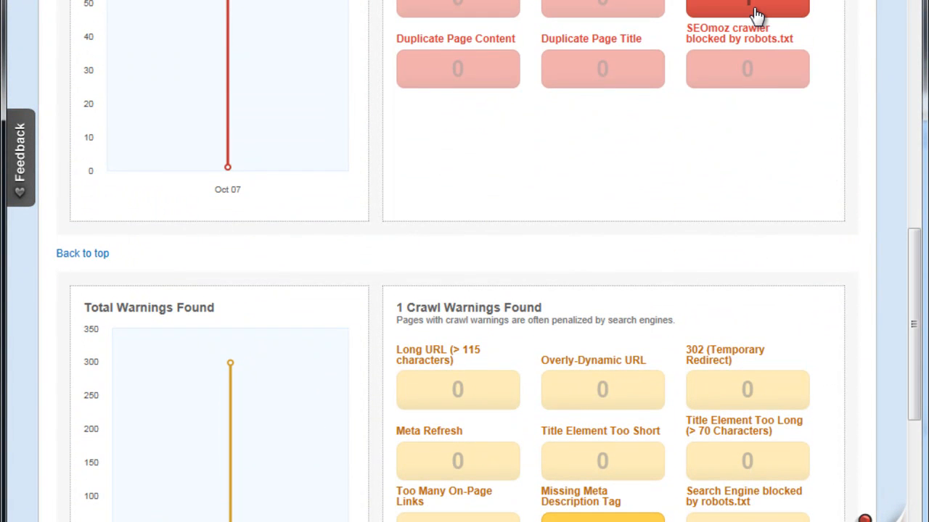
{"action": "mouse_move", "coordinate": [690, 3]}
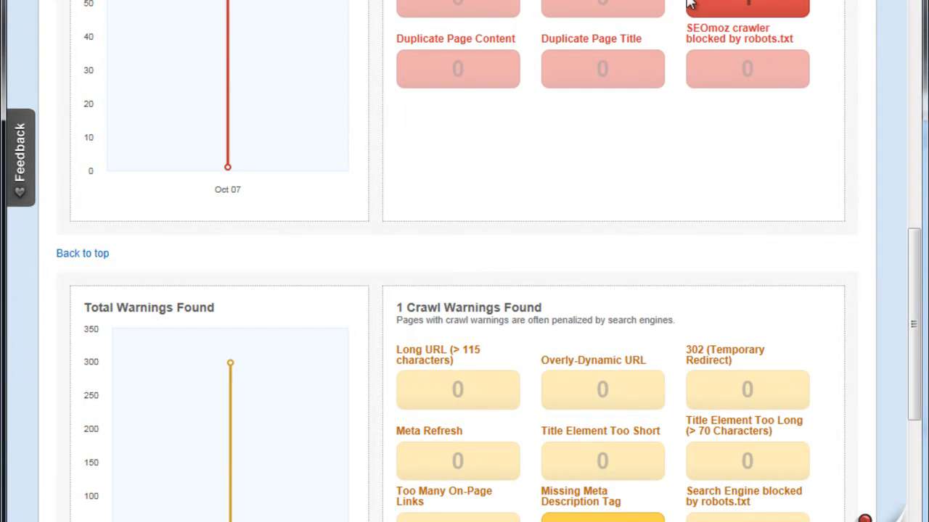
{"action": "mouse_move", "coordinate": [587, 375]}
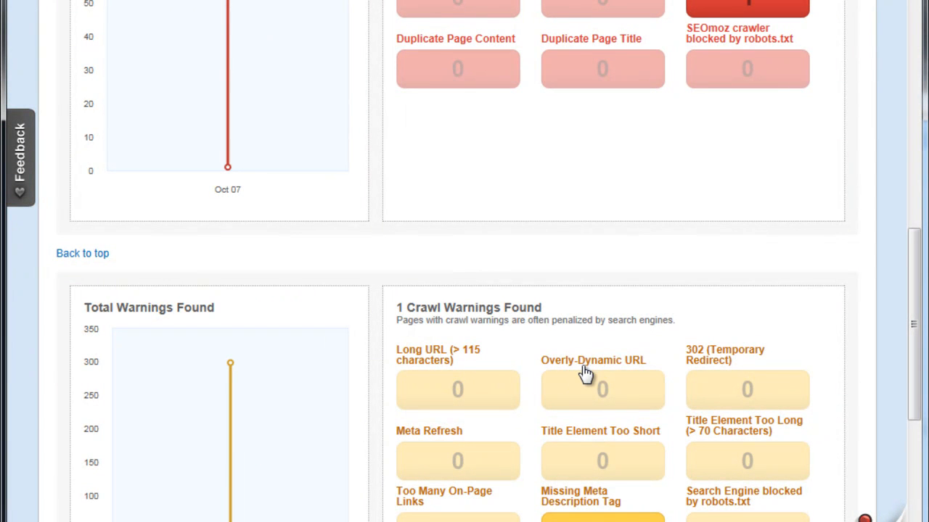
{"action": "mouse_move", "coordinate": [606, 167]}
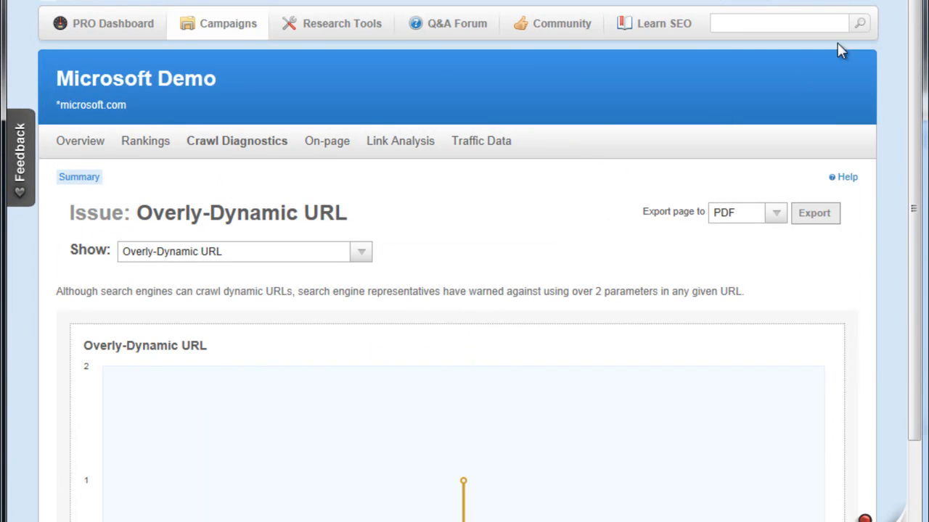
{"action": "scroll", "scroll_direction": "down", "scroll_amount": 3}
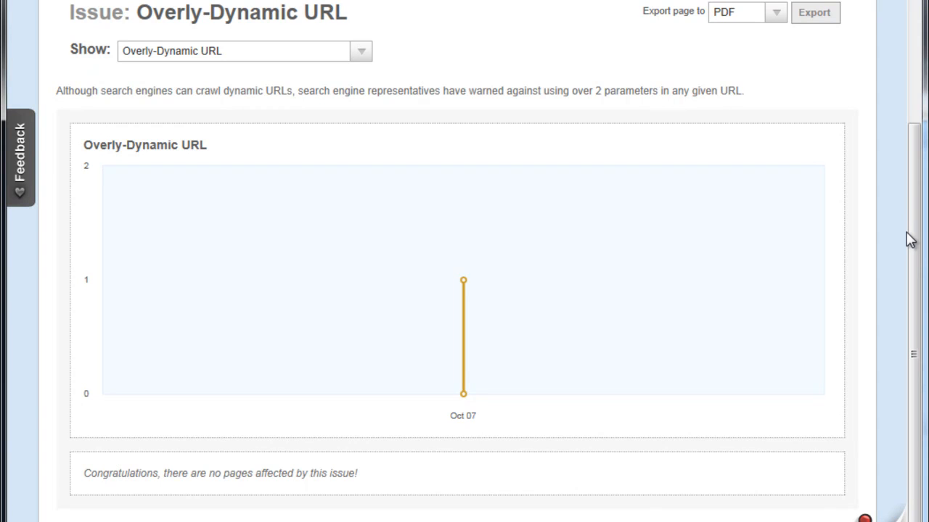
{"action": "mouse_move", "coordinate": [141, 90]}
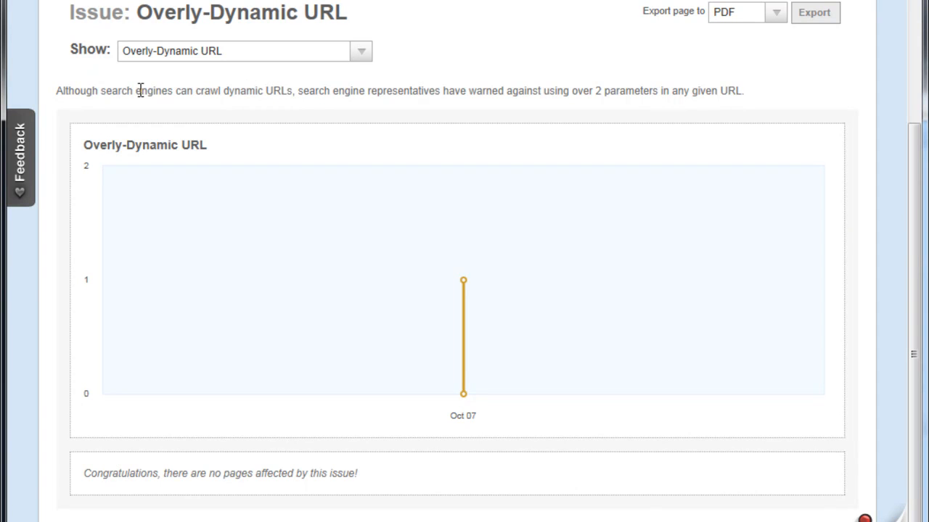
{"action": "mouse_move", "coordinate": [250, 96]}
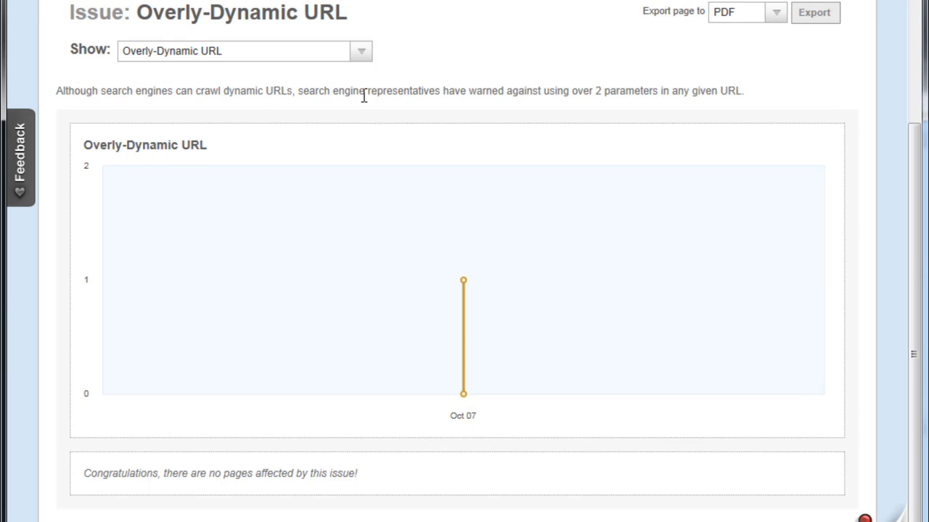
{"action": "mouse_move", "coordinate": [563, 90]}
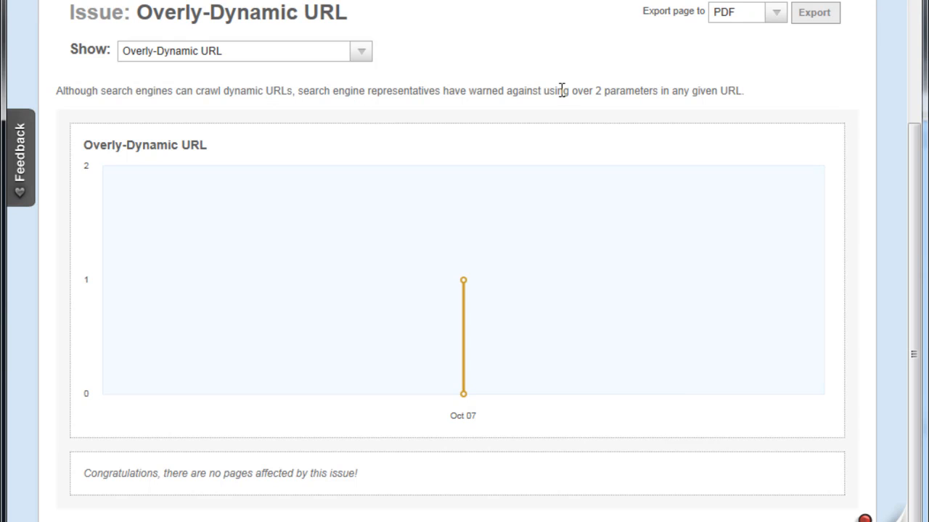
{"action": "mouse_move", "coordinate": [560, 88]}
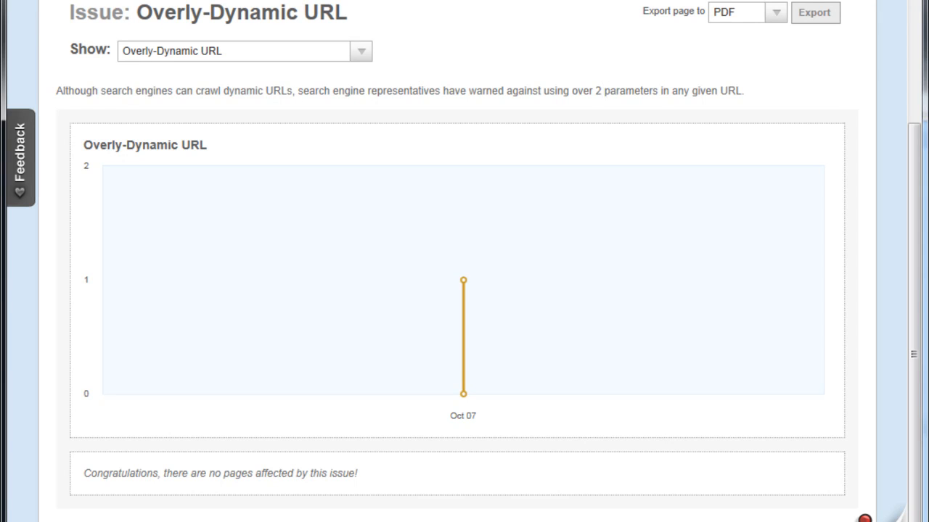
Step: Scroll the Crawl Diagnostics summary's Errors, Warnings and Notices panels: one Title Missing error, one Missing Meta Description warning
{"action": "scroll", "scroll_direction": "down", "scroll_amount": 3}
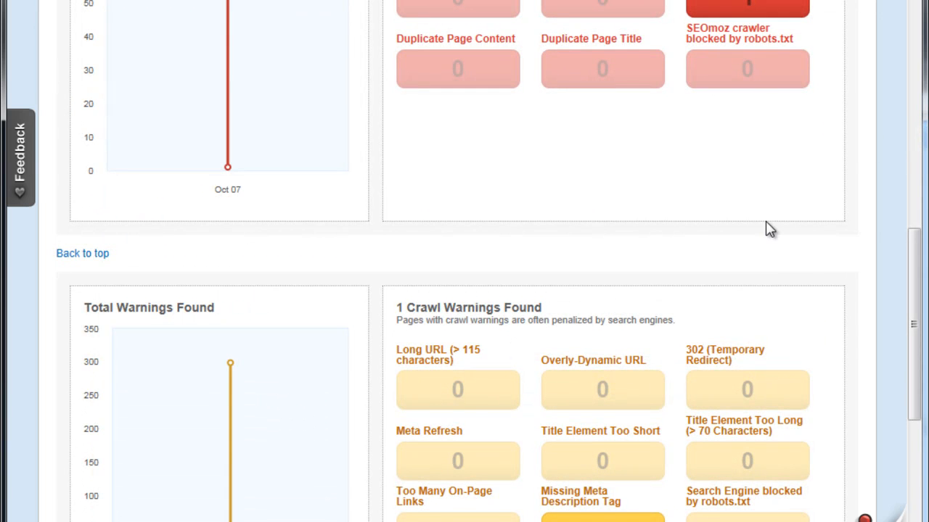
{"action": "scroll", "scroll_direction": "down", "scroll_amount": 3}
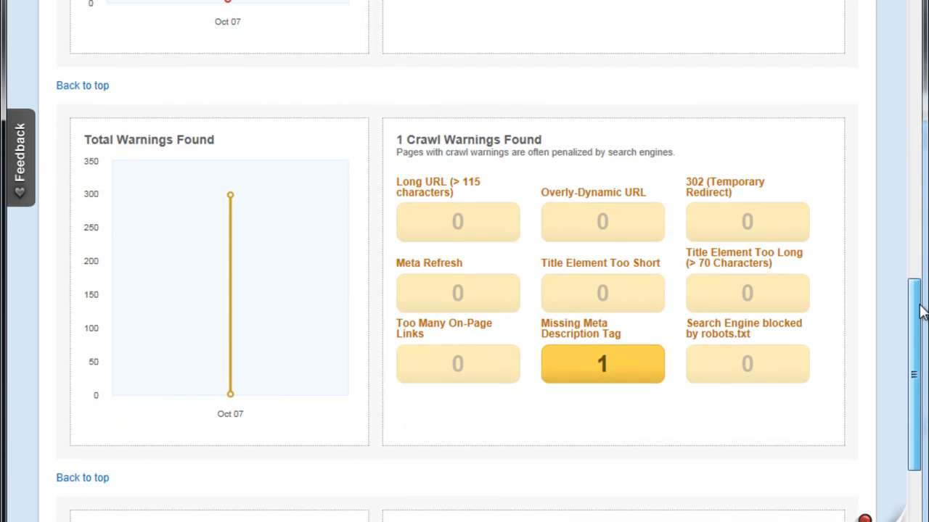
{"action": "scroll", "scroll_direction": "down", "scroll_amount": 3}
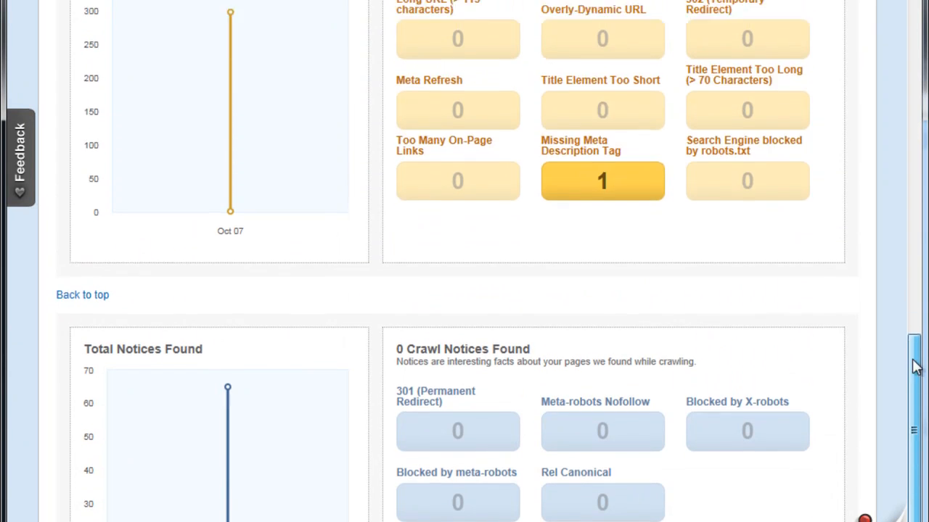
{"action": "scroll", "scroll_direction": "up", "scroll_amount": 3}
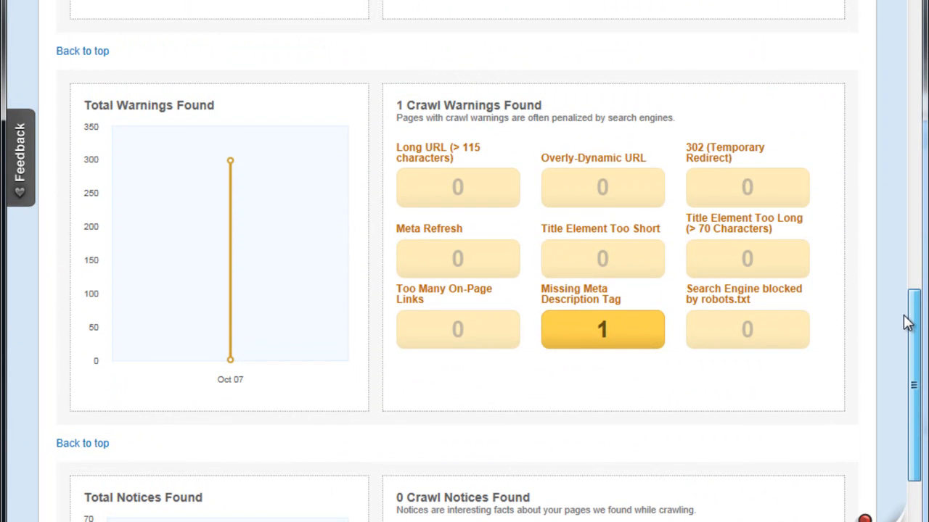
{"action": "scroll", "scroll_direction": "up", "scroll_amount": 3}
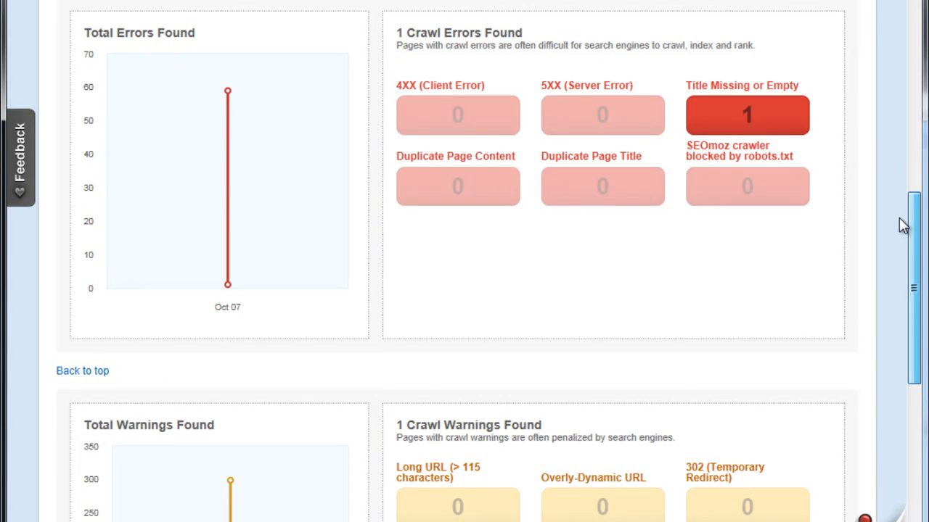
{"action": "scroll", "scroll_direction": "down", "scroll_amount": 3}
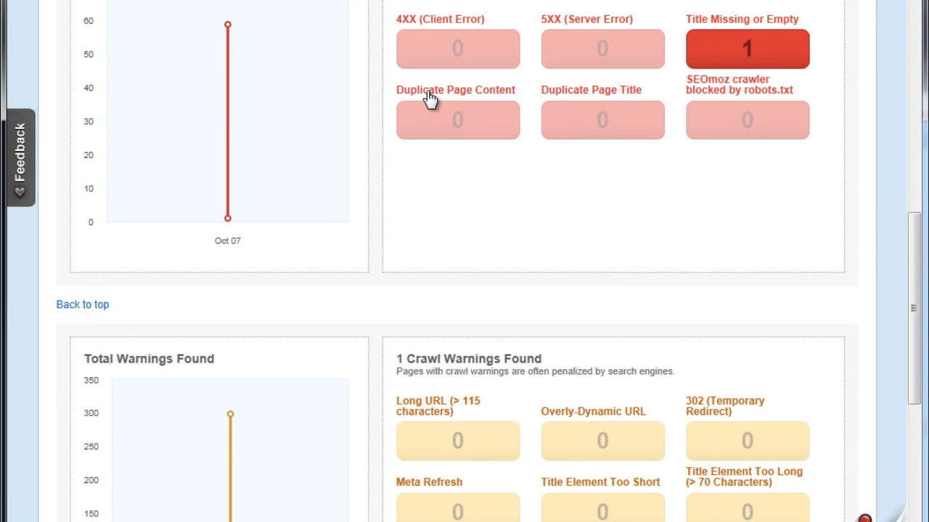
{"action": "mouse_move", "coordinate": [468, 99]}
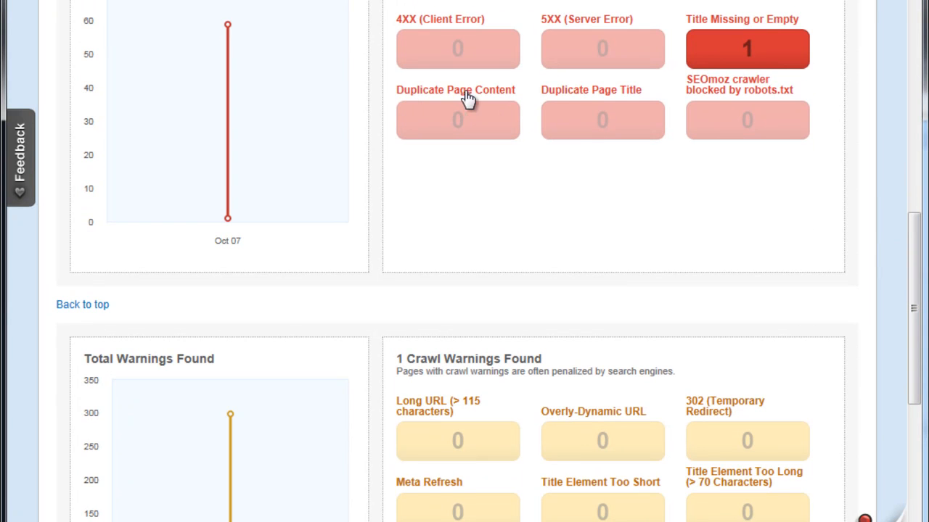
{"action": "mouse_move", "coordinate": [615, 46]}
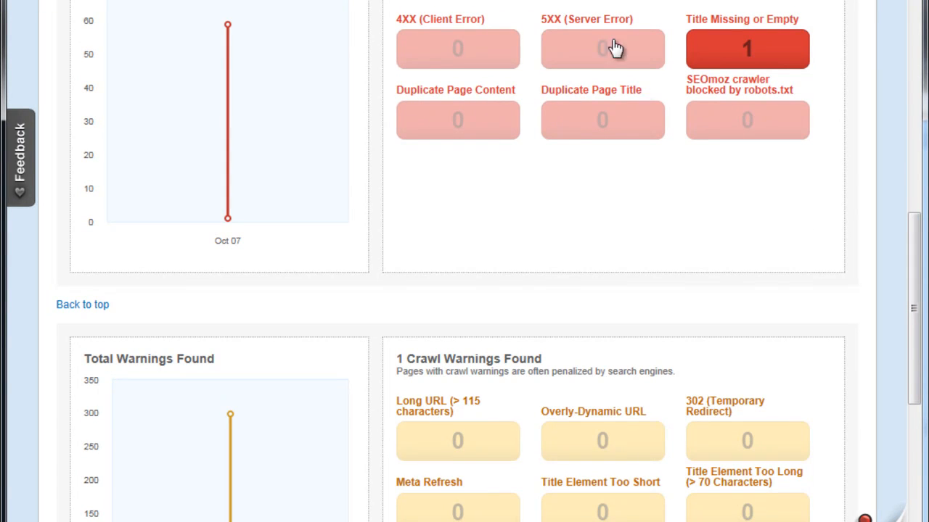
{"action": "mouse_move", "coordinate": [613, 57]}
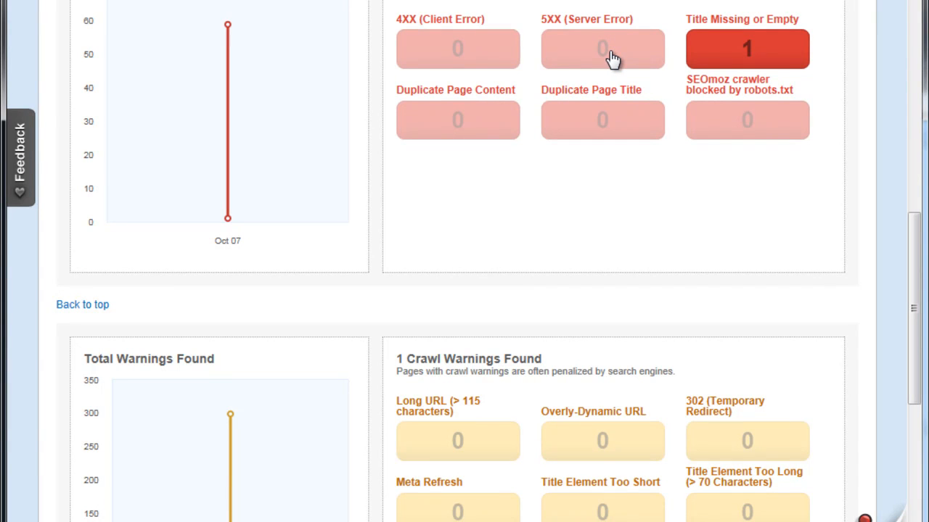
{"action": "mouse_move", "coordinate": [664, 119]}
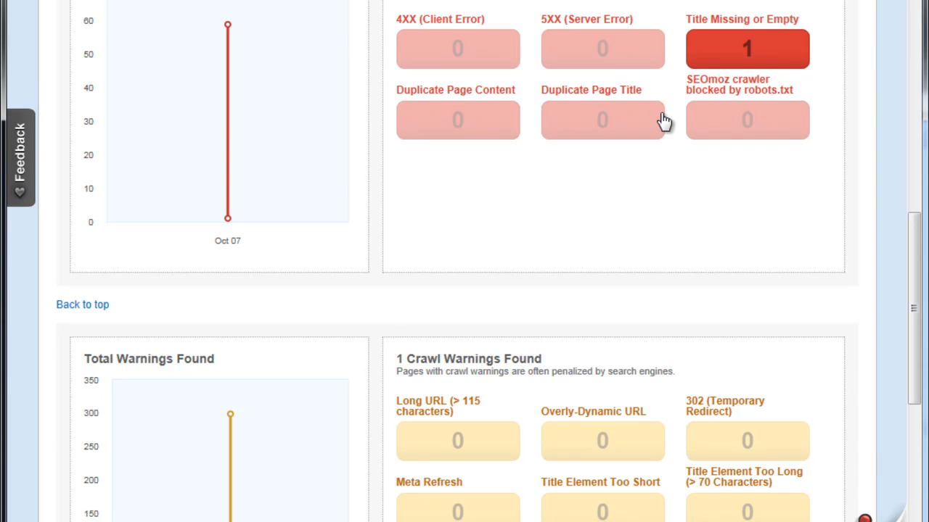
{"action": "scroll", "scroll_direction": "down", "scroll_amount": 3}
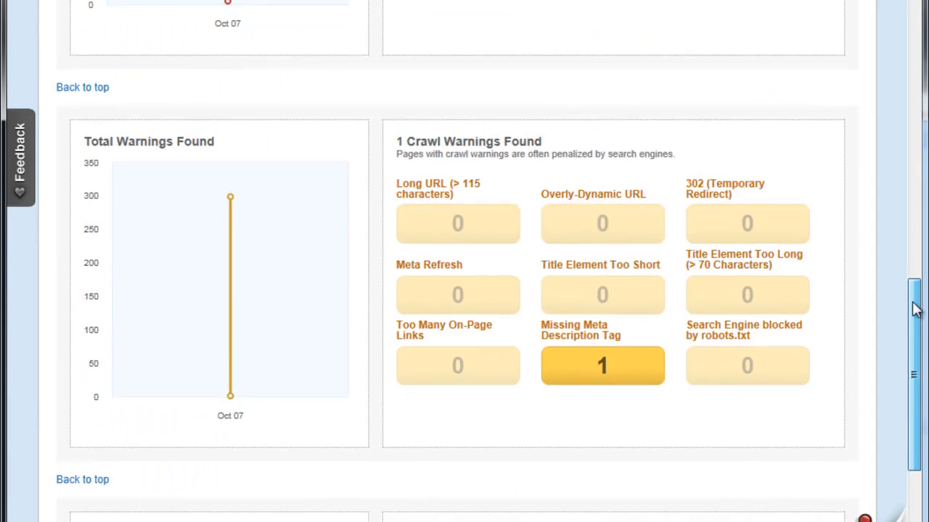
{"action": "scroll", "scroll_direction": "up", "scroll_amount": 3}
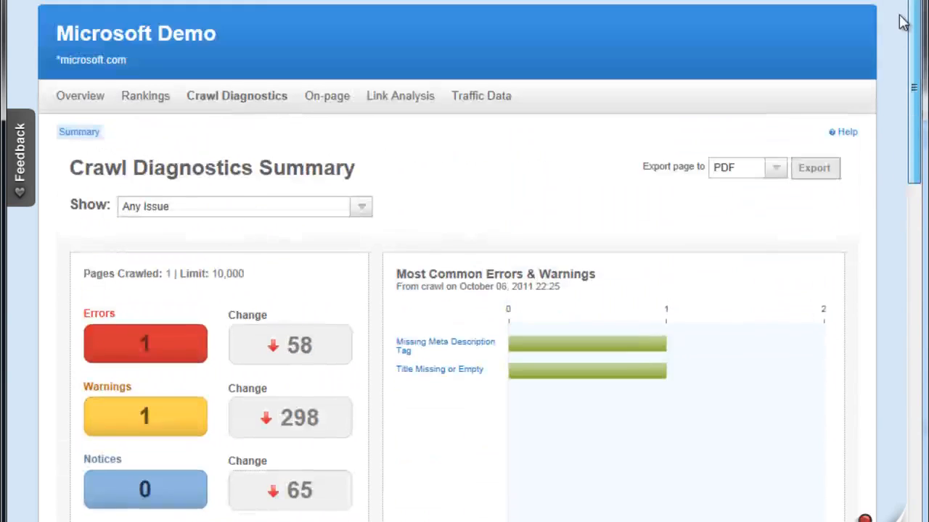
{"action": "scroll", "scroll_direction": "up", "scroll_amount": 3}
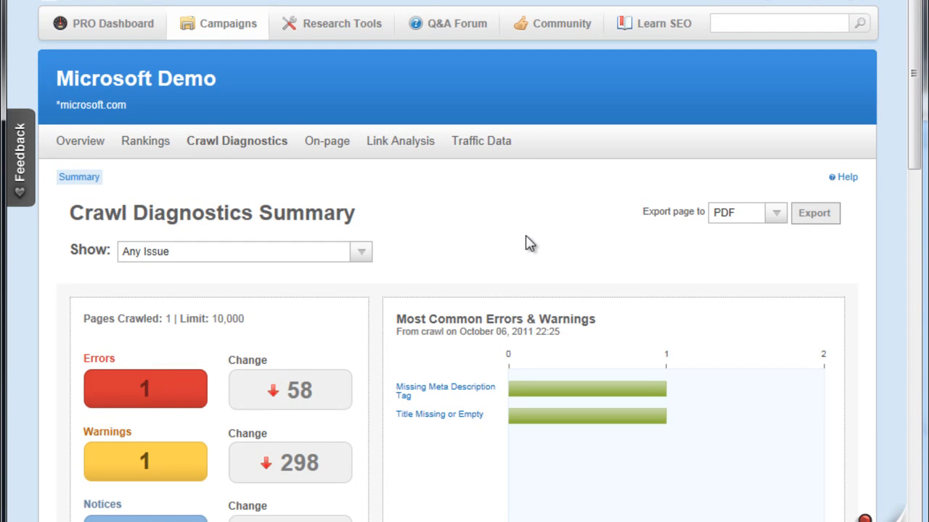
{"action": "mouse_move", "coordinate": [110, 5]}
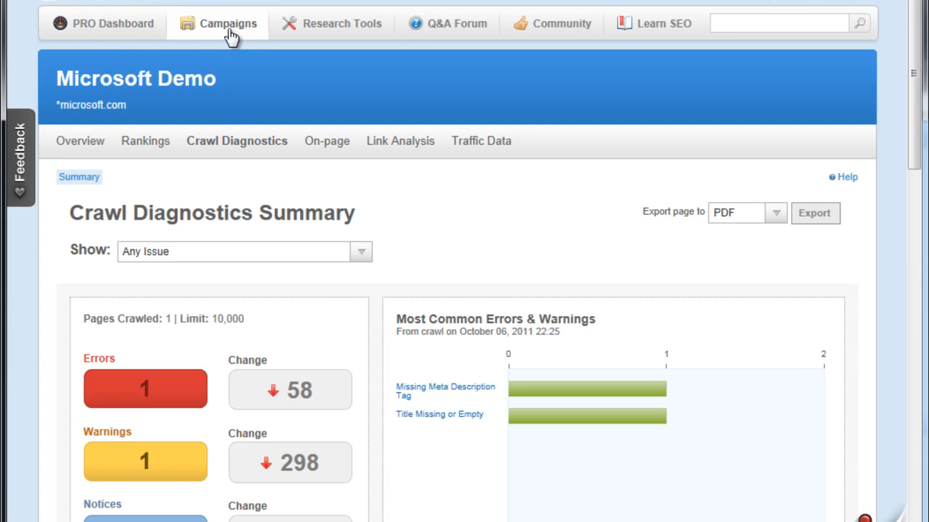
{"action": "mouse_move", "coordinate": [544, 132]}
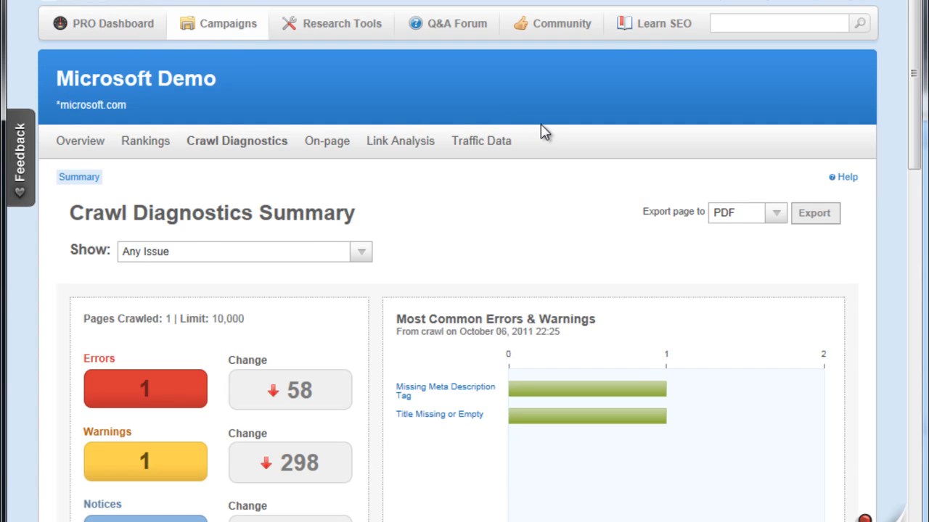
Step: From the PRO Dashboard, run an Open Site Explorer search for microsoft.com to get its link metrics
{"action": "left_click", "coordinate": [102, 24]}
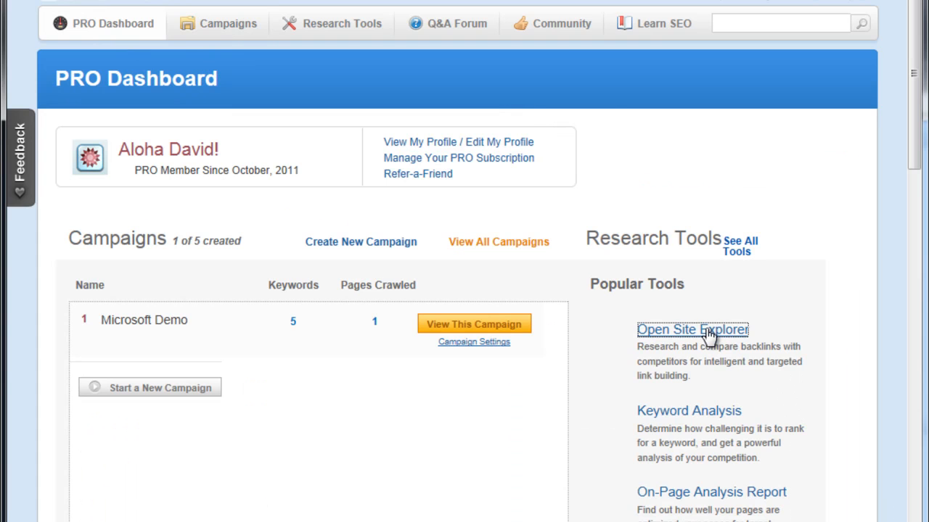
{"action": "left_click", "coordinate": [692, 329]}
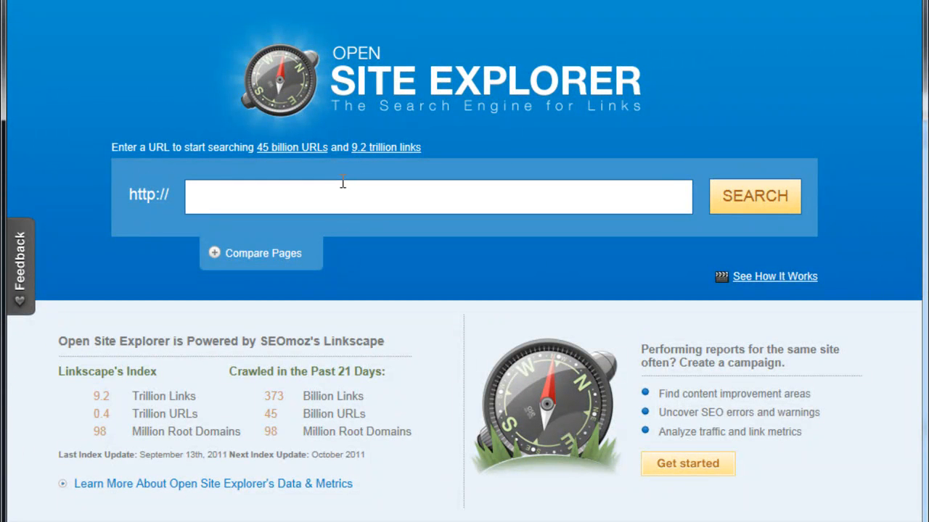
{"action": "type", "text": "microsof"}
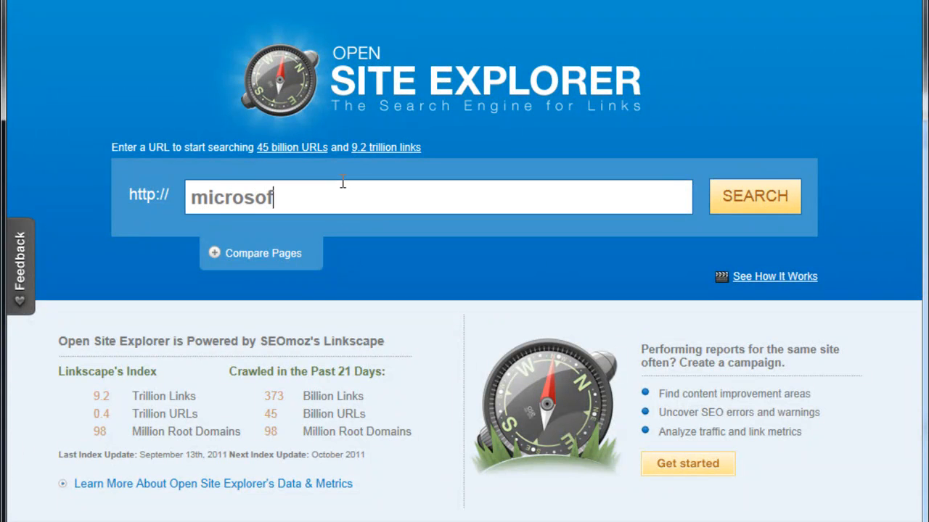
{"action": "type", "text": "t.com"}
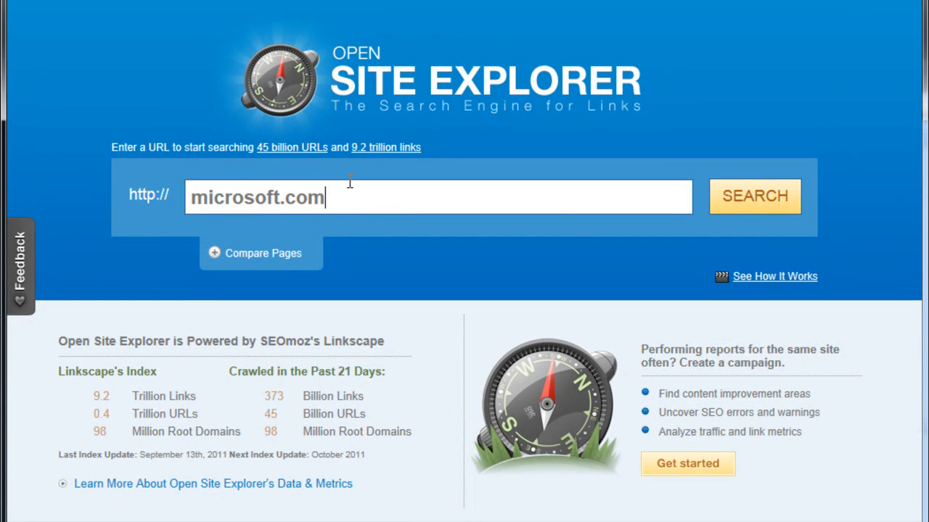
{"action": "left_click", "coordinate": [755, 196]}
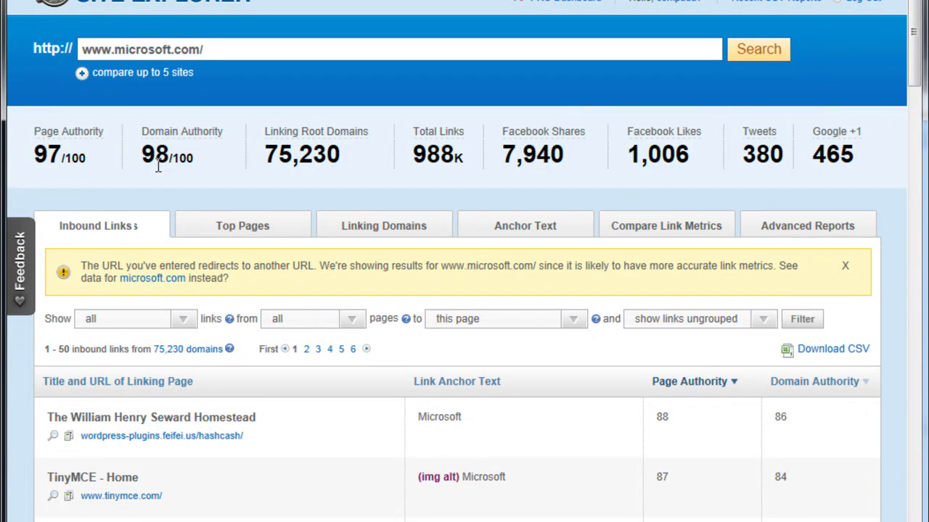
{"action": "mouse_move", "coordinate": [279, 152]}
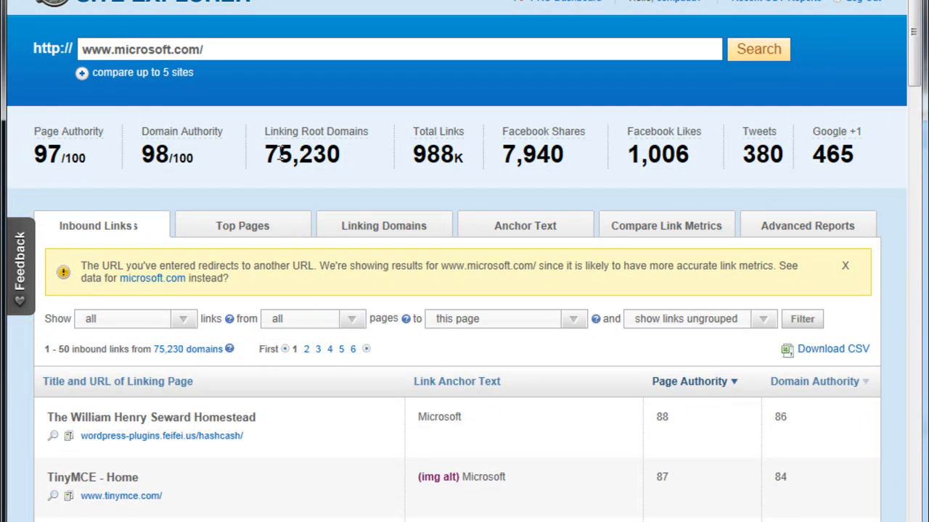
{"action": "mouse_move", "coordinate": [414, 158]}
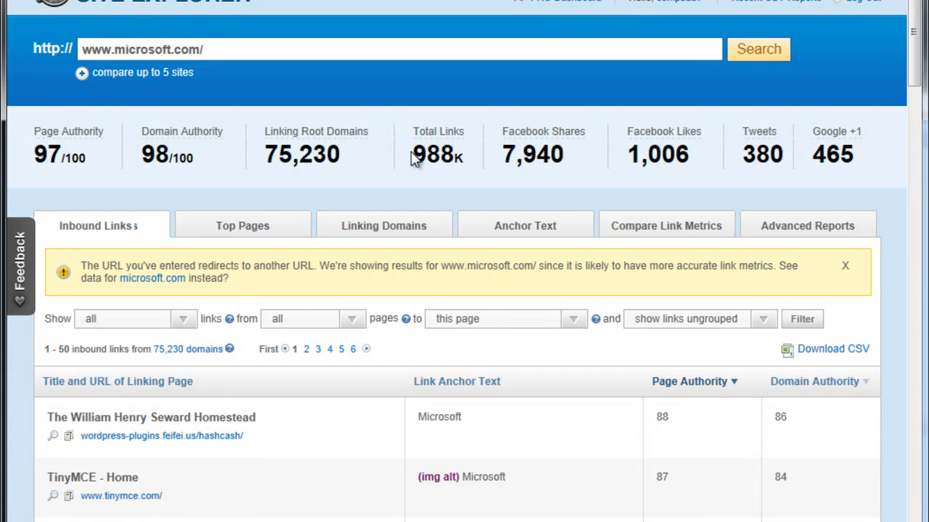
{"action": "mouse_move", "coordinate": [500, 152]}
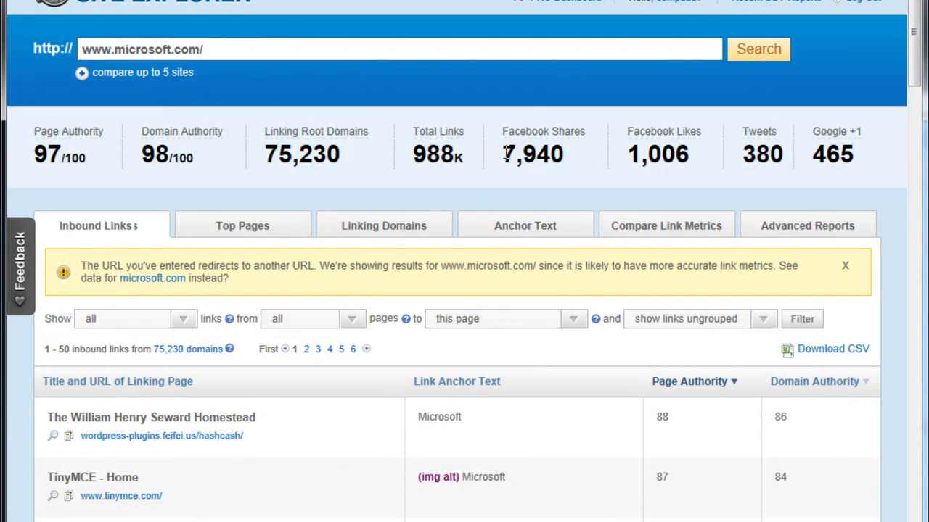
{"action": "mouse_move", "coordinate": [661, 163]}
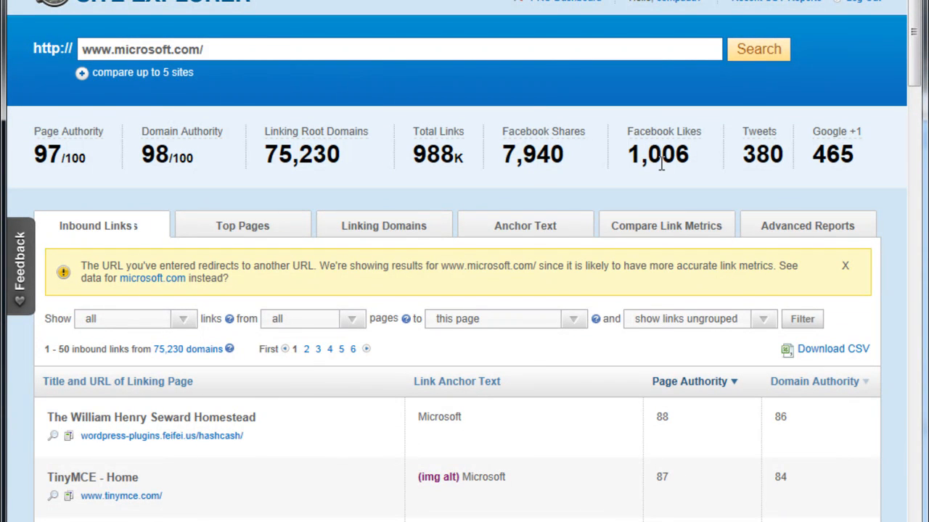
{"action": "mouse_move", "coordinate": [833, 162]}
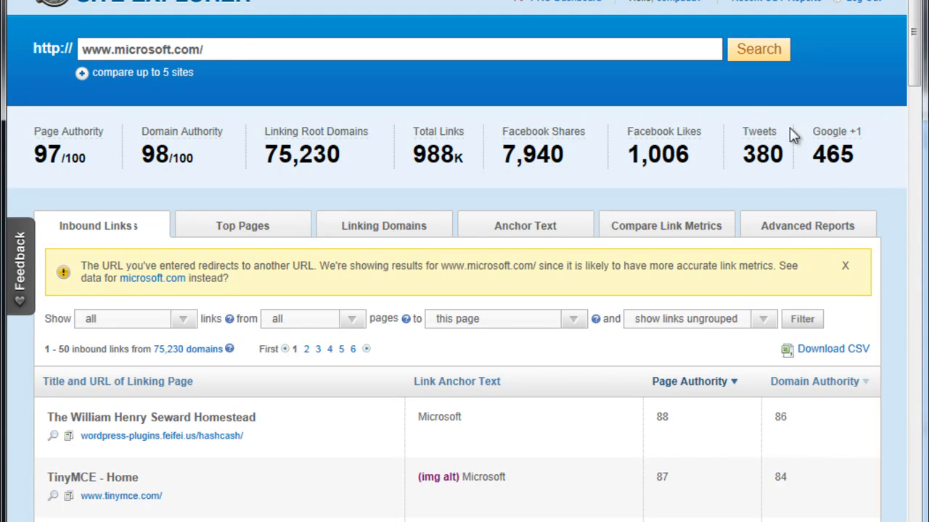
{"action": "mouse_move", "coordinate": [783, 131]}
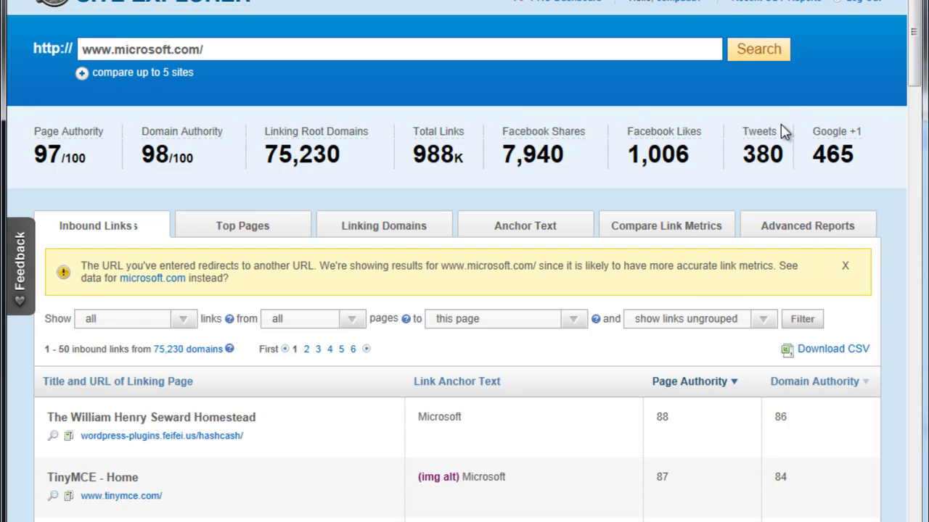
{"action": "mouse_move", "coordinate": [853, 200]}
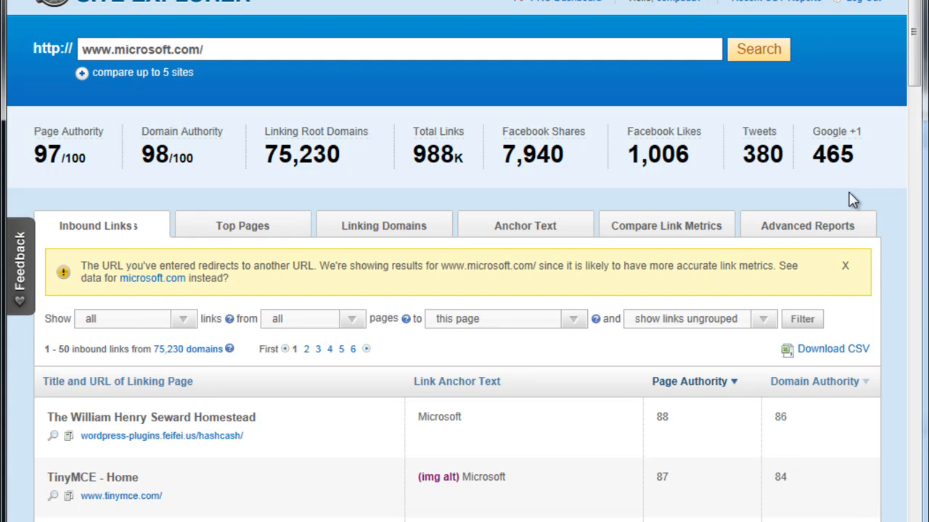
{"action": "mouse_move", "coordinate": [922, 81]}
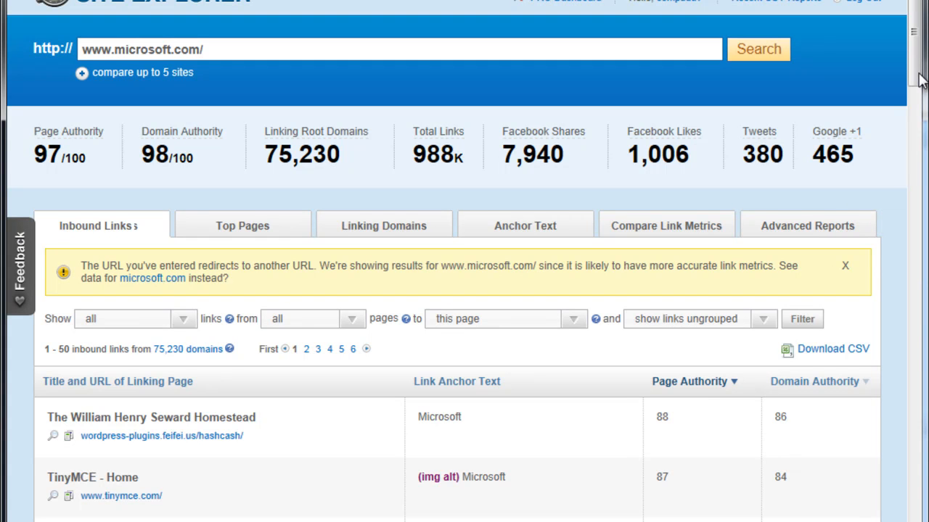
{"action": "scroll", "scroll_direction": "down", "scroll_amount": 3}
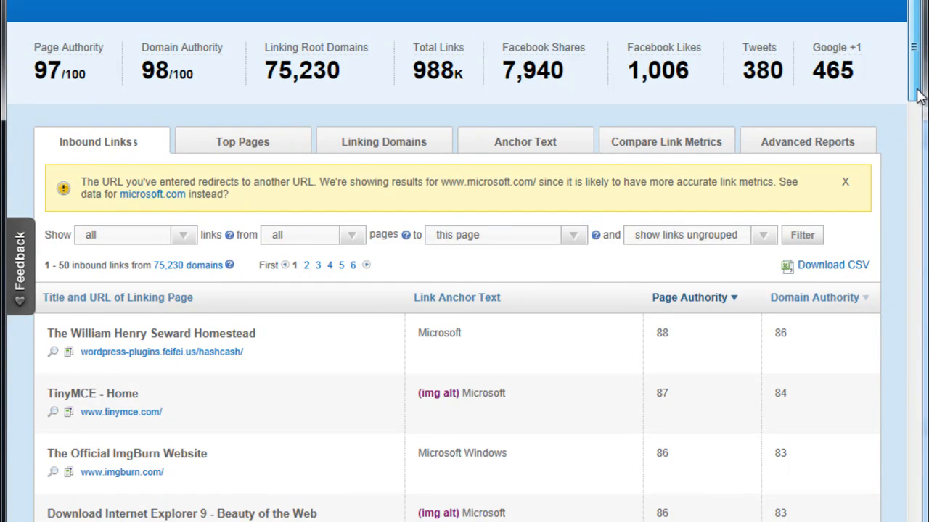
{"action": "scroll", "scroll_direction": "down", "scroll_amount": 3}
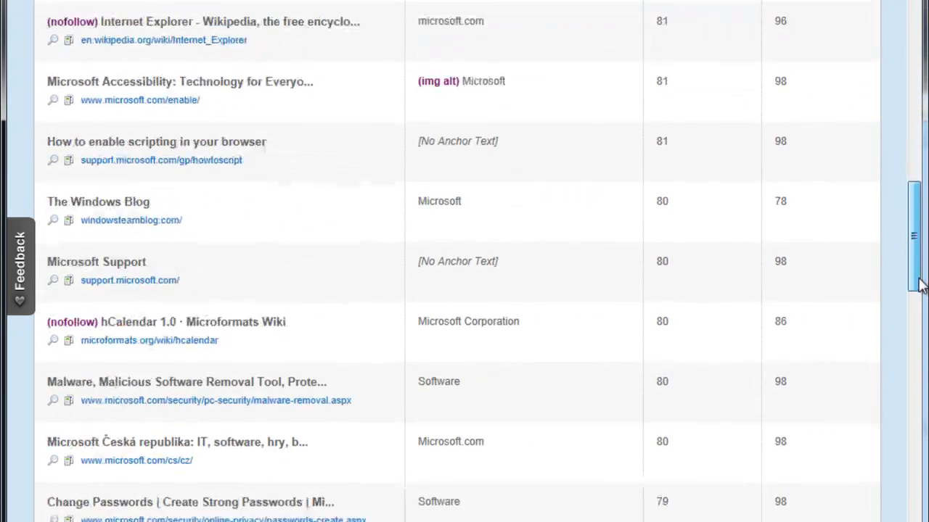
{"action": "scroll", "scroll_direction": "up", "scroll_amount": 3}
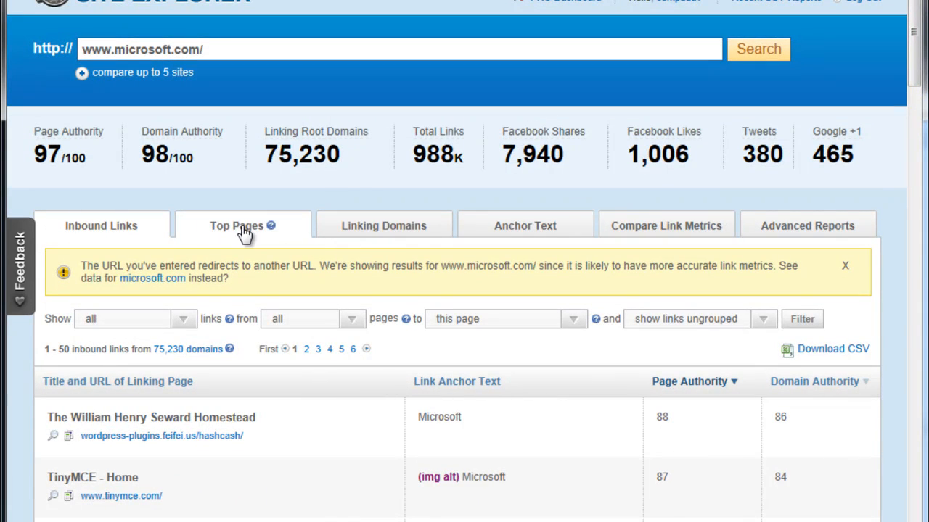
{"action": "left_click", "coordinate": [235, 227]}
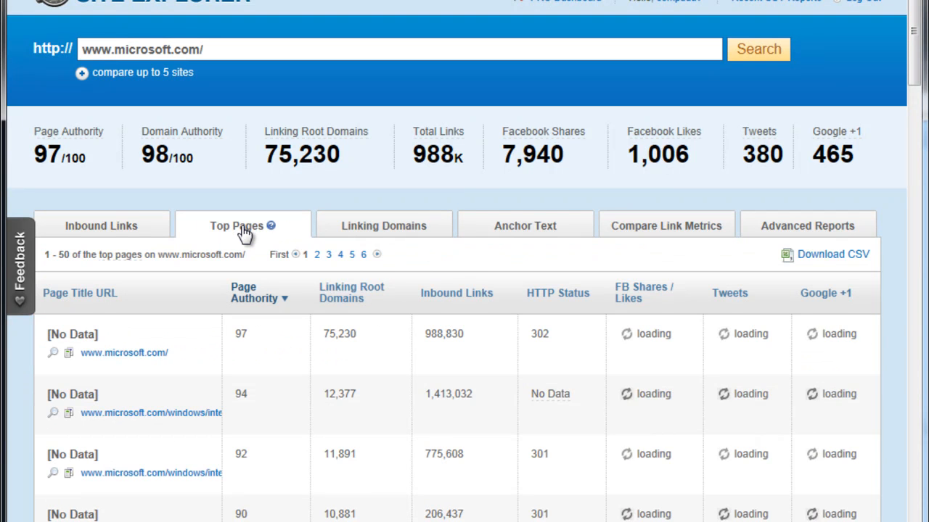
{"action": "scroll", "scroll_direction": "down", "scroll_amount": 3}
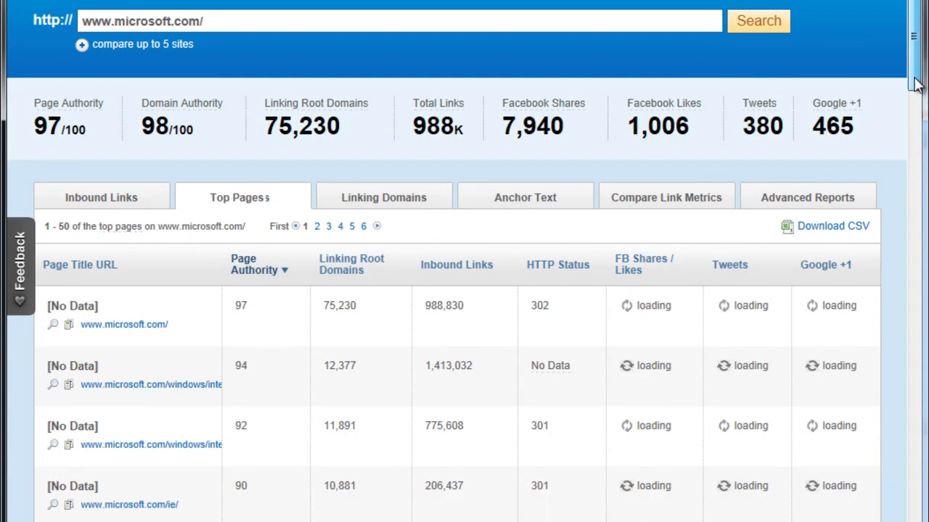
{"action": "scroll", "scroll_direction": "down", "scroll_amount": 3}
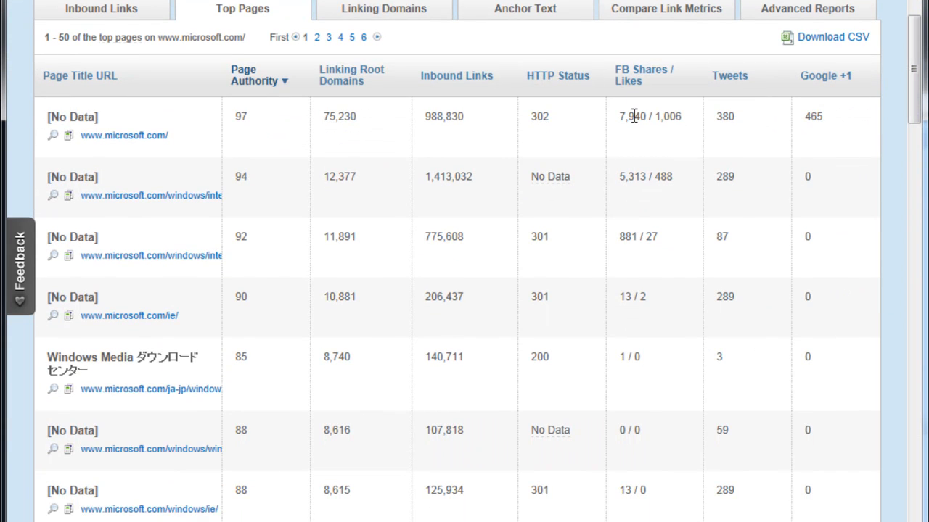
{"action": "mouse_move", "coordinate": [142, 170]}
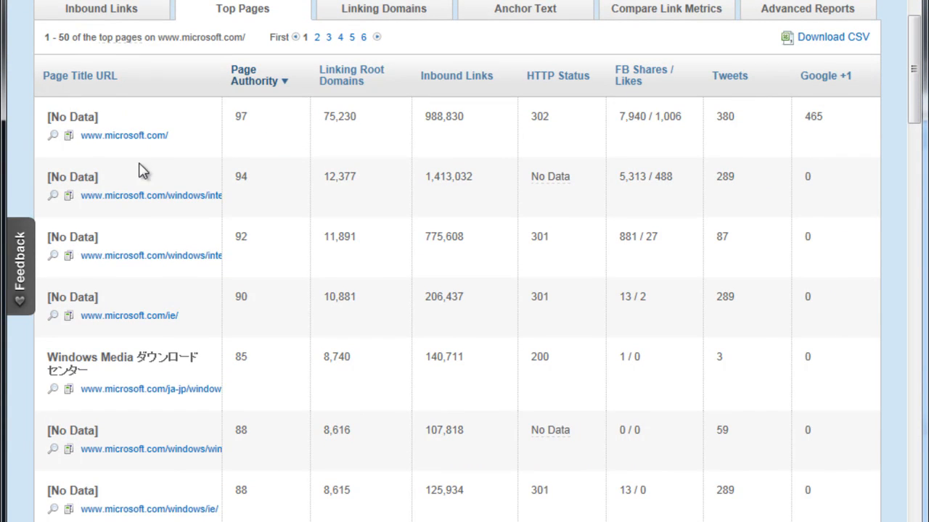
{"action": "mouse_move", "coordinate": [159, 200]}
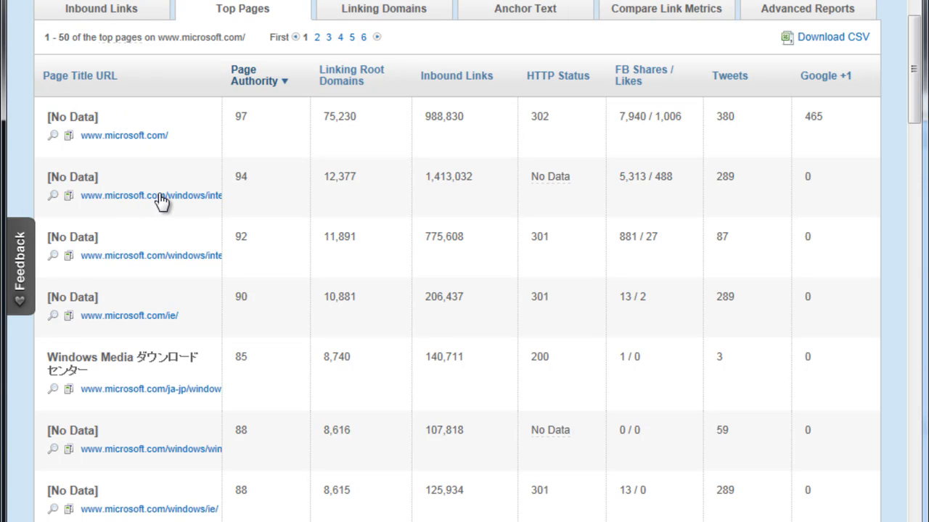
{"action": "mouse_move", "coordinate": [331, 192]}
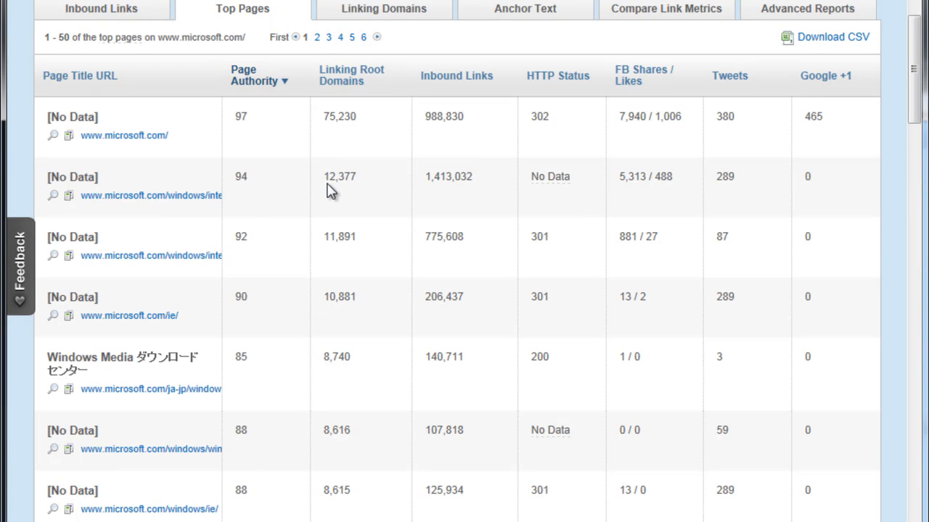
{"action": "mouse_move", "coordinate": [428, 178]}
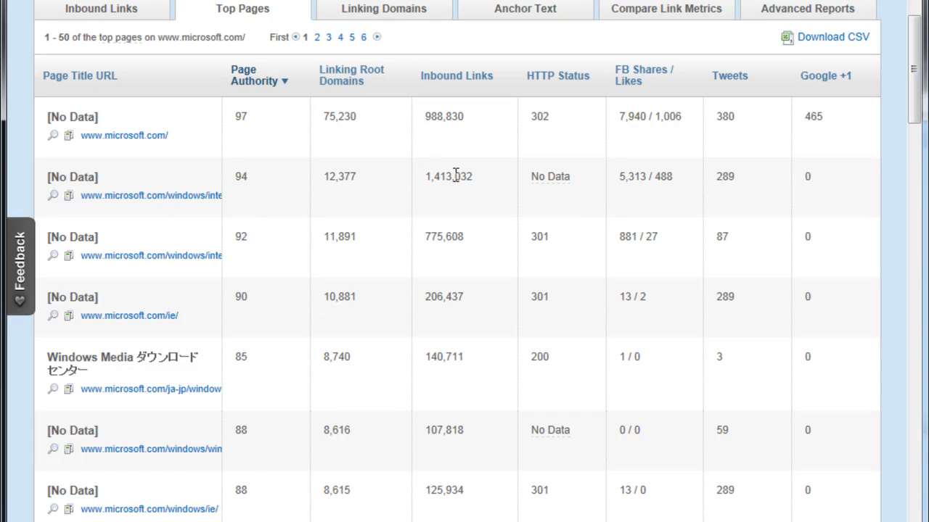
{"action": "mouse_move", "coordinate": [443, 119]}
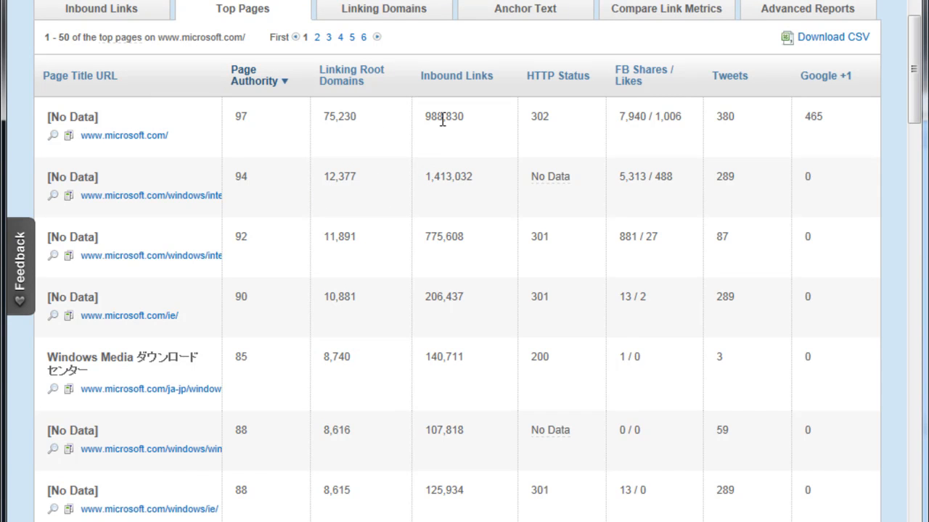
{"action": "mouse_move", "coordinate": [627, 183]}
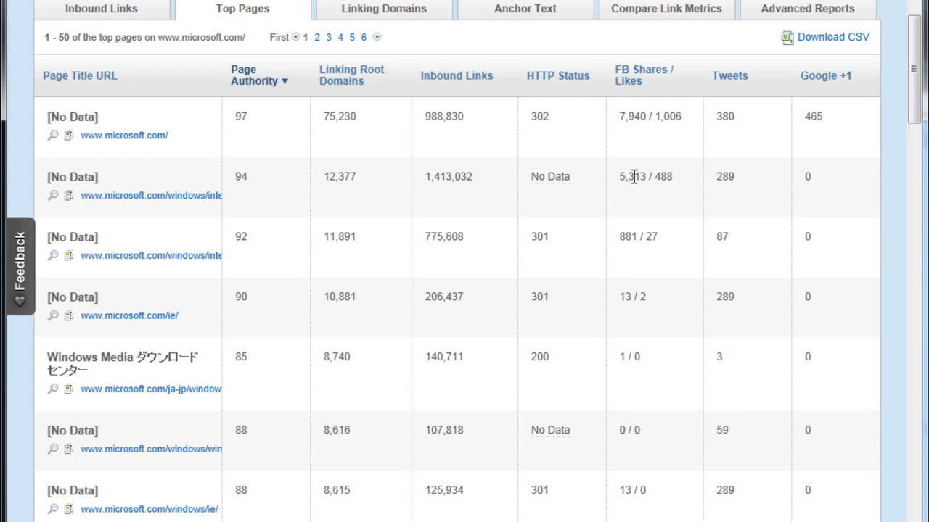
{"action": "mouse_move", "coordinate": [903, 90]}
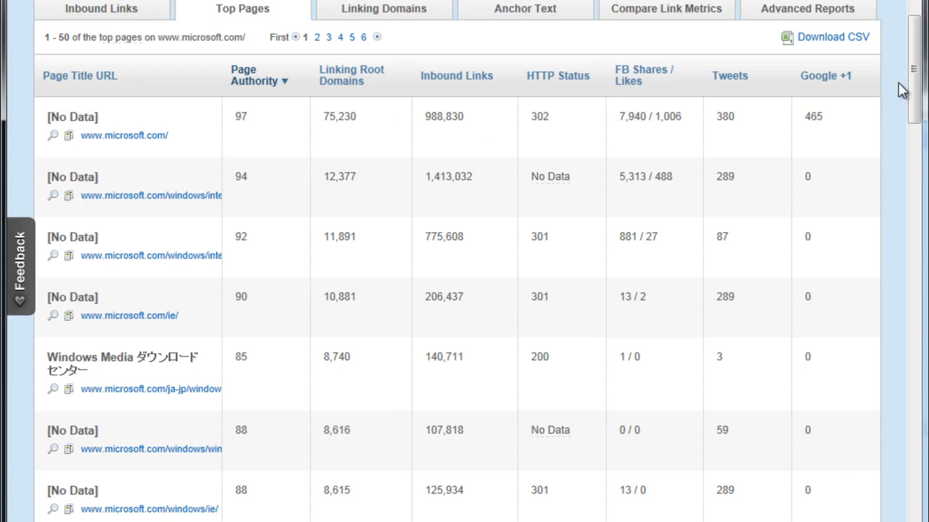
{"action": "scroll", "scroll_direction": "down", "scroll_amount": 3}
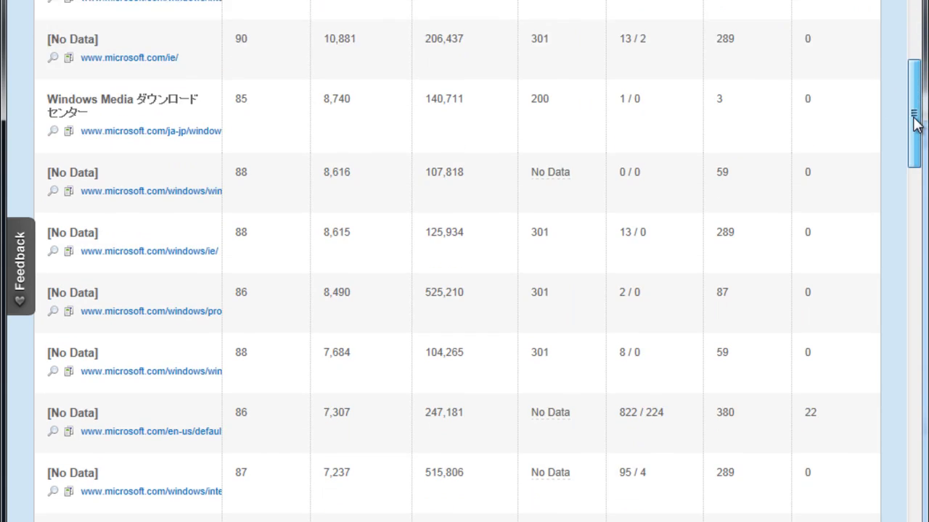
{"action": "scroll", "scroll_direction": "down", "scroll_amount": 3}
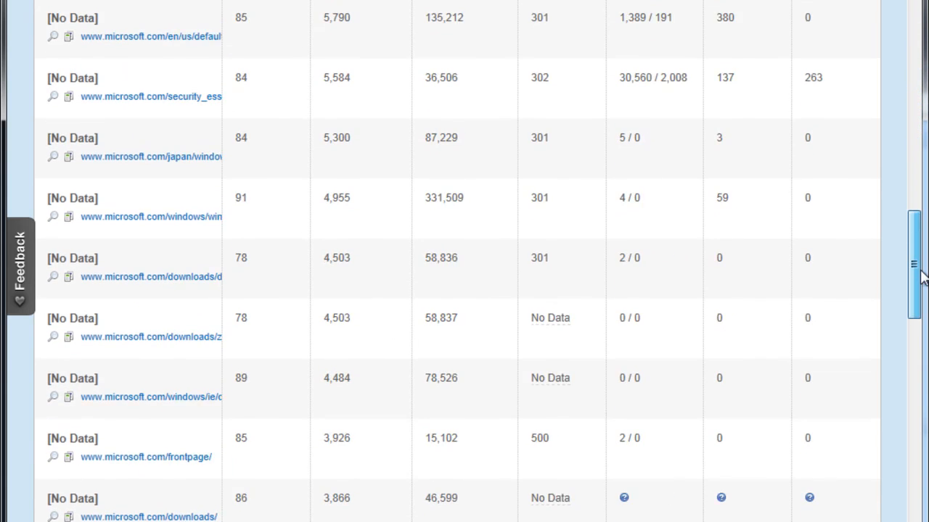
{"action": "scroll", "scroll_direction": "down", "scroll_amount": 3}
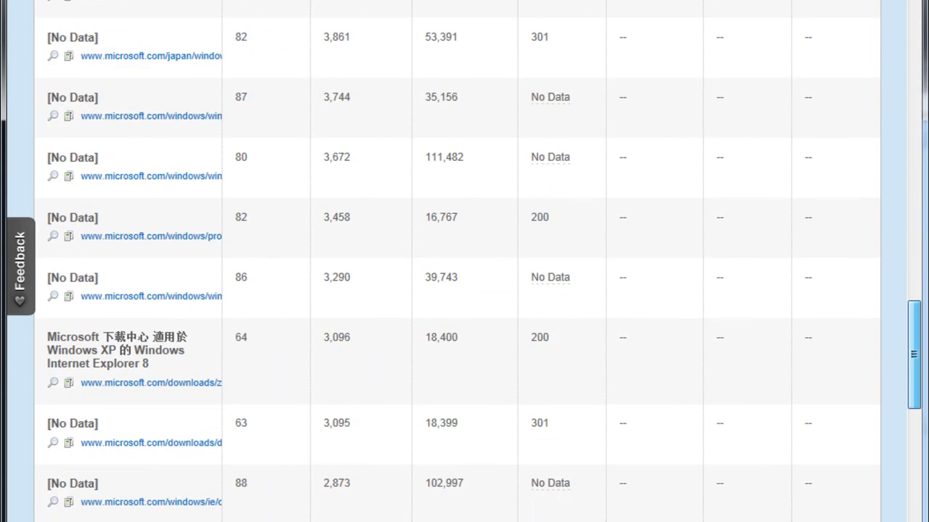
{"action": "scroll", "scroll_direction": "up", "scroll_amount": 3}
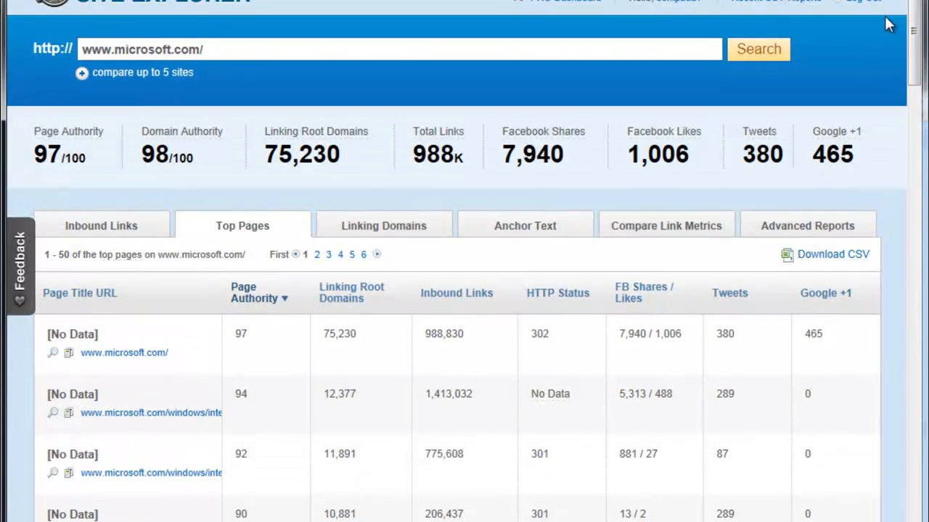
{"action": "mouse_move", "coordinate": [838, 80]}
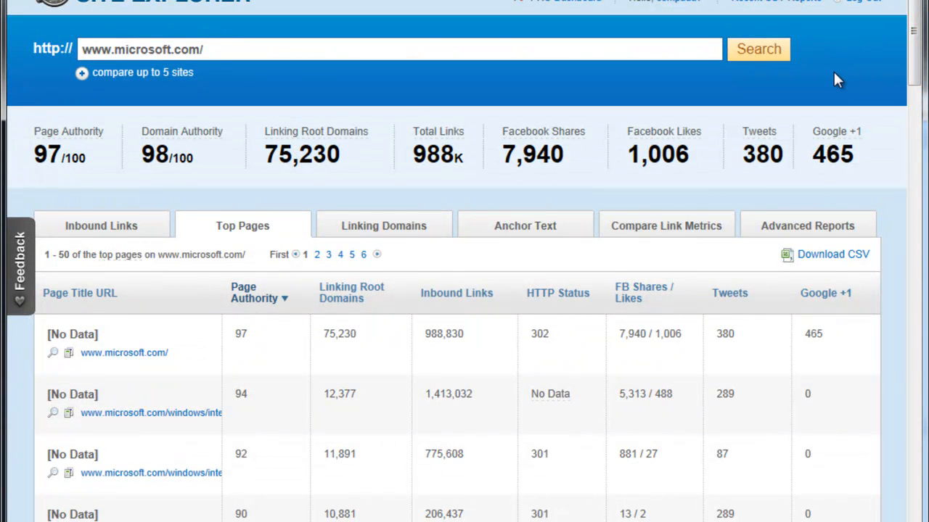
{"action": "mouse_move", "coordinate": [450, 177]}
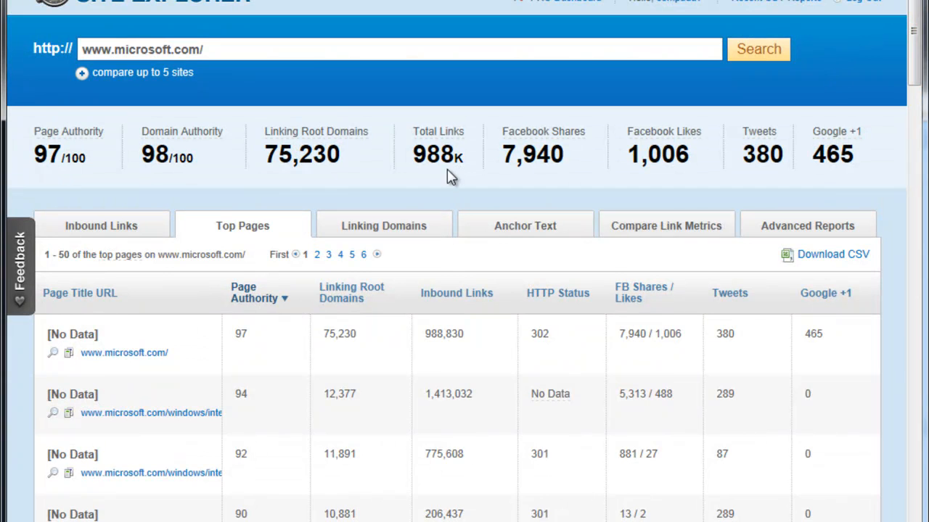
{"action": "mouse_move", "coordinate": [418, 235]}
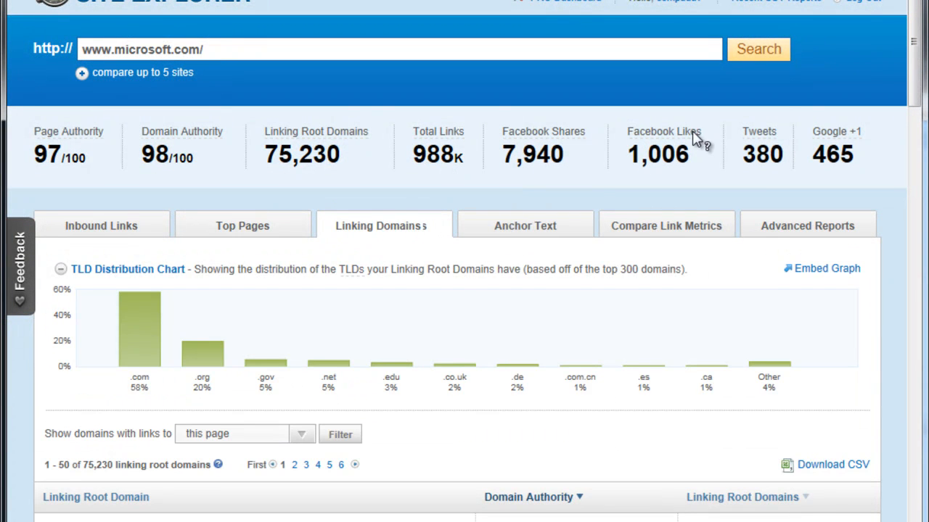
Step: Review microsoft.com's linking domains and TLD chart, then view its Anchor Text list led by 'microsoft'
{"action": "scroll", "scroll_direction": "down", "scroll_amount": 3}
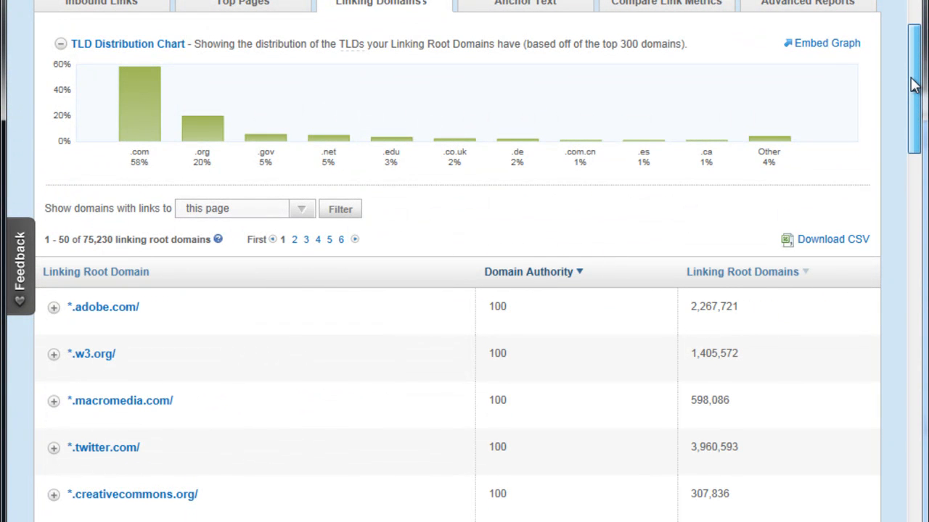
{"action": "scroll", "scroll_direction": "down", "scroll_amount": 3}
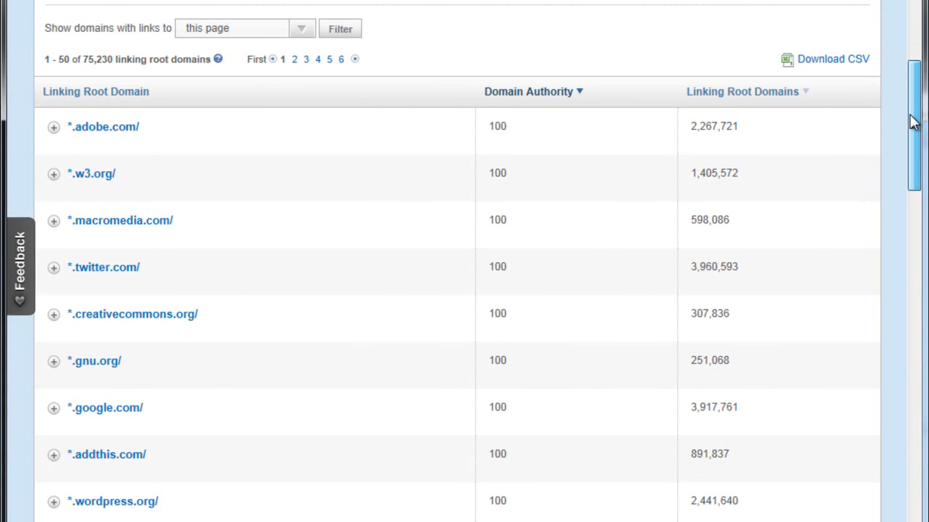
{"action": "scroll", "scroll_direction": "up", "scroll_amount": 3}
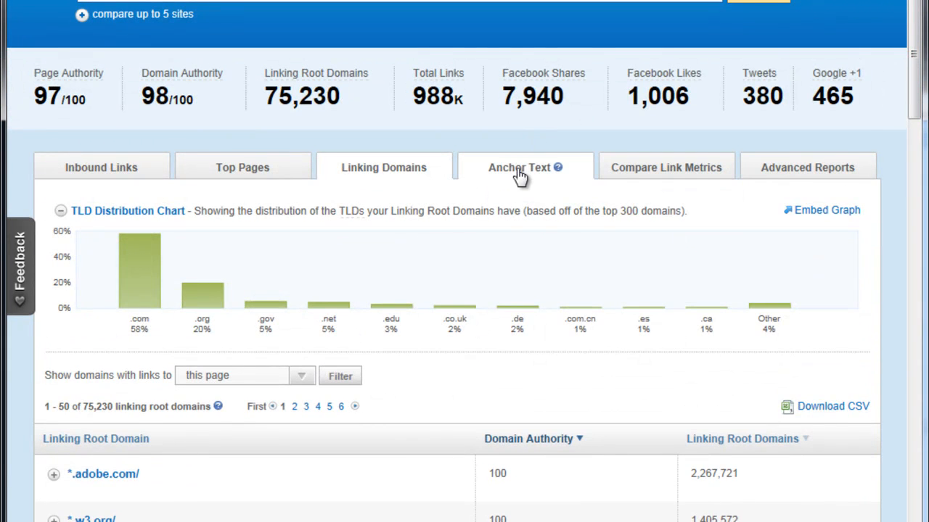
{"action": "left_click", "coordinate": [525, 168]}
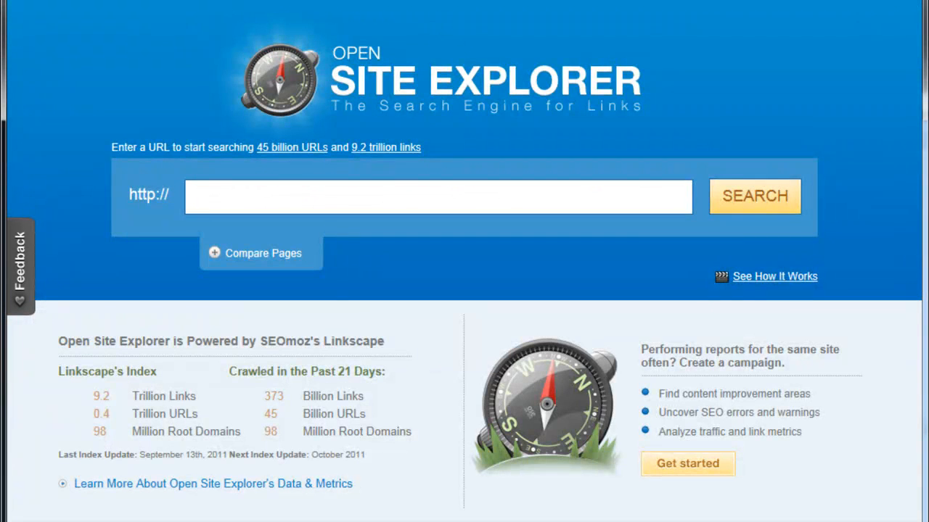
{"action": "left_click", "coordinate": [754, 195]}
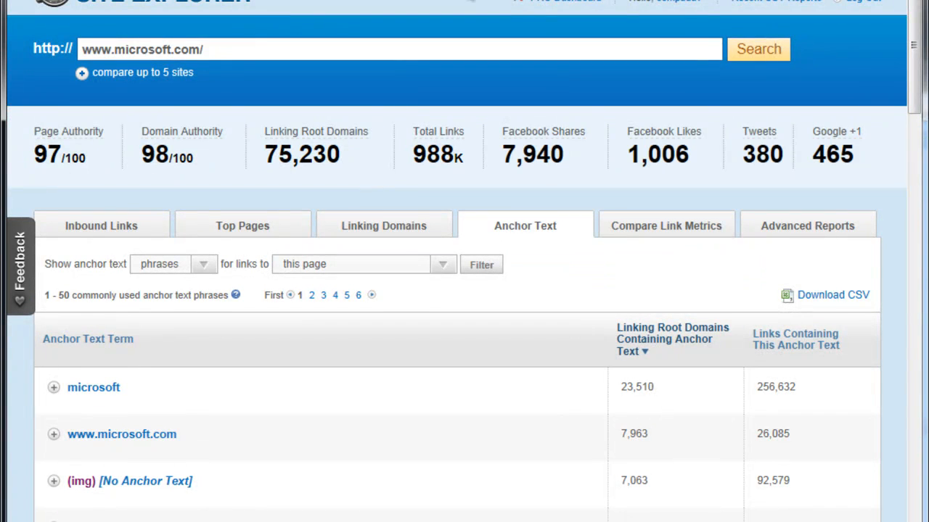
{"action": "mouse_move", "coordinate": [554, 12]}
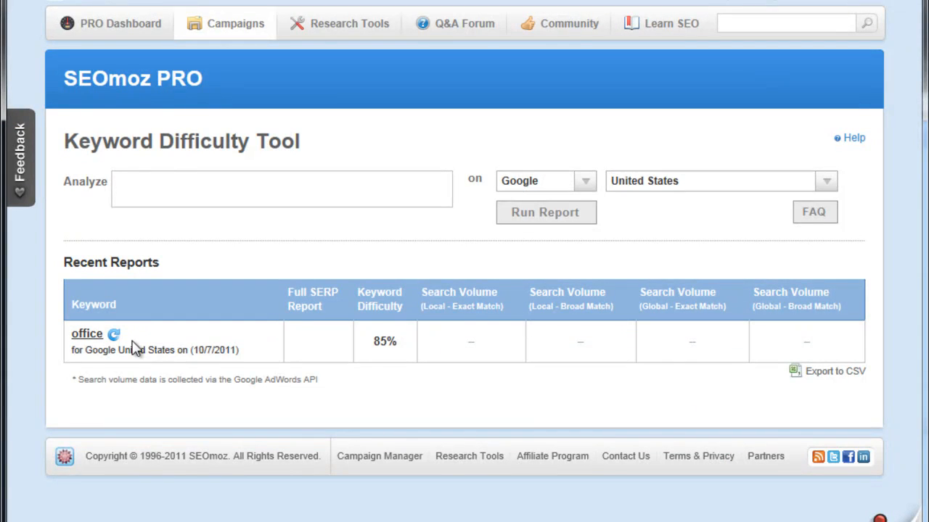
Step: Analyze the keyword 'search engine' on Google, United States, producing a 93% difficulty report
{"action": "left_click", "coordinate": [281, 188]}
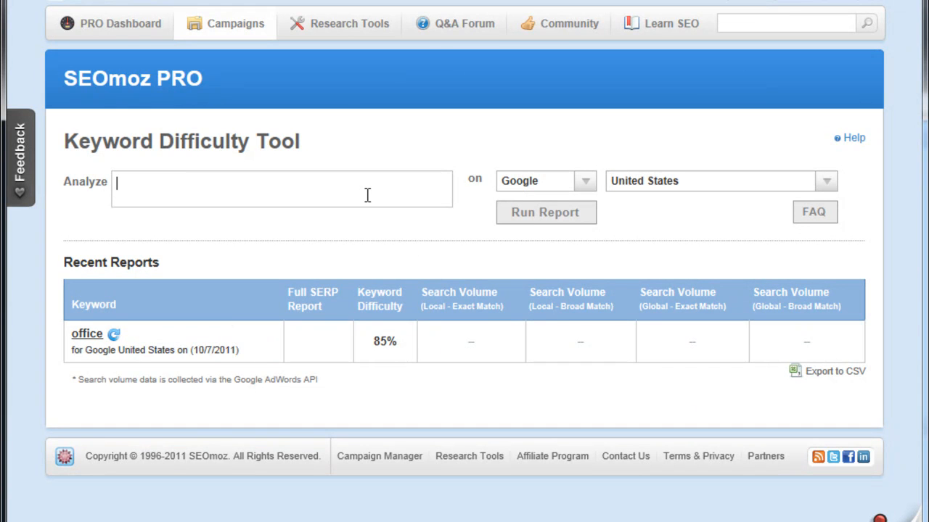
{"action": "type", "text": "search e"}
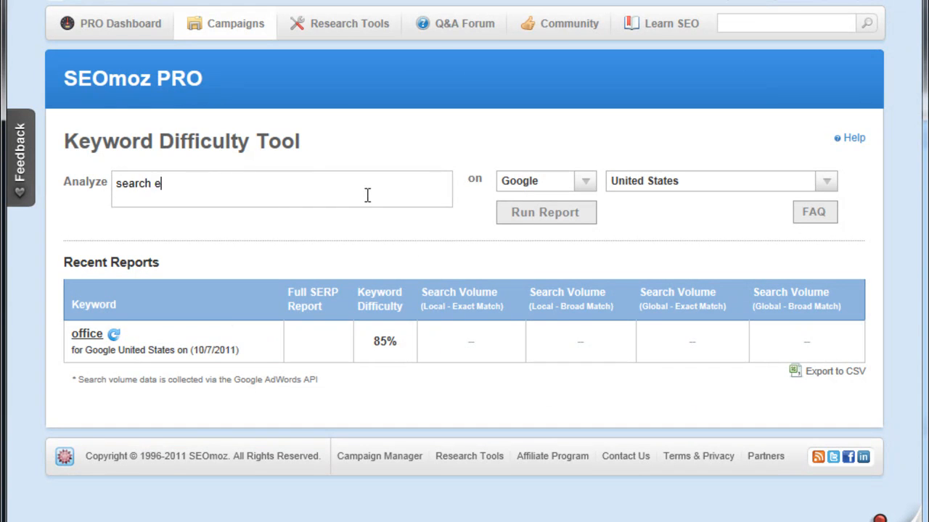
{"action": "type", "text": "ngine"}
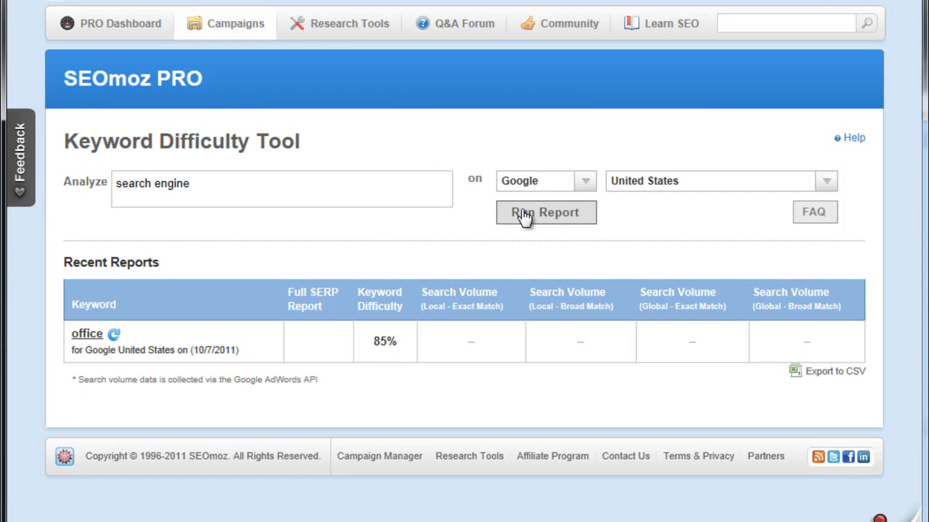
{"action": "left_click", "coordinate": [546, 212]}
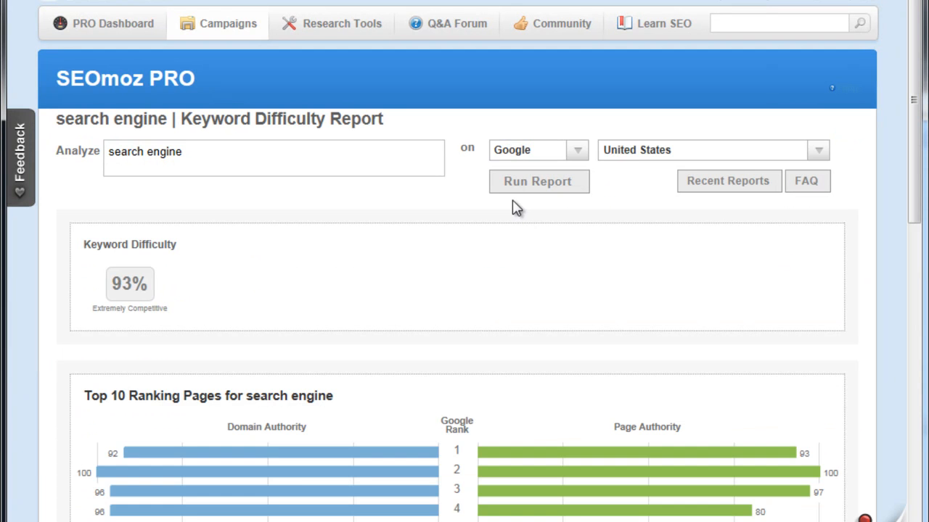
{"action": "mouse_move", "coordinate": [908, 38]}
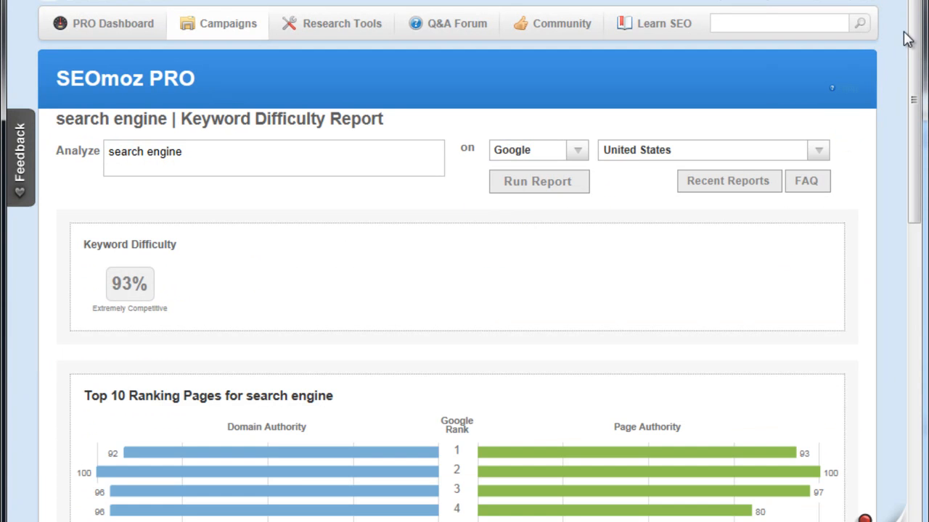
{"action": "scroll", "scroll_direction": "down", "scroll_amount": 3}
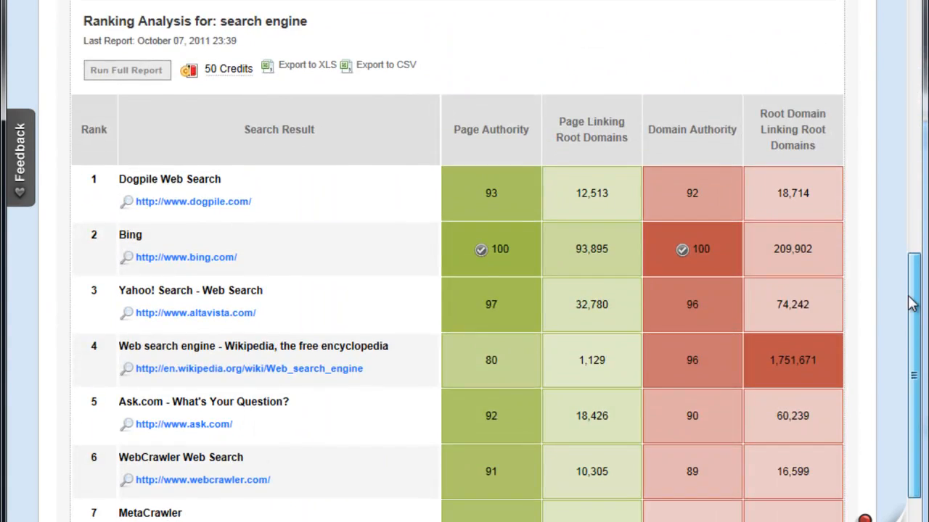
{"action": "scroll", "scroll_direction": "down", "scroll_amount": 3}
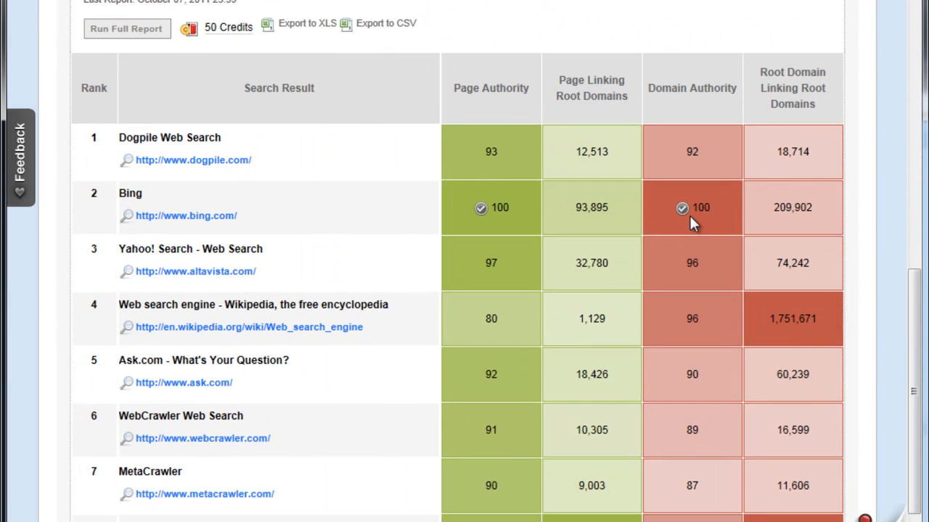
{"action": "mouse_move", "coordinate": [507, 212]}
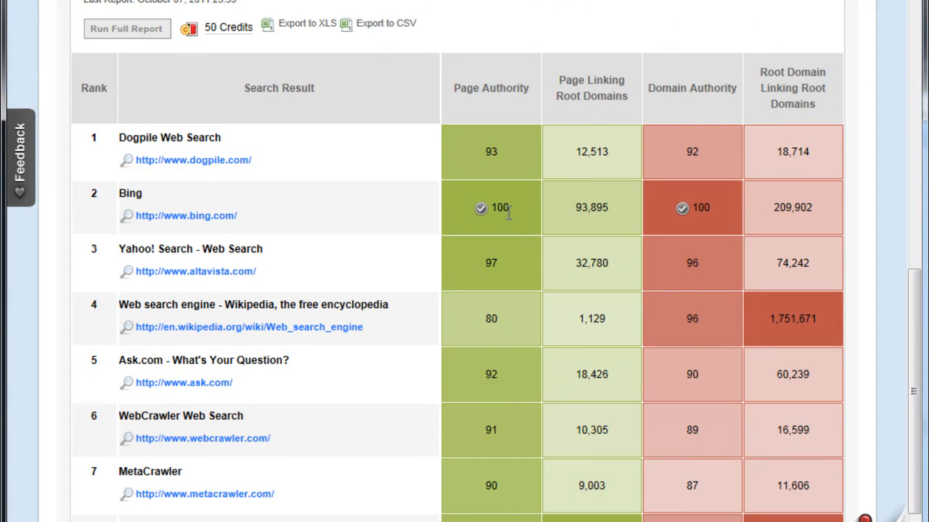
{"action": "mouse_move", "coordinate": [682, 206]}
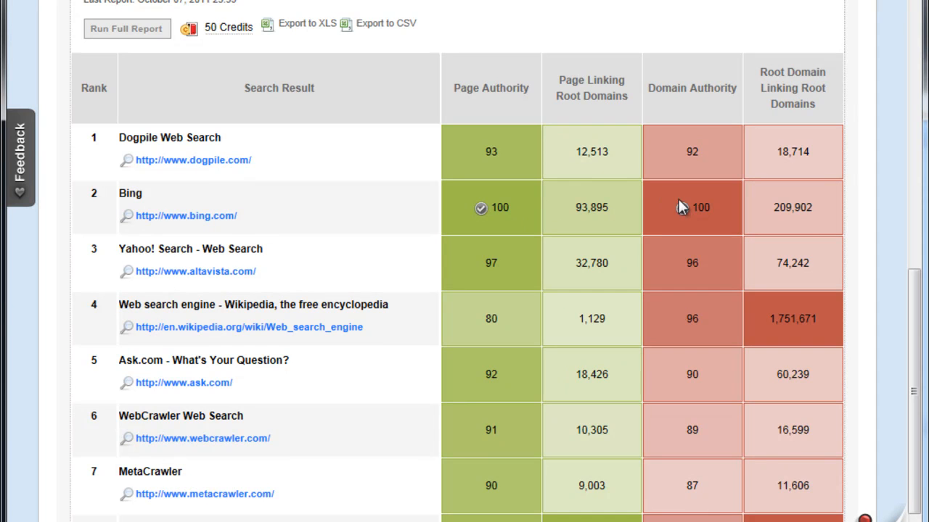
{"action": "mouse_move", "coordinate": [718, 213]}
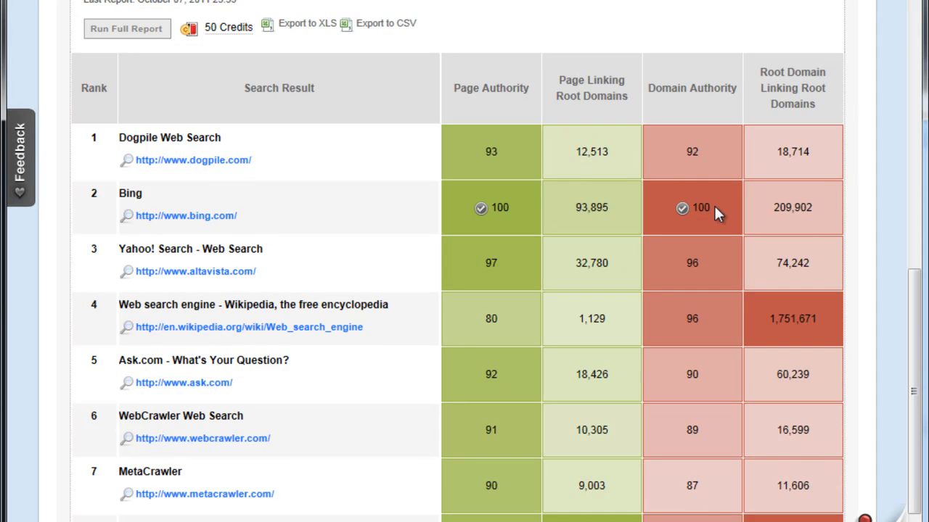
{"action": "mouse_move", "coordinate": [921, 288]}
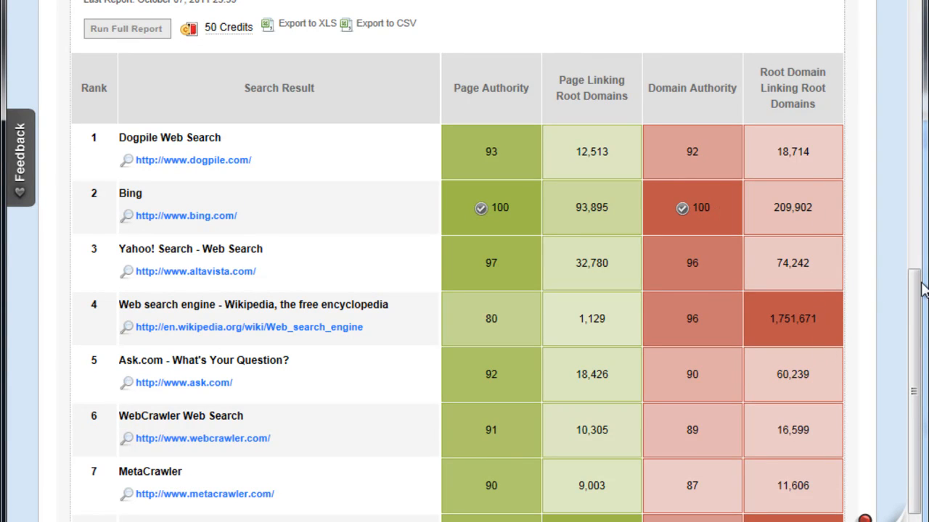
{"action": "scroll", "scroll_direction": "down", "scroll_amount": 3}
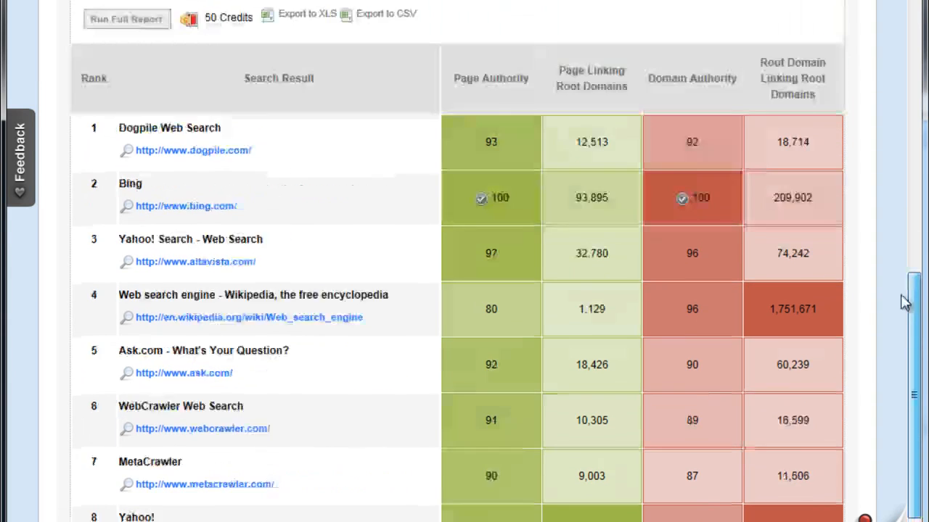
{"action": "scroll", "scroll_direction": "up", "scroll_amount": 3}
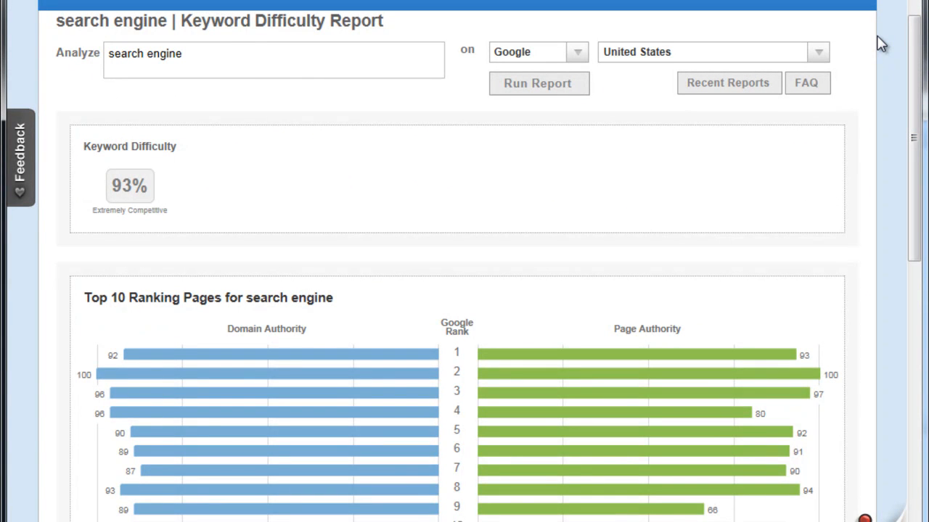
{"action": "mouse_move", "coordinate": [916, 41]}
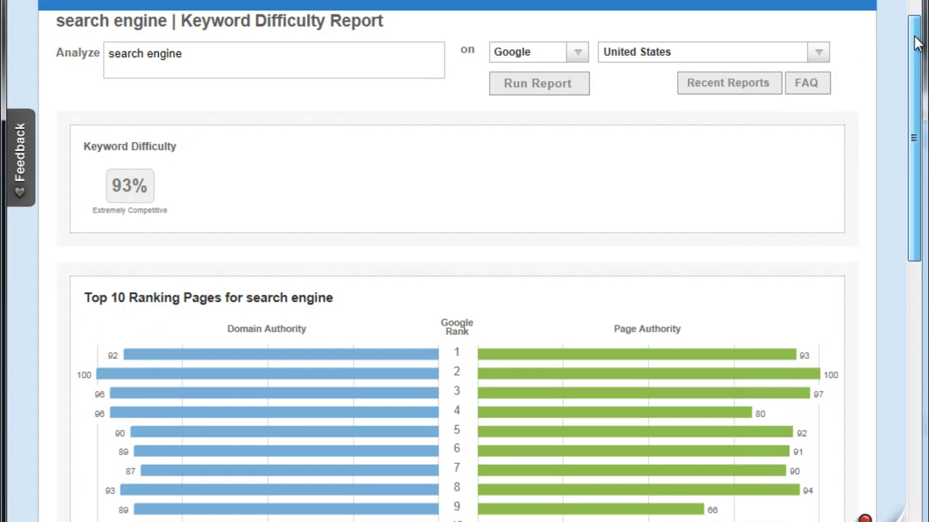
{"action": "scroll", "scroll_direction": "down", "scroll_amount": 3}
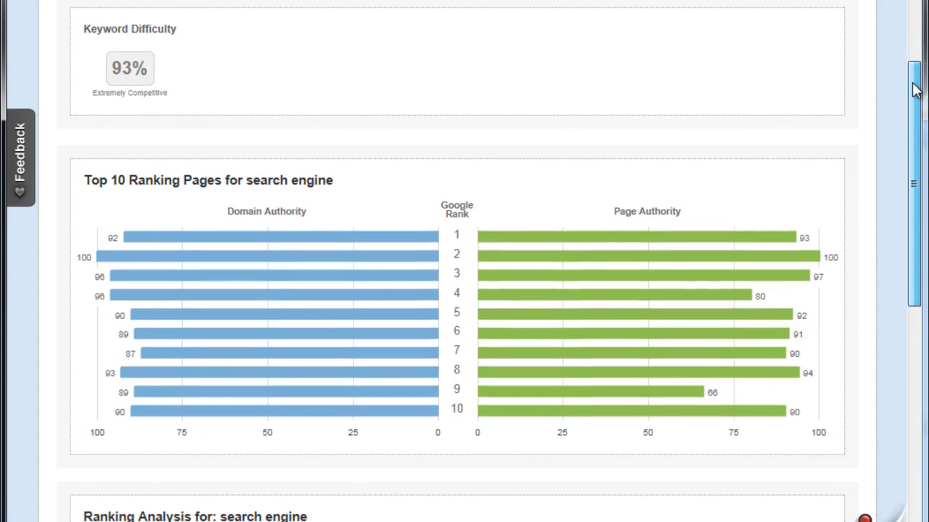
{"action": "scroll", "scroll_direction": "down", "scroll_amount": 3}
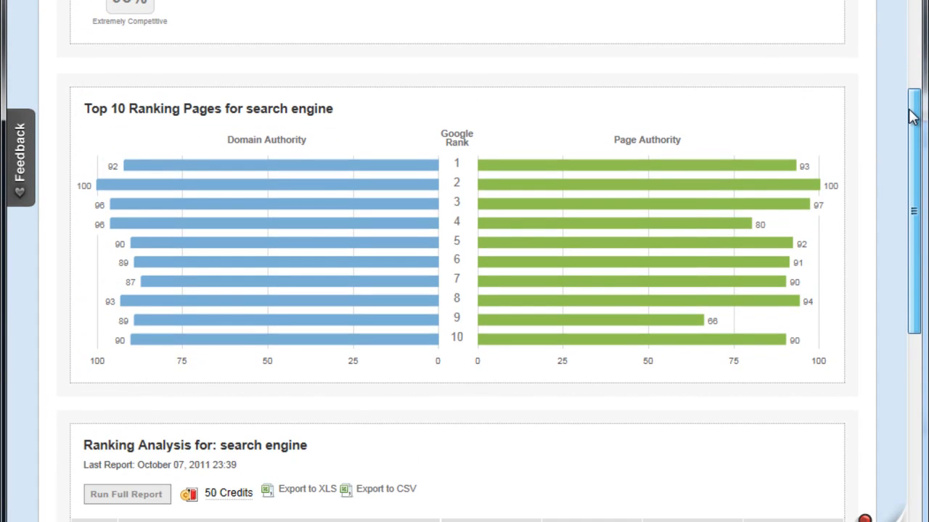
{"action": "scroll", "scroll_direction": "down", "scroll_amount": 3}
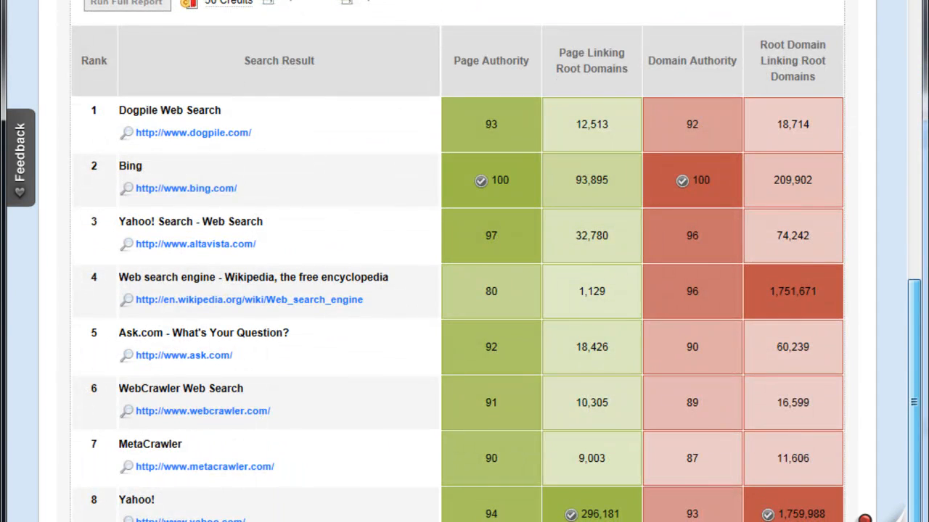
{"action": "scroll", "scroll_direction": "down", "scroll_amount": 3}
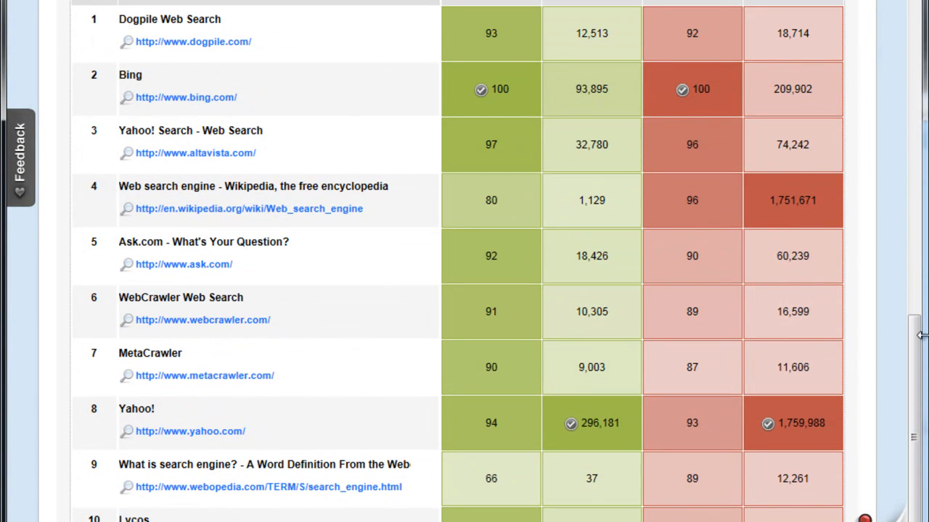
{"action": "mouse_move", "coordinate": [129, 482]}
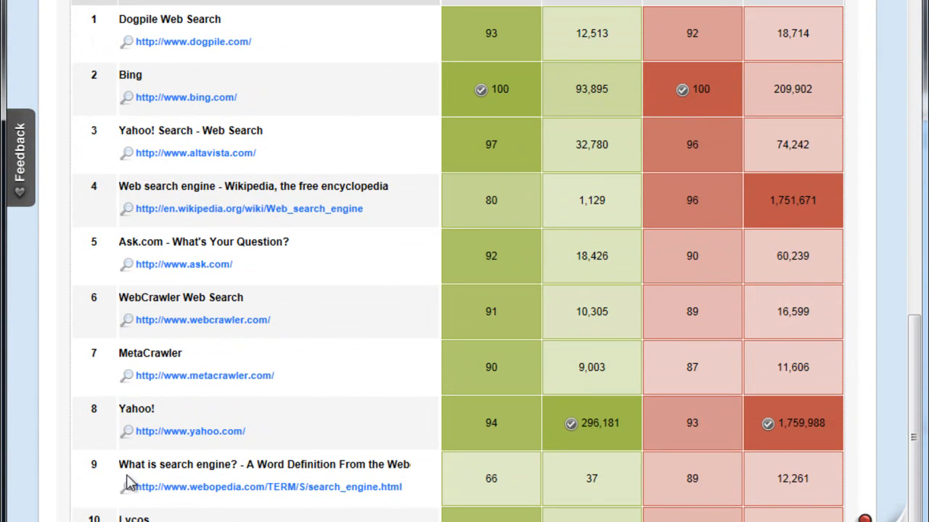
{"action": "double_click", "coordinate": [156, 465]}
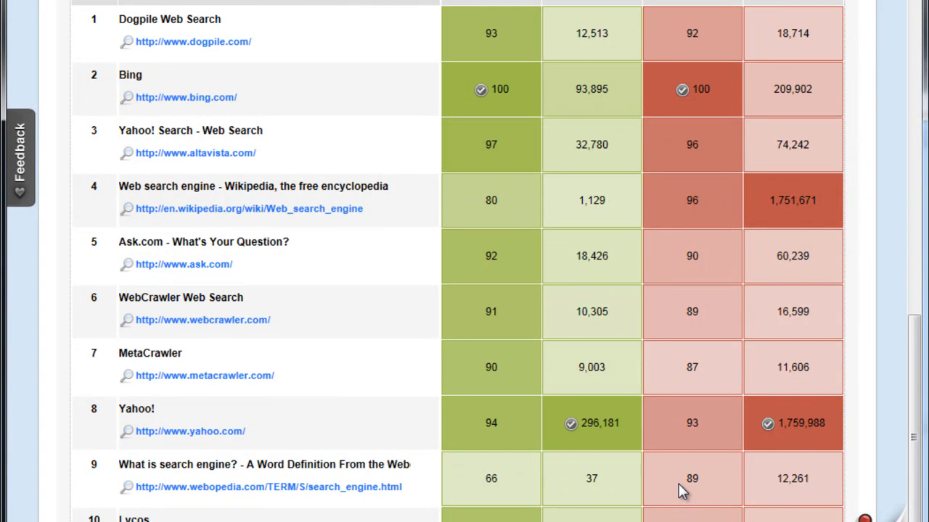
{"action": "mouse_move", "coordinate": [914, 385]}
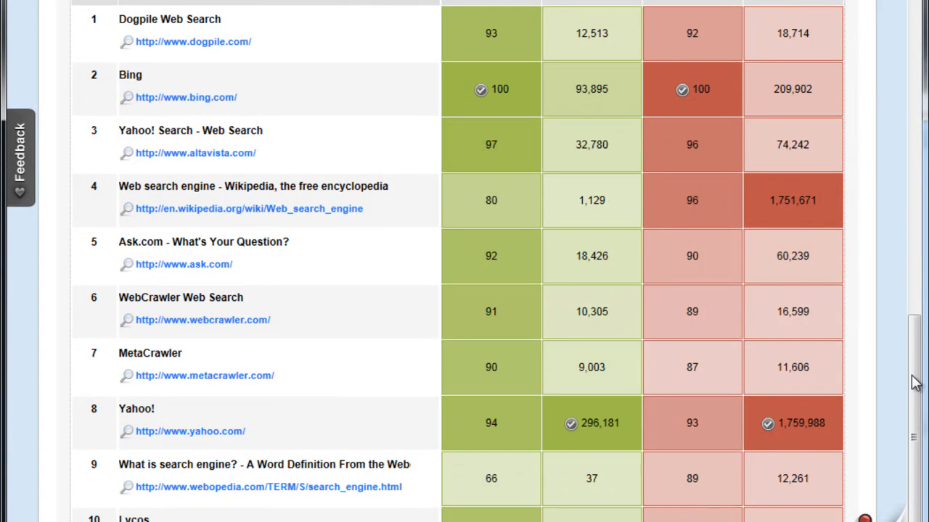
{"action": "scroll", "scroll_direction": "down", "scroll_amount": 3}
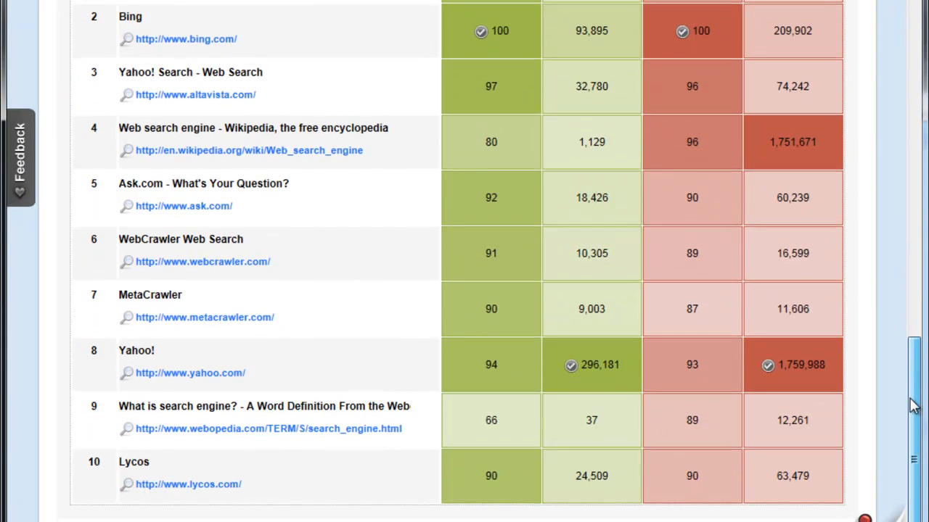
{"action": "scroll", "scroll_direction": "up", "scroll_amount": 3}
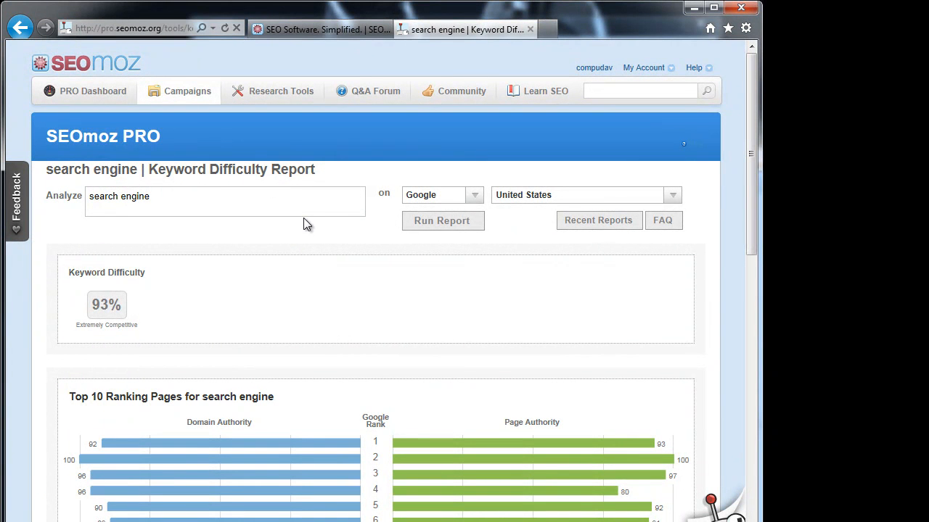
{"action": "mouse_move", "coordinate": [351, 349]}
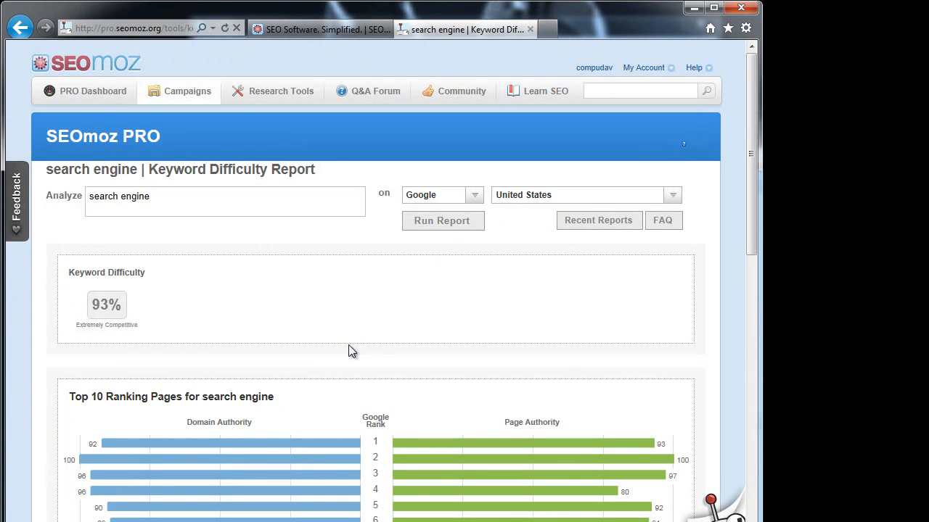
{"action": "mouse_move", "coordinate": [268, 229]}
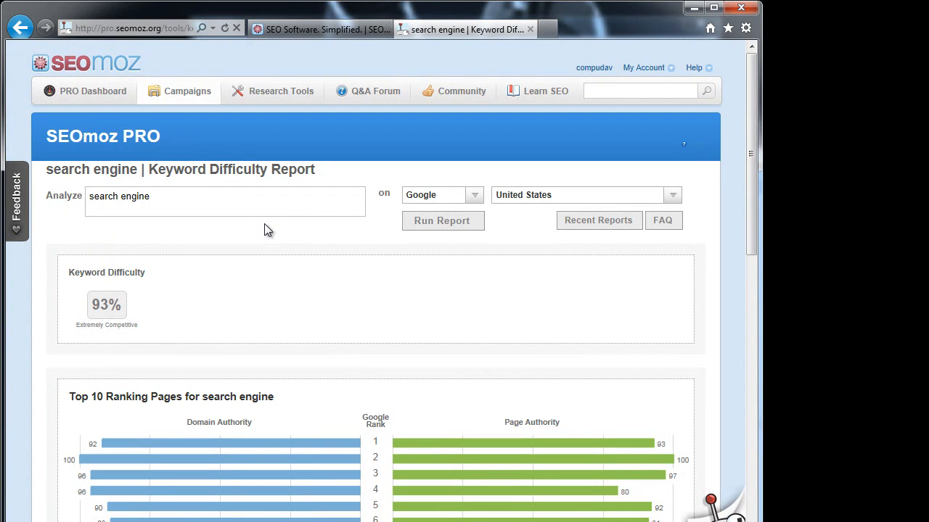
{"action": "mouse_move", "coordinate": [316, 52]}
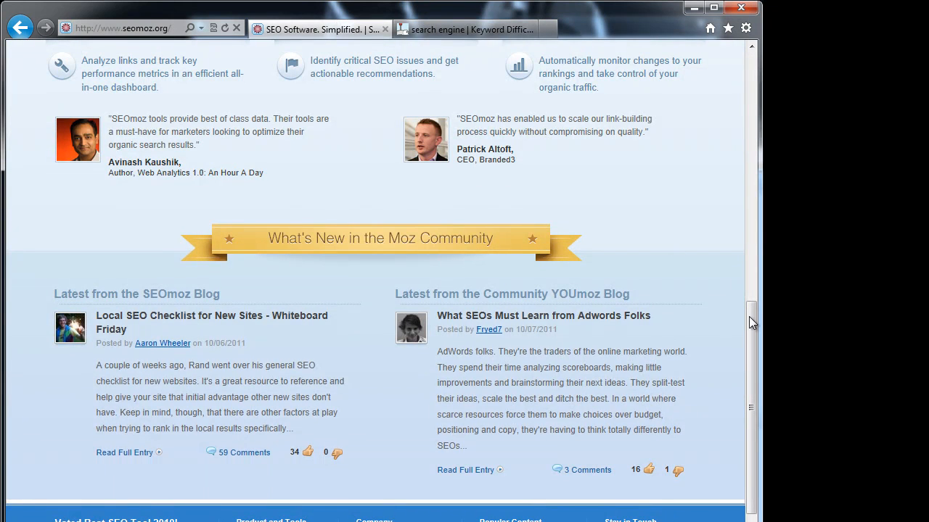
Step: Return to the top of the SEOmoz home page and advance its product screenshot slideshow twice
{"action": "scroll", "scroll_direction": "up", "scroll_amount": 3}
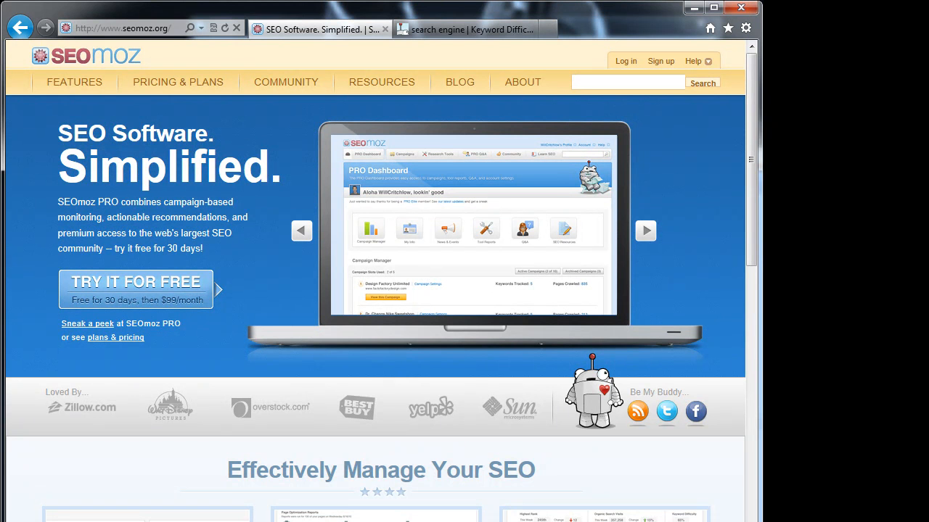
{"action": "left_click", "coordinate": [645, 231]}
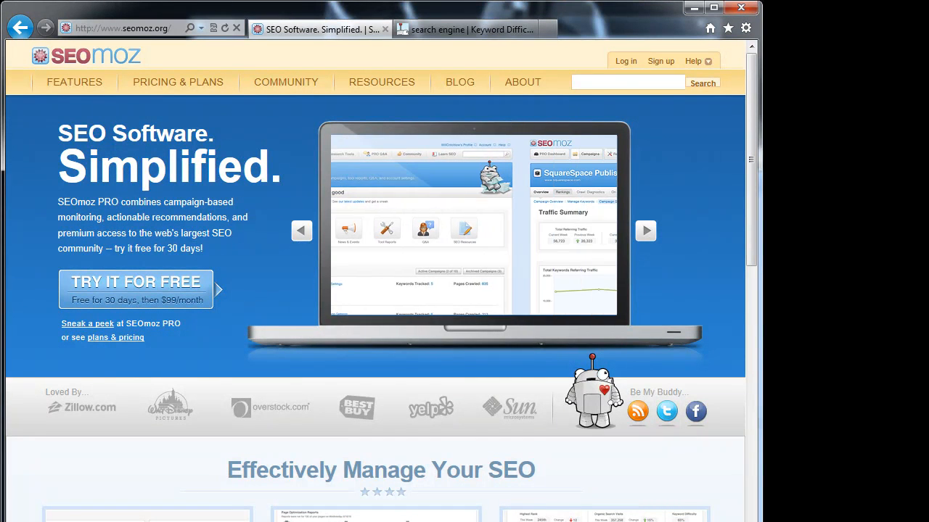
{"action": "left_click", "coordinate": [644, 231]}
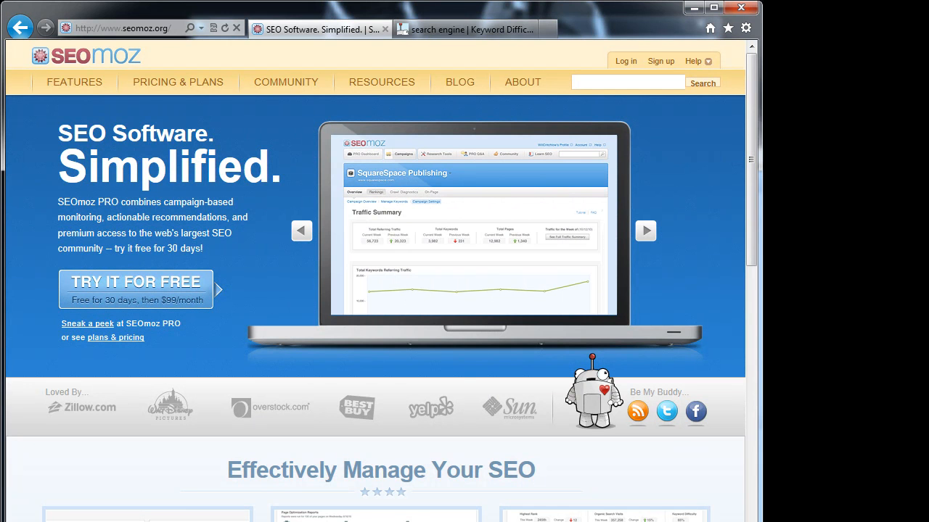